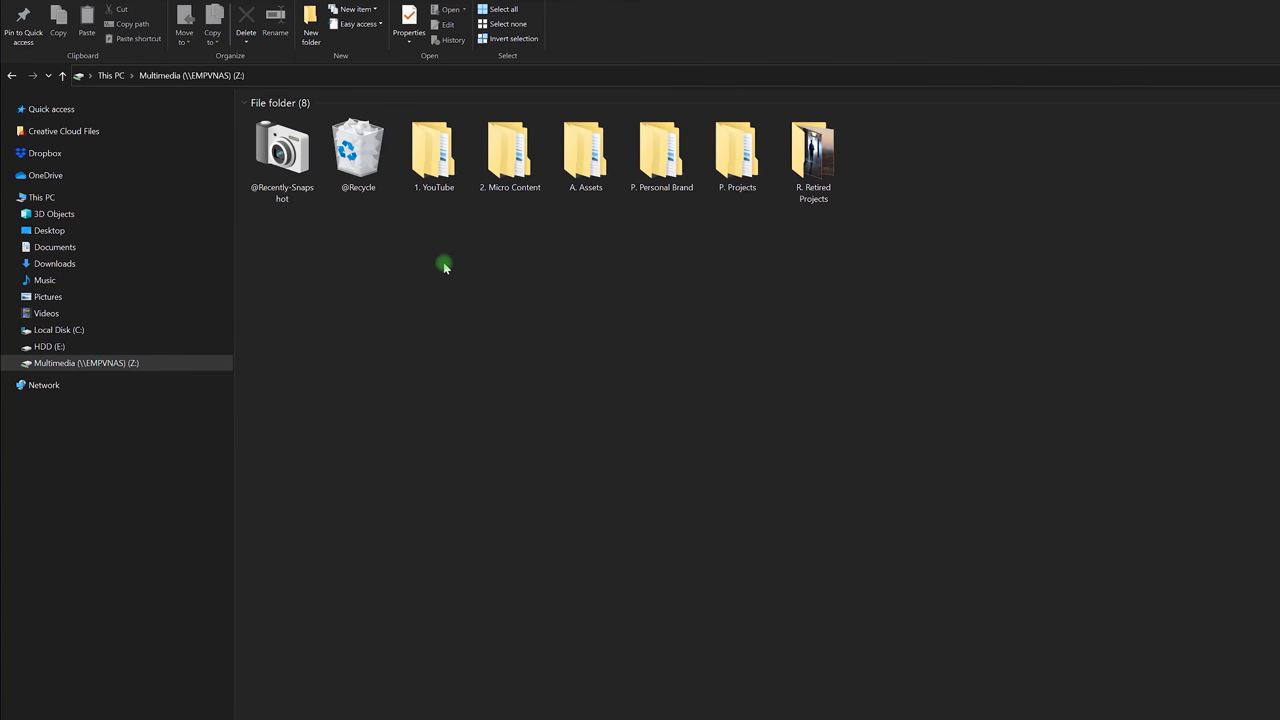
pyautogui.moveTo(452, 232)
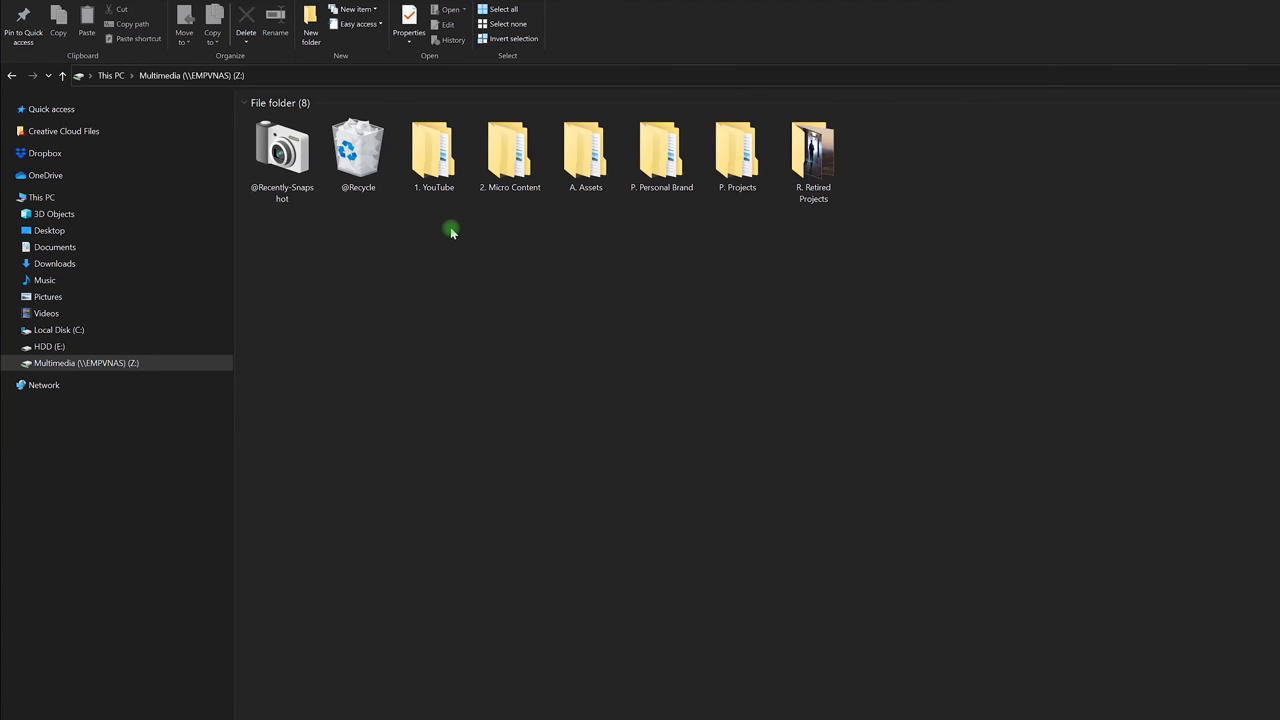
pyautogui.moveTo(532, 232)
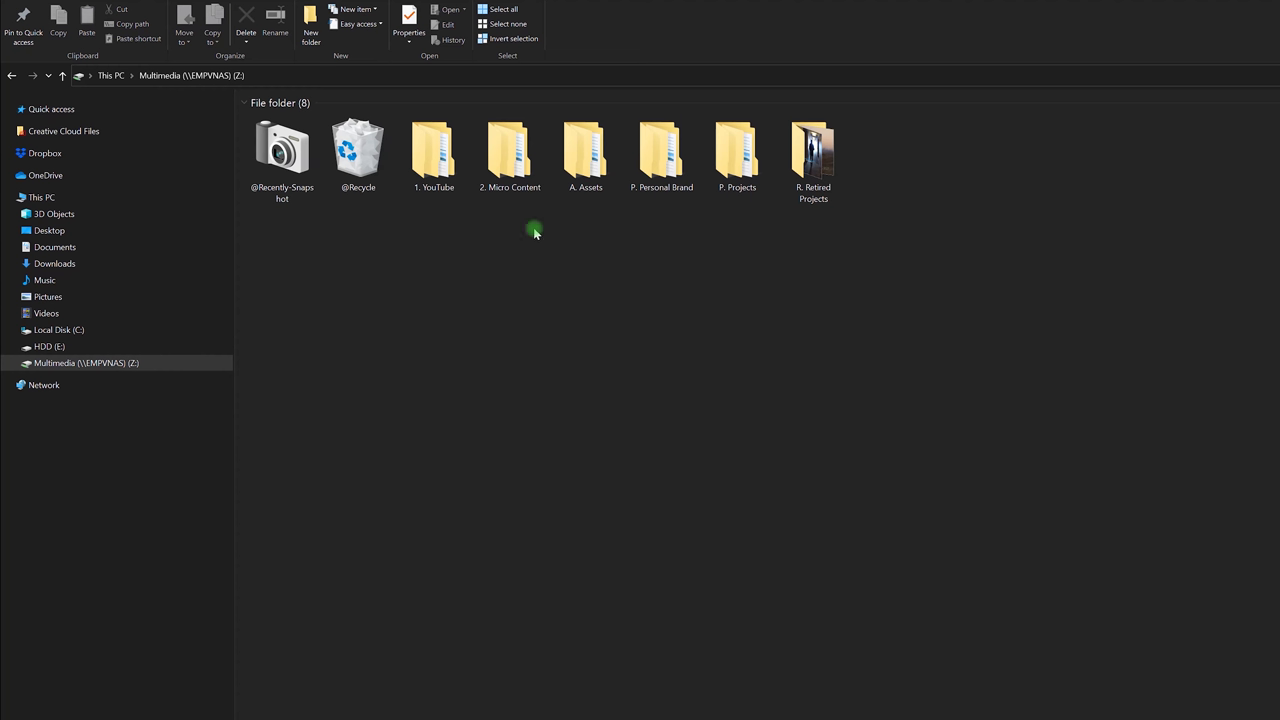
pyautogui.moveTo(444, 258)
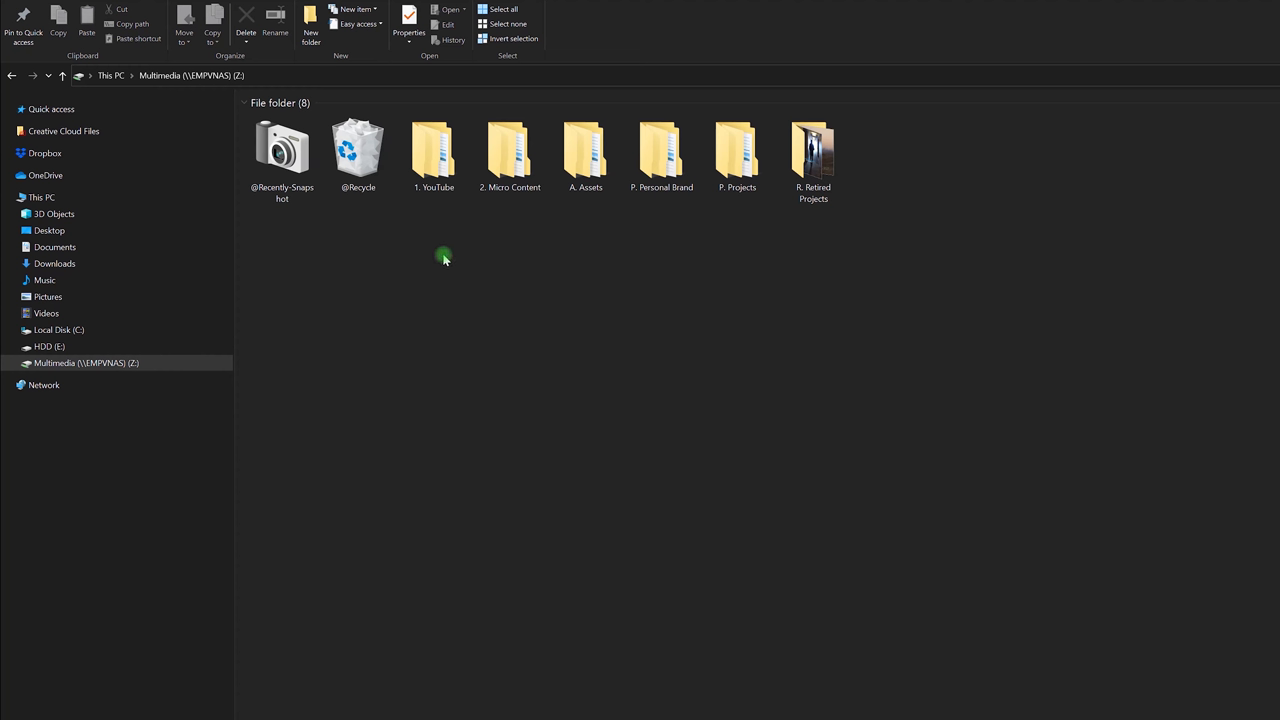
pyautogui.moveTo(442, 220)
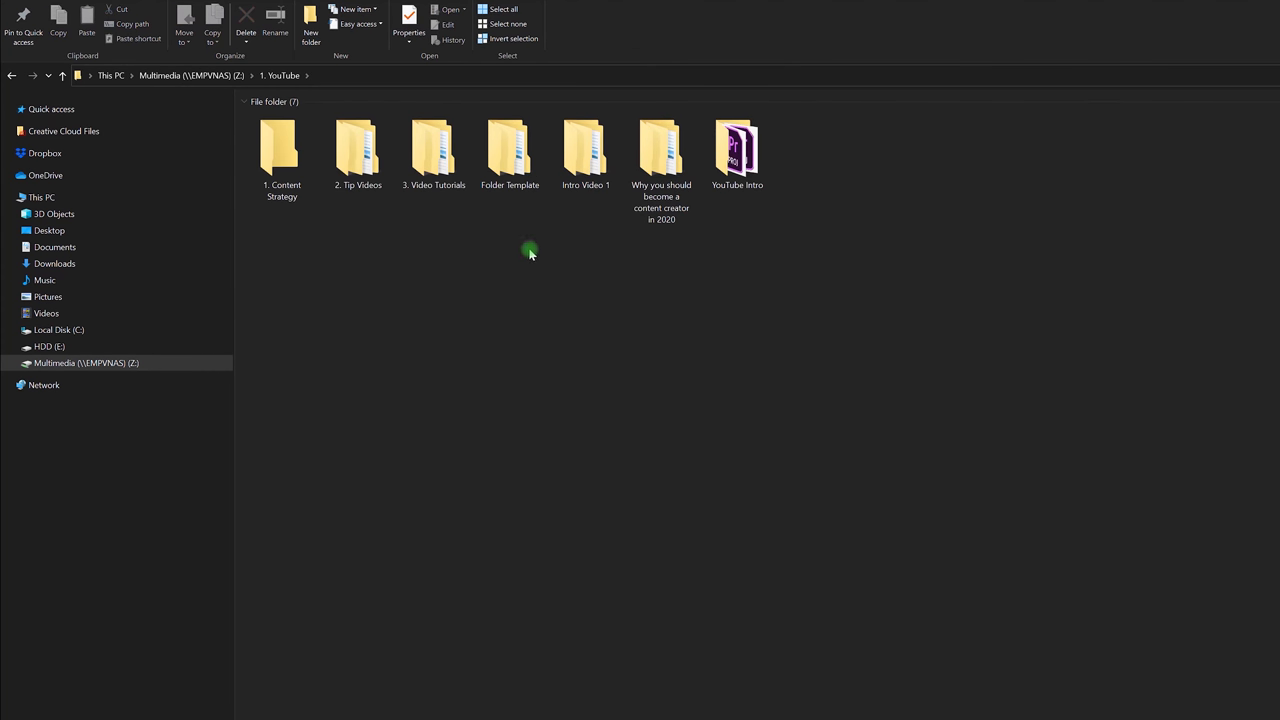
pyautogui.moveTo(524, 304)
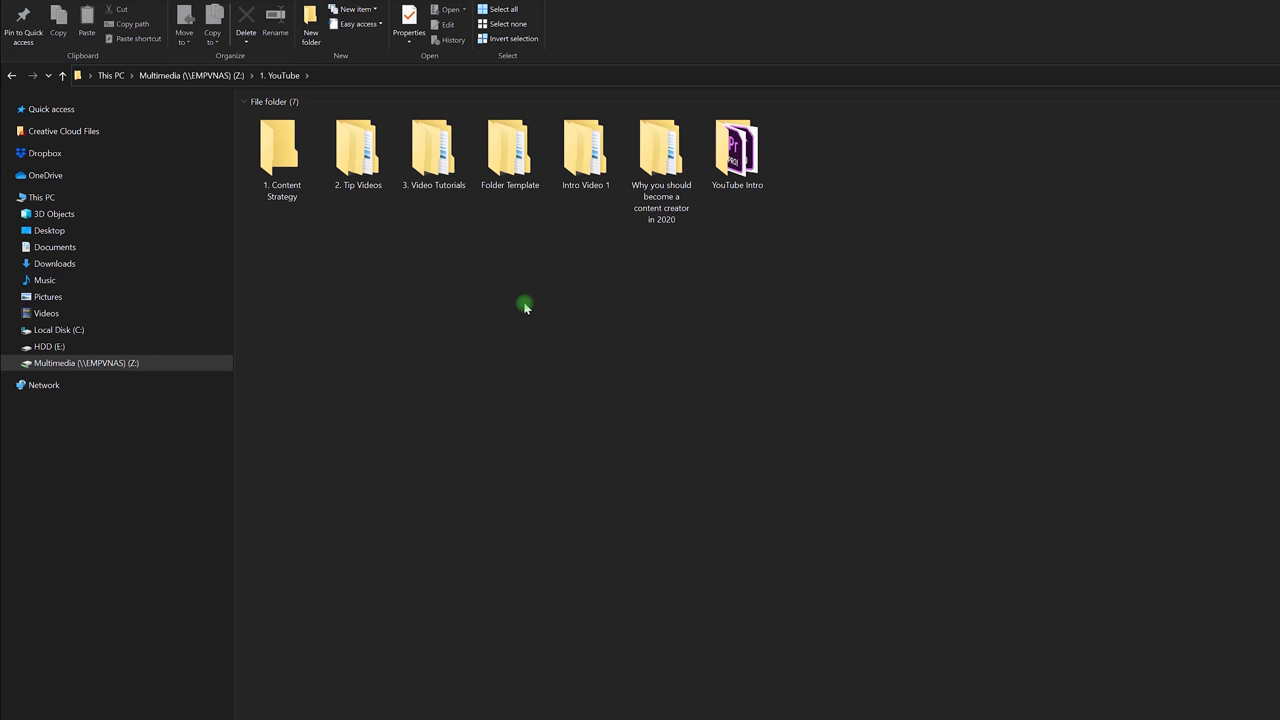
# View the 1. YouTube folder's seven items, including Folder Template, on the NAS drive.
pyautogui.click(280, 150)
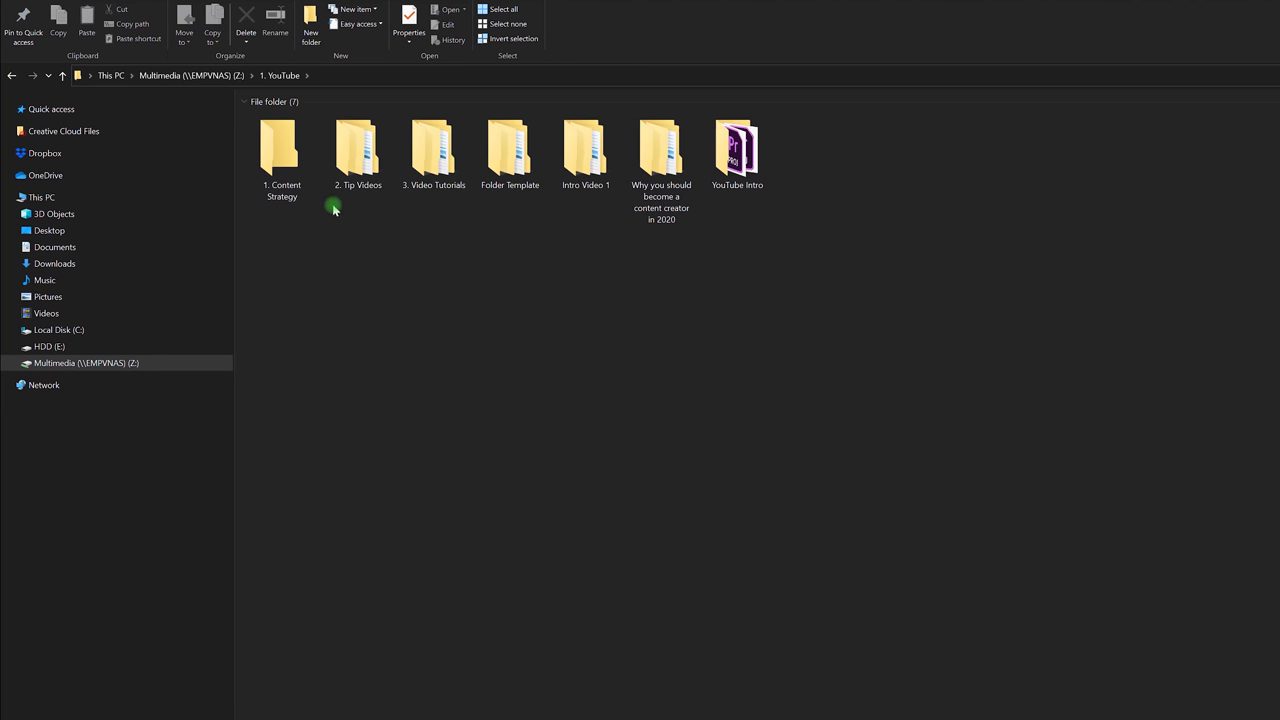
pyautogui.moveTo(318, 270)
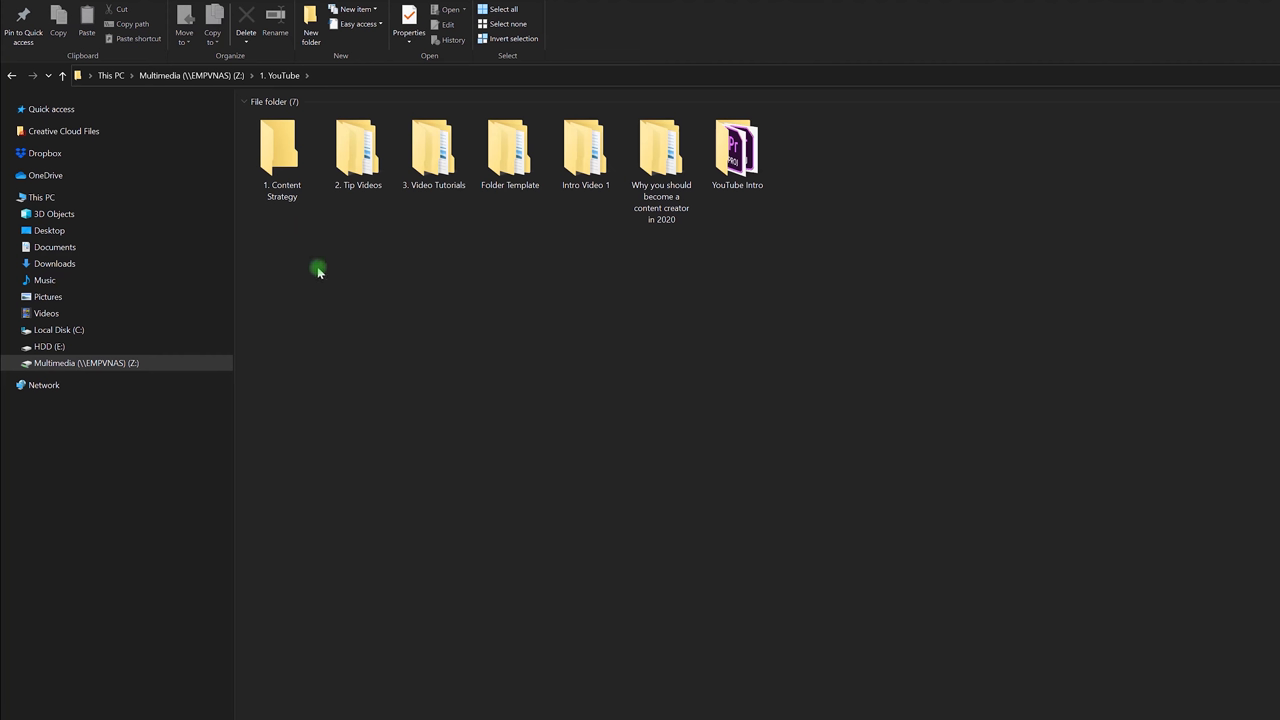
pyautogui.moveTo(356, 244)
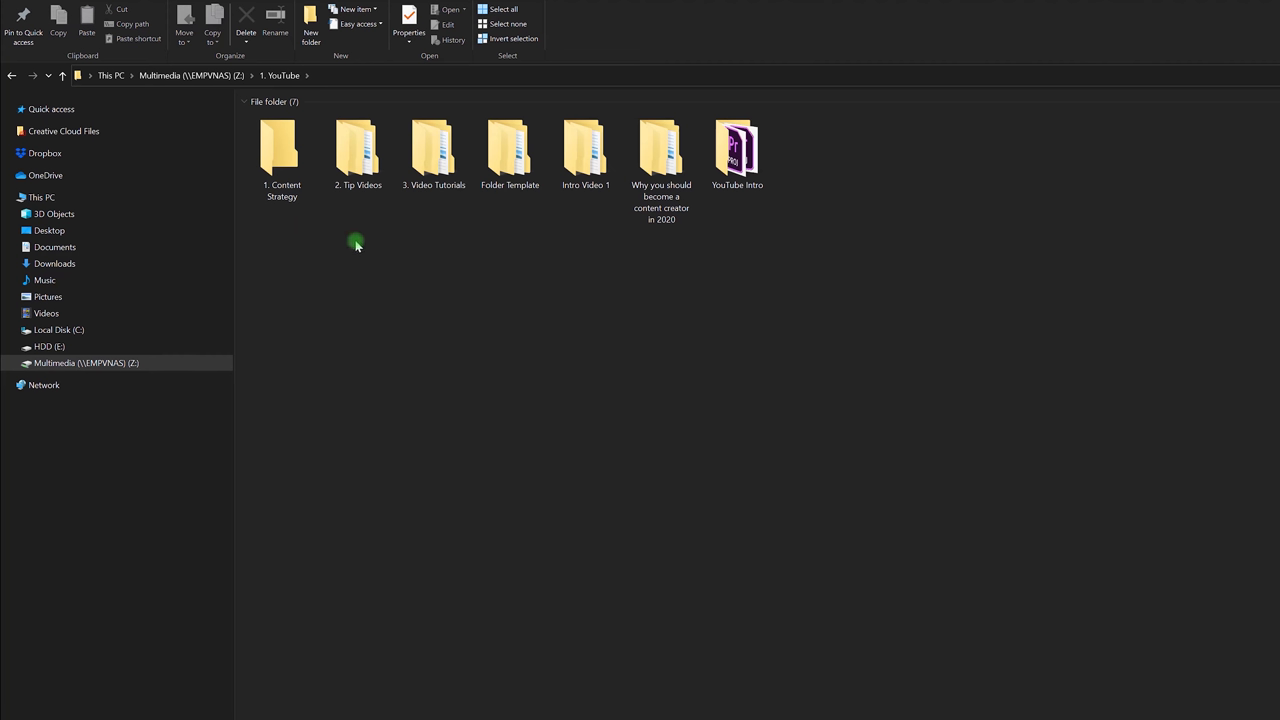
pyautogui.moveTo(320, 250)
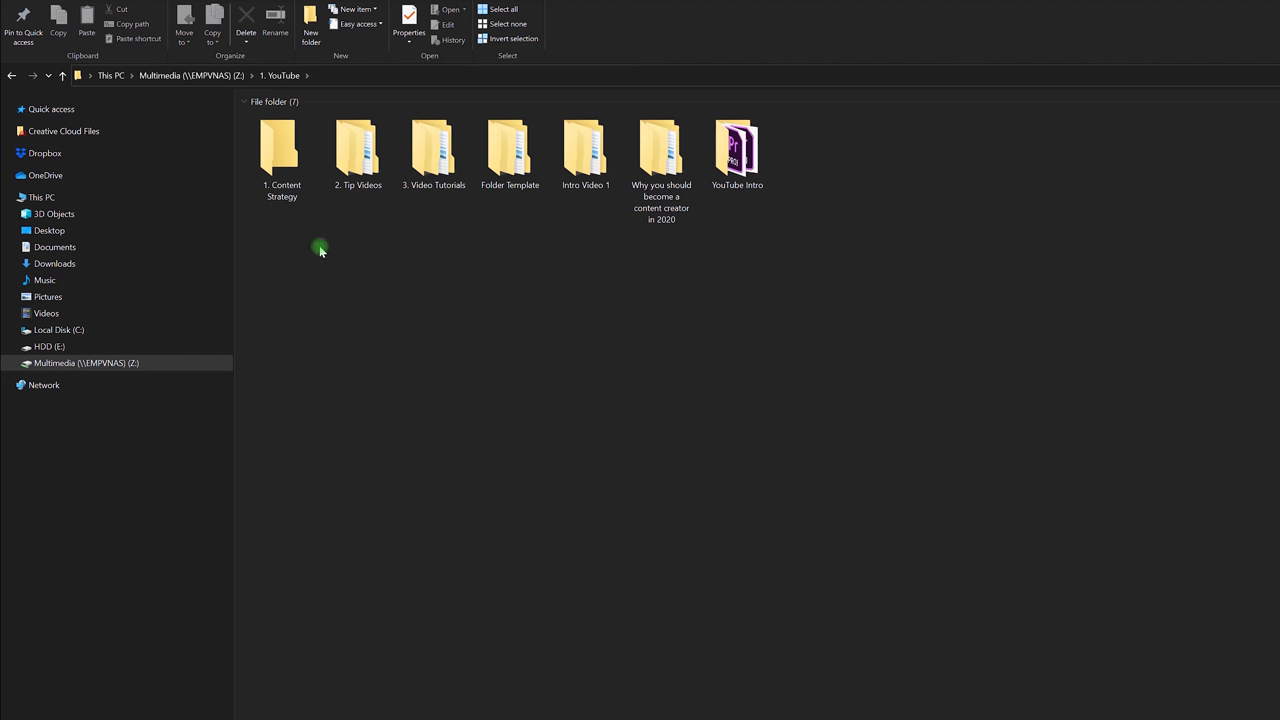
pyautogui.moveTo(344, 264)
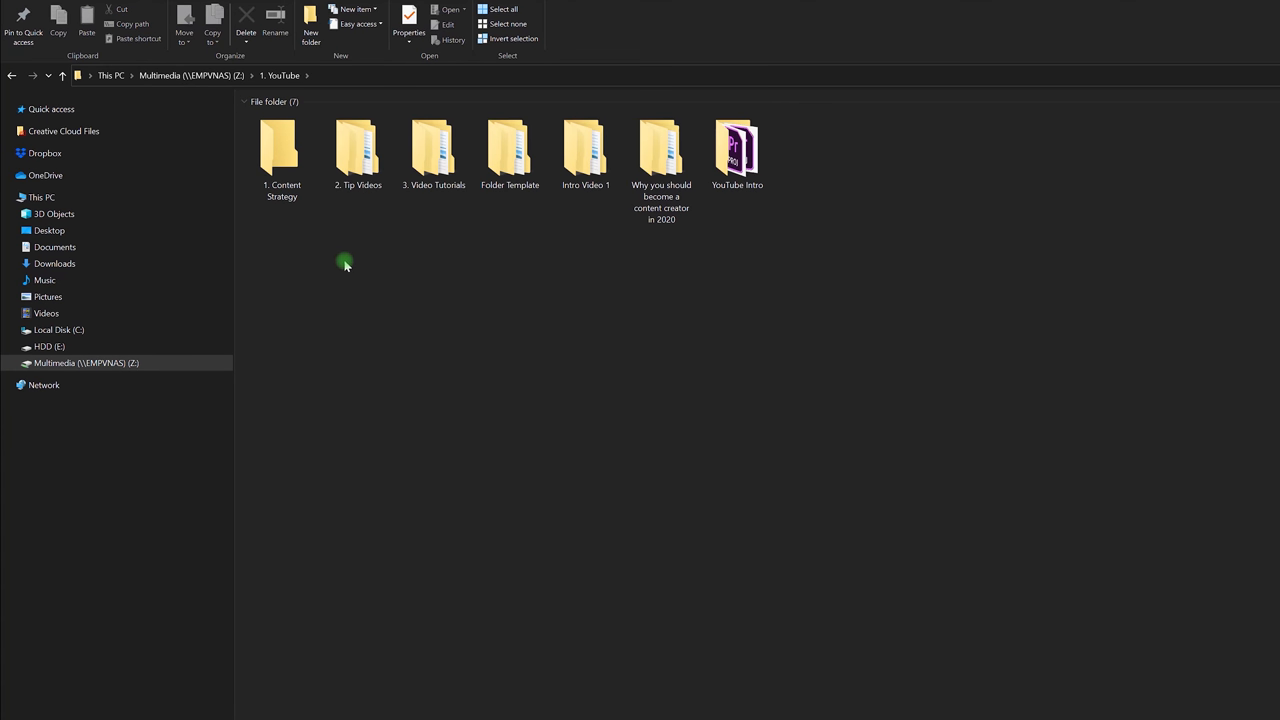
pyautogui.moveTo(528, 248)
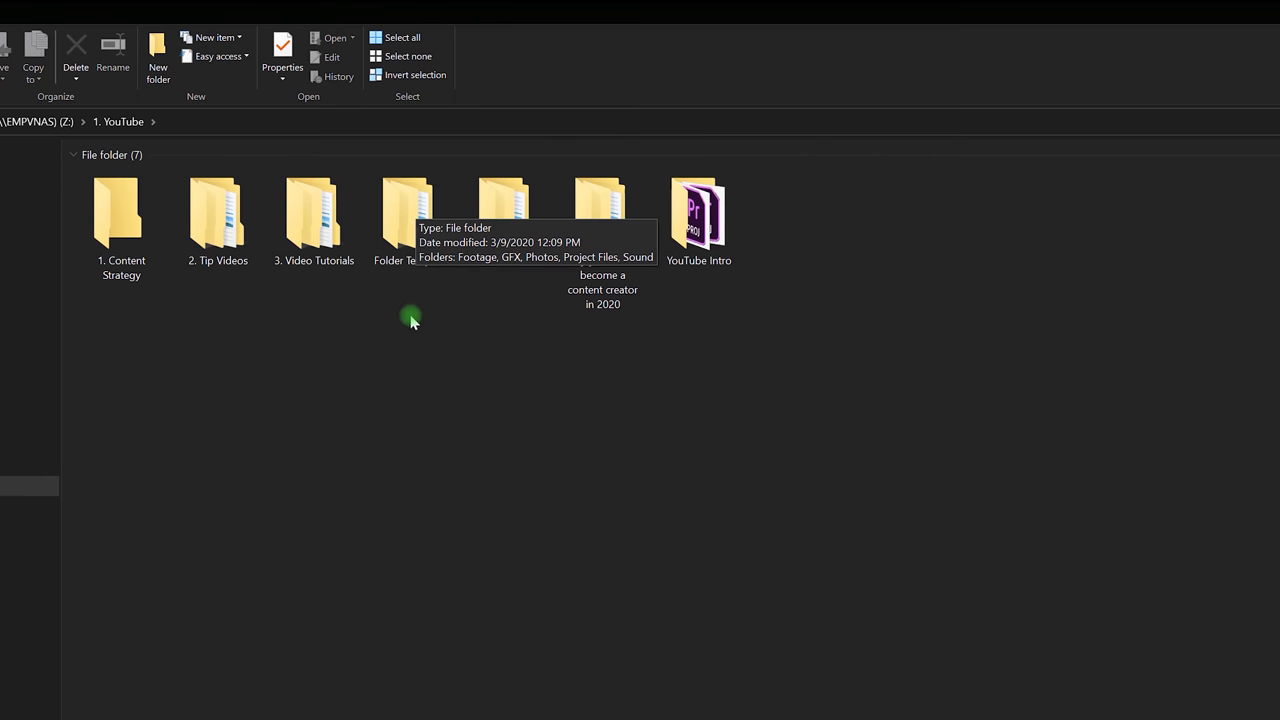
pyautogui.doubleClick(404, 210)
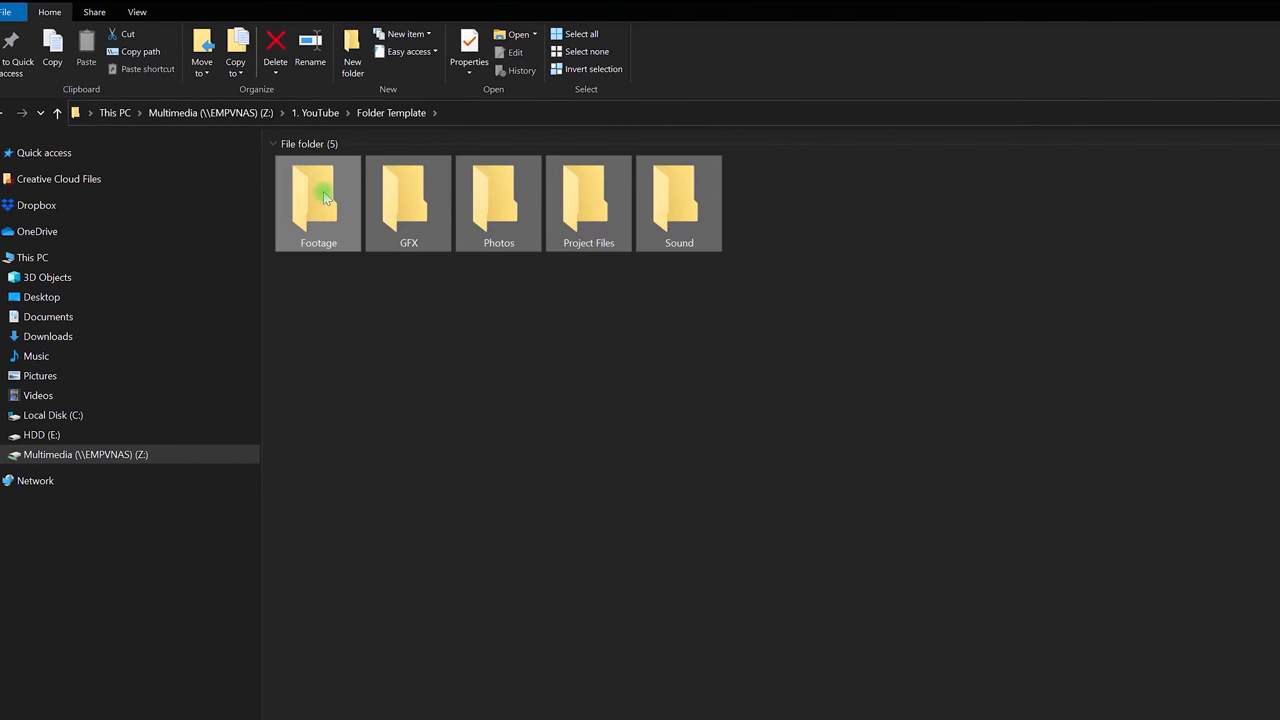
pyautogui.rightClick(408, 200)
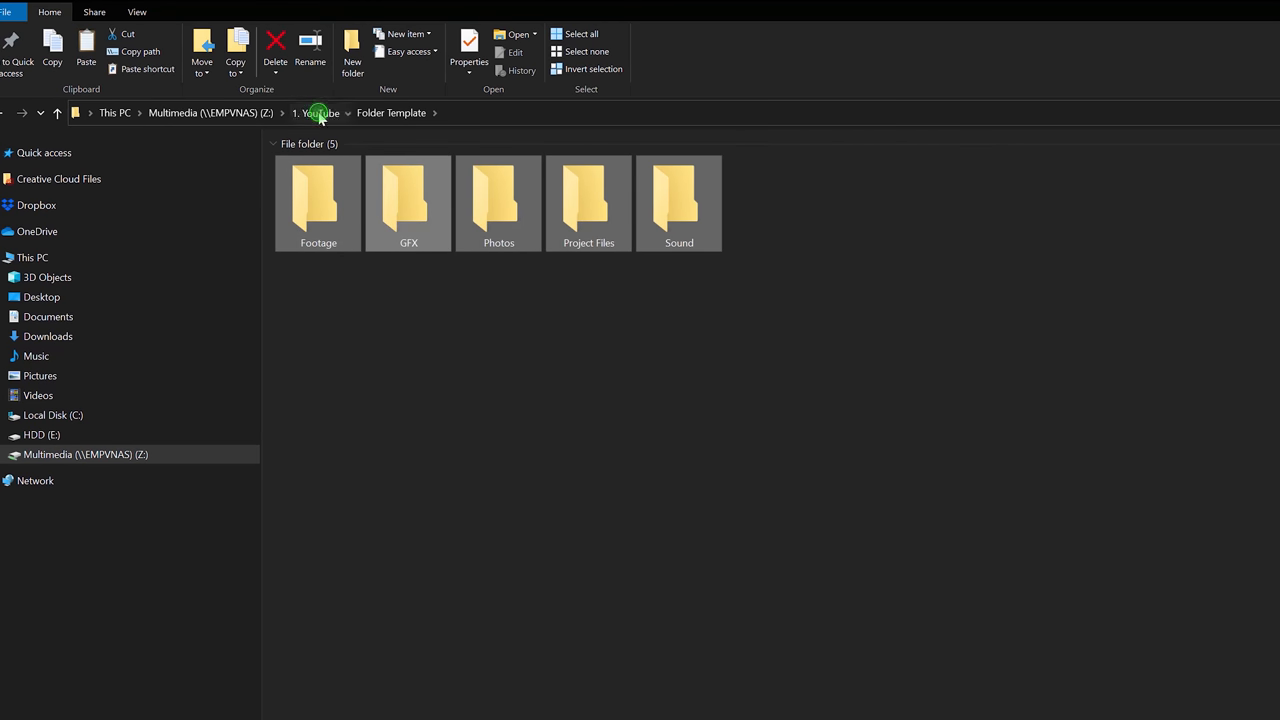
pyautogui.click(320, 112)
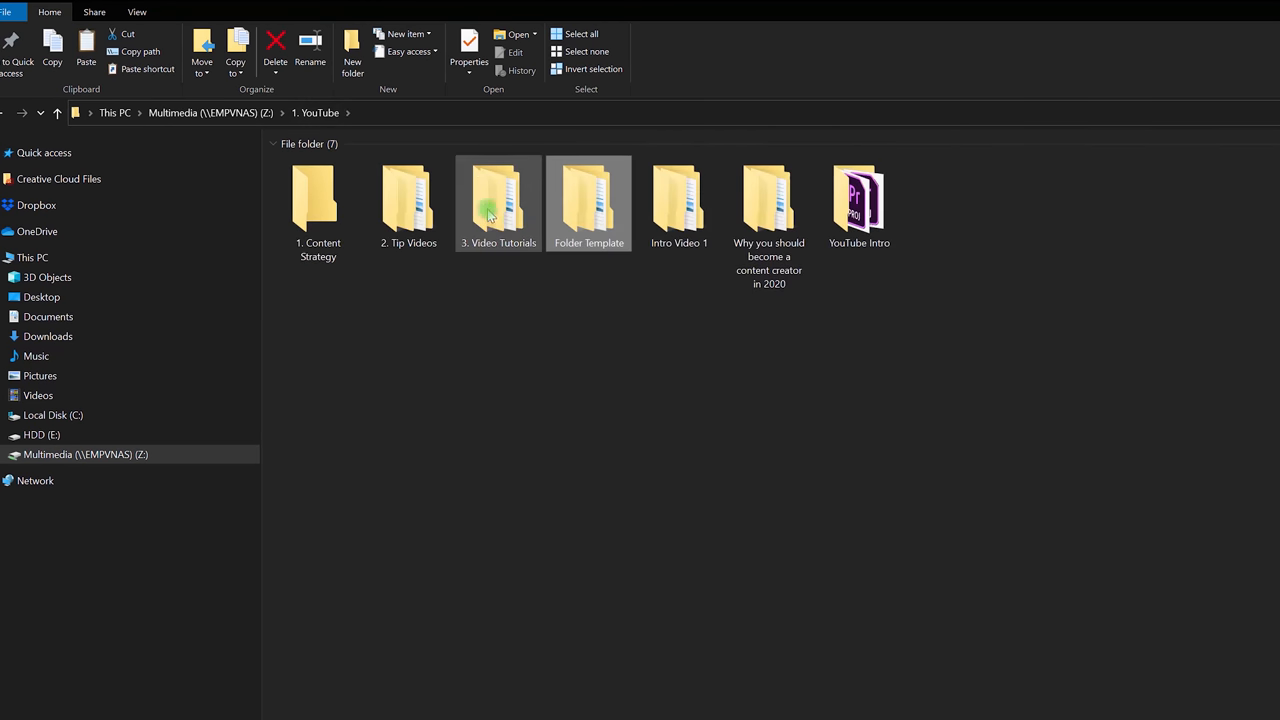
# Create a new folder in 3. Video Tutorials named 'Making a new tutorial'.
pyautogui.doubleClick(498, 200)
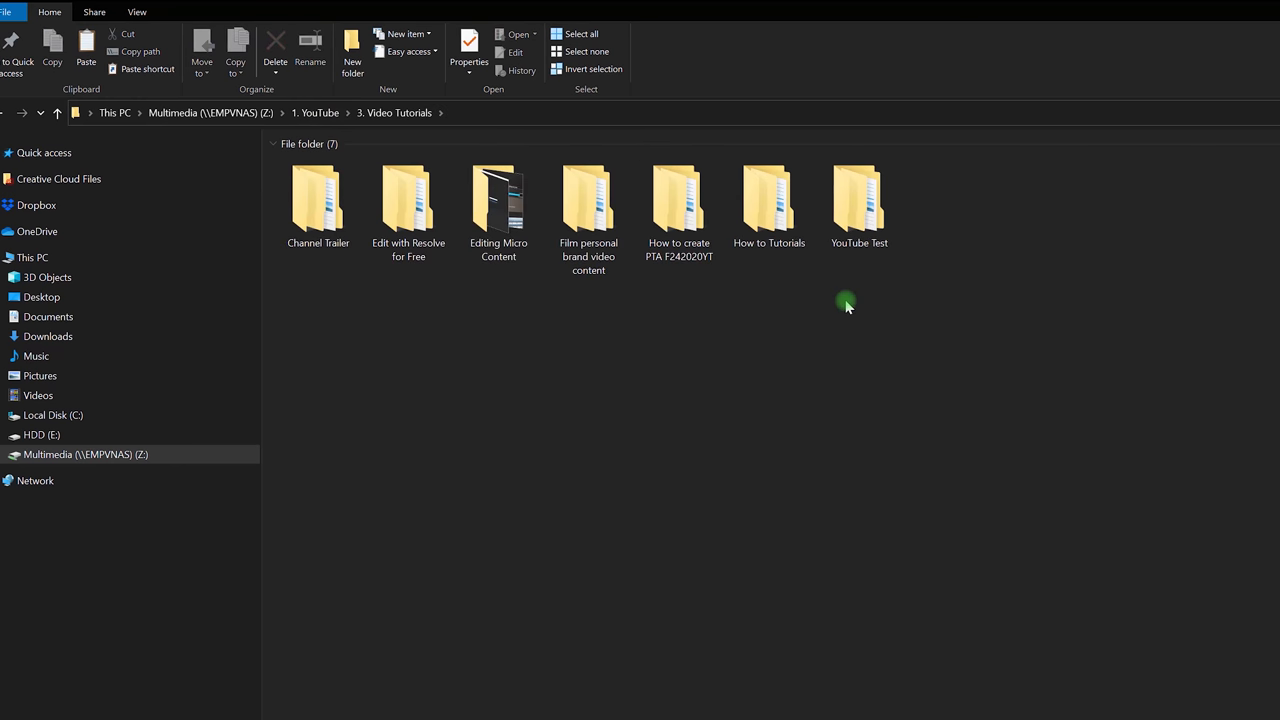
pyautogui.rightClick(846, 304)
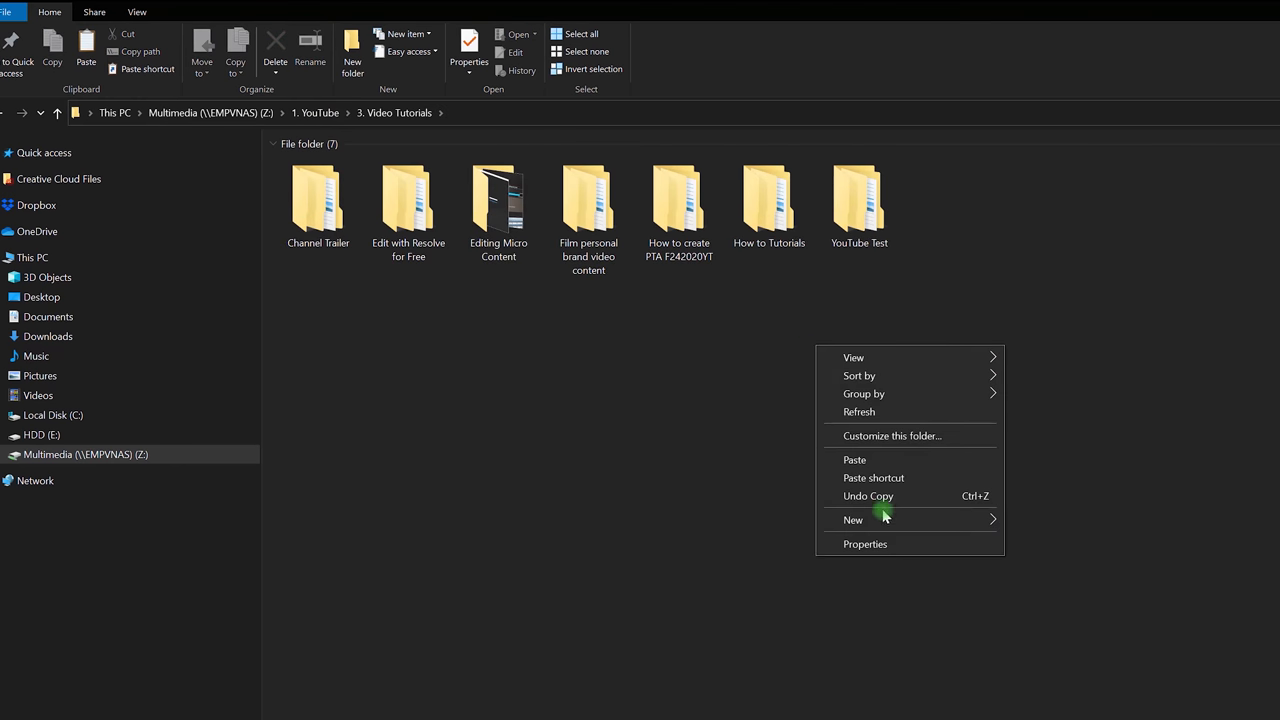
pyautogui.click(852, 520)
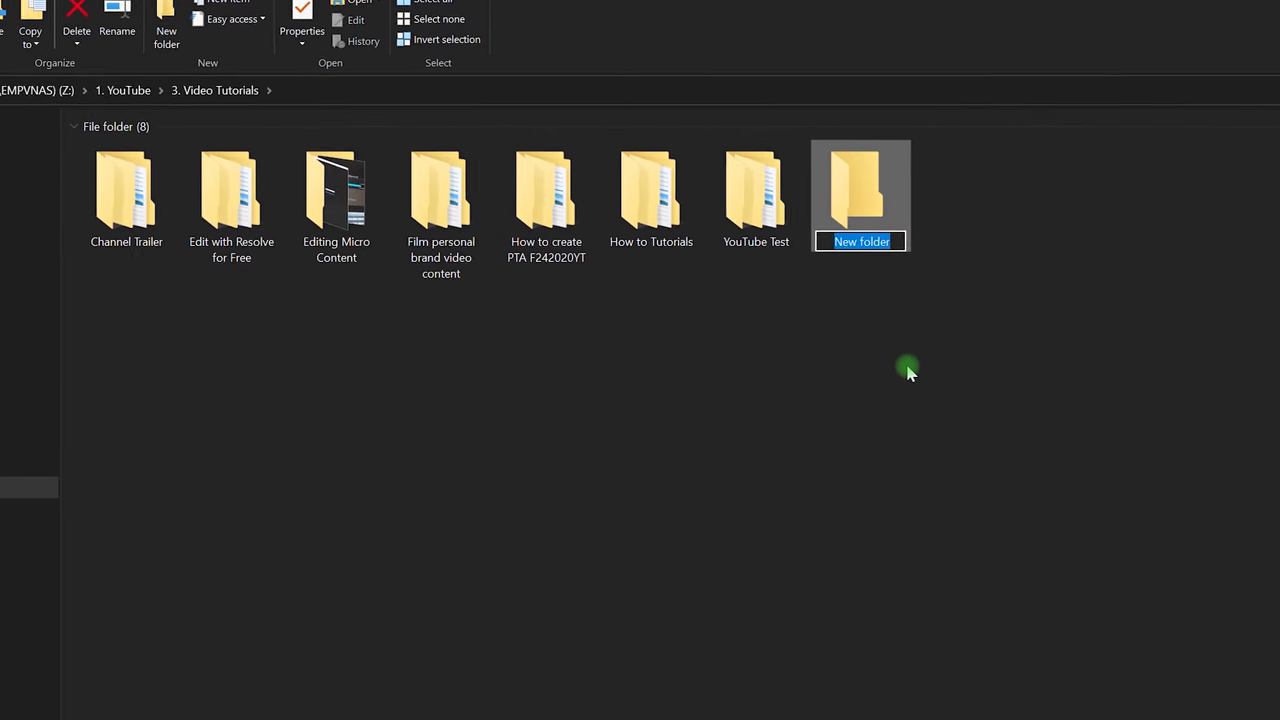
pyautogui.write('Making a new')
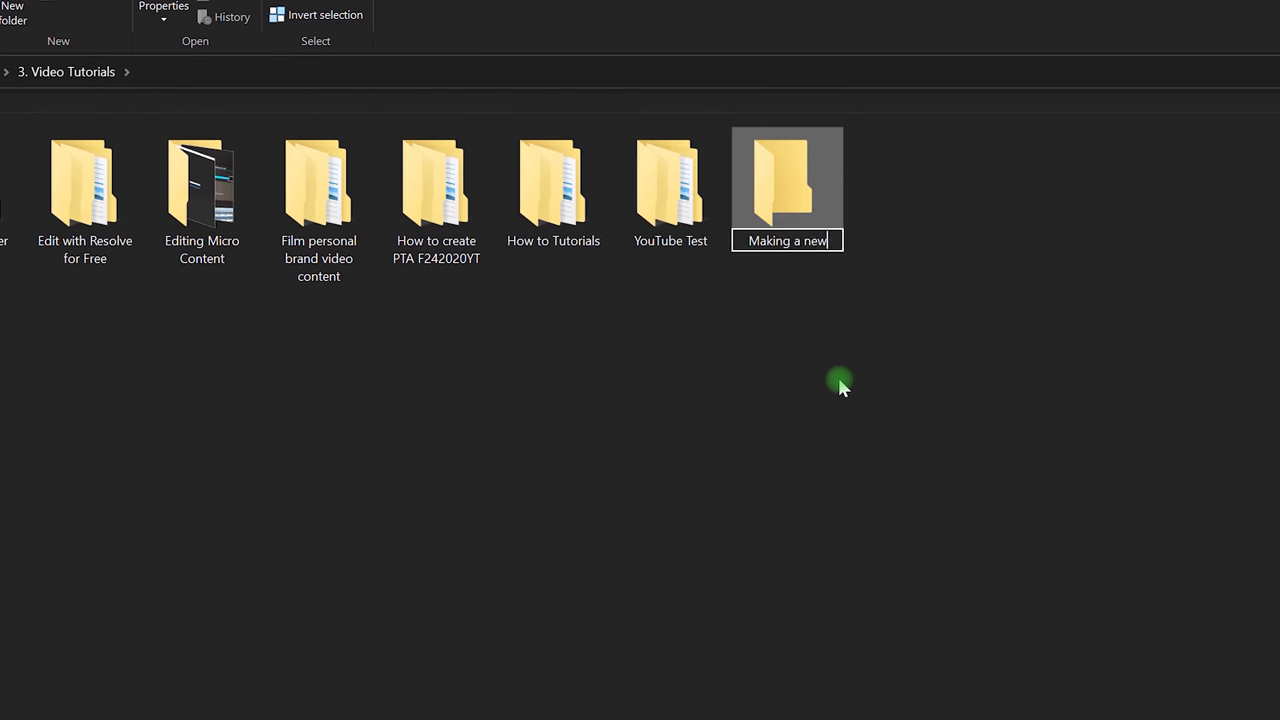
pyautogui.write('tutorial')
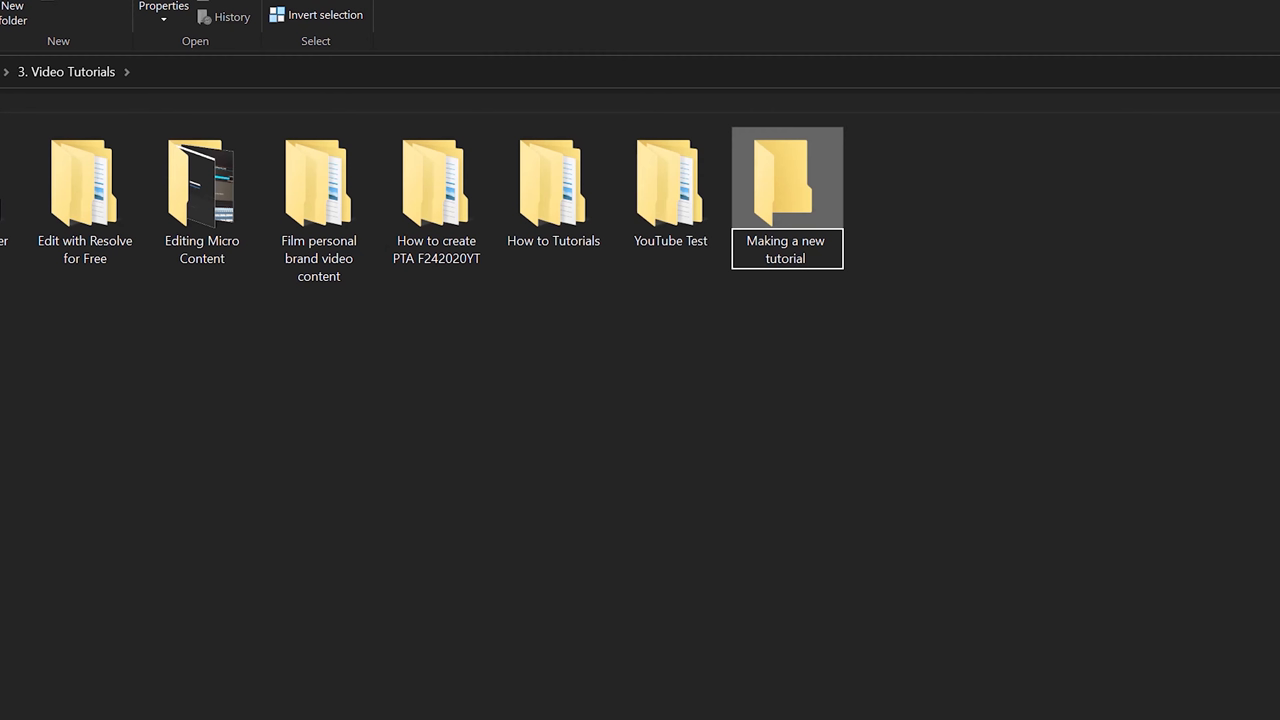
# Extend the folder name with the date code to 'Making a new tutorial YTMAR102020'.
pyautogui.click(808, 258)
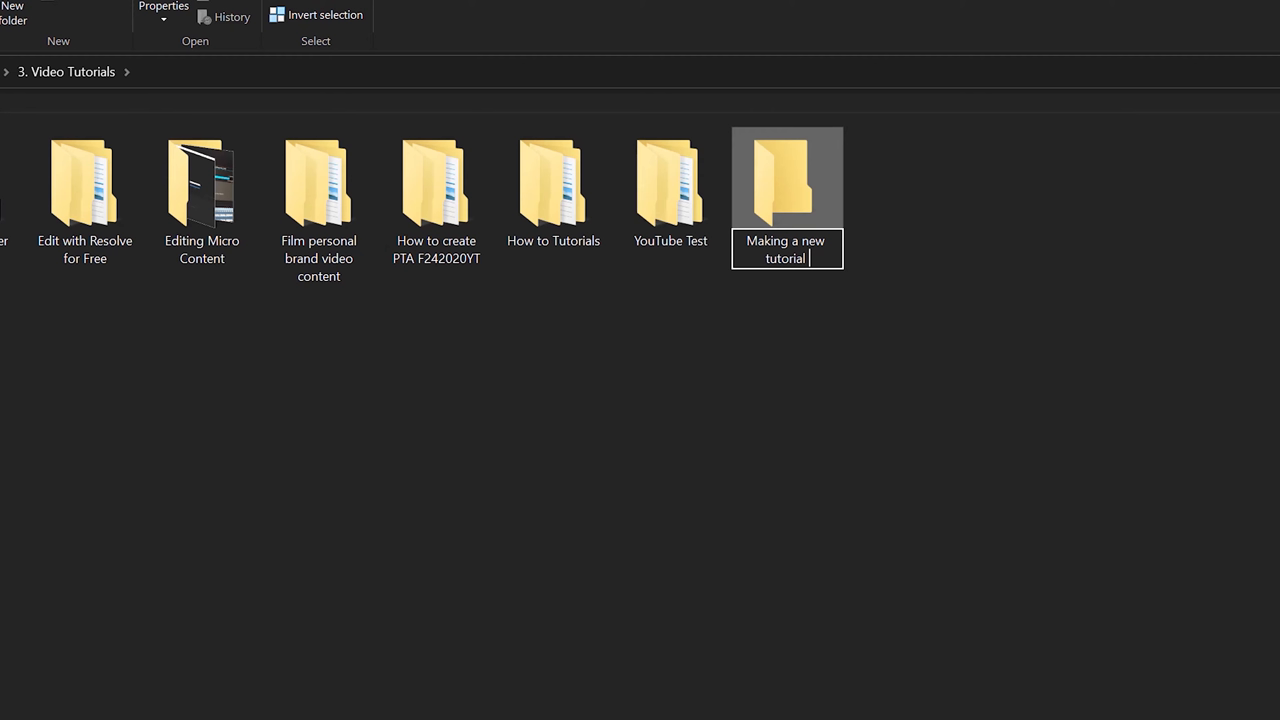
pyautogui.write('YTMAR10')
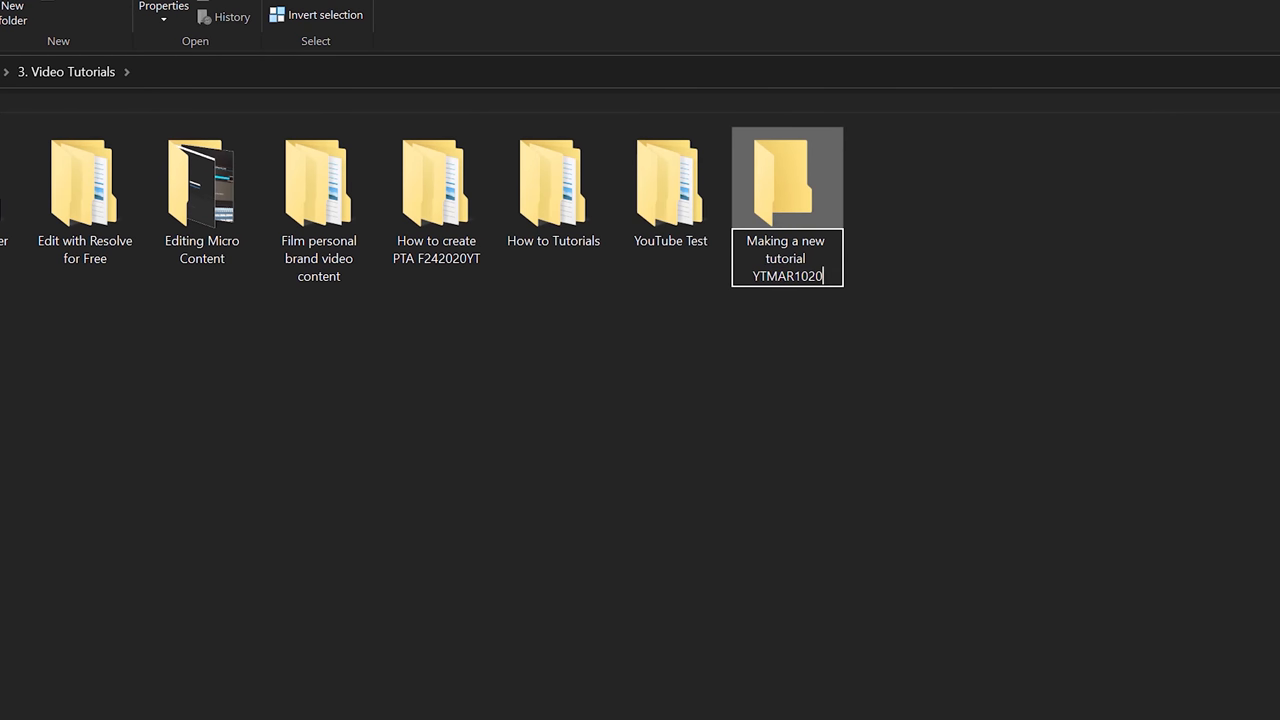
pyautogui.write('20')
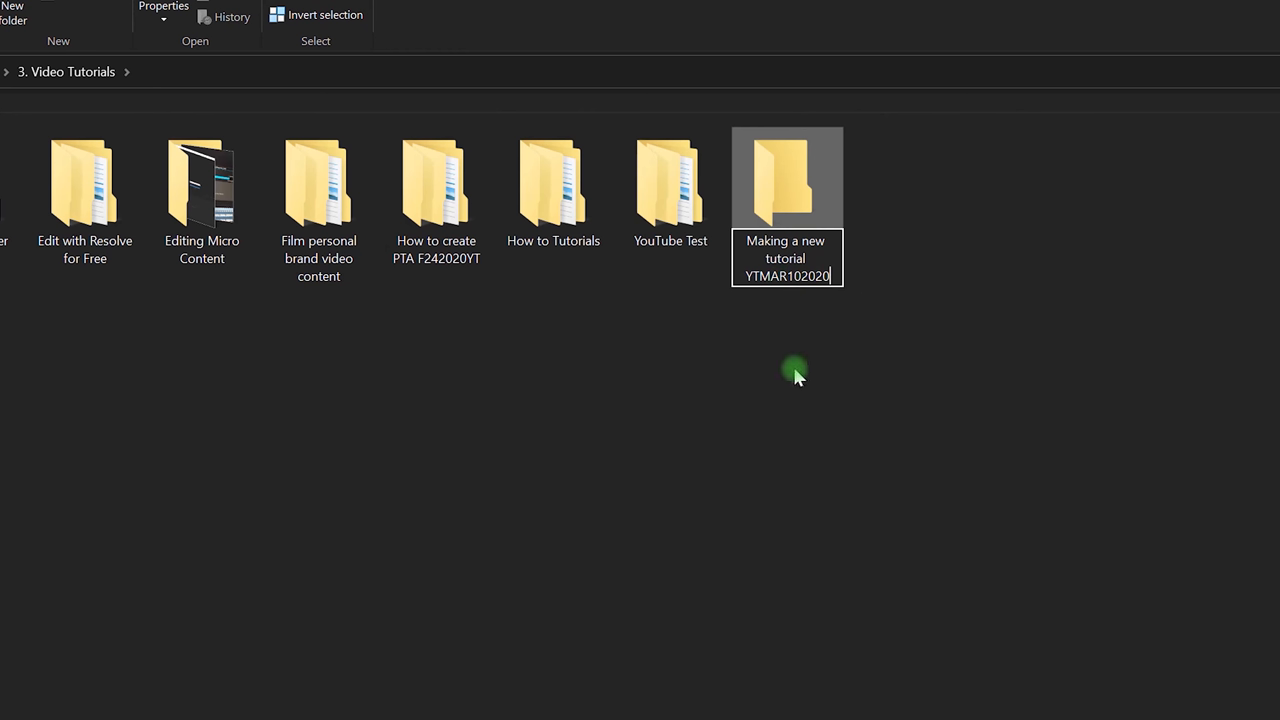
pyautogui.moveTo(912, 304)
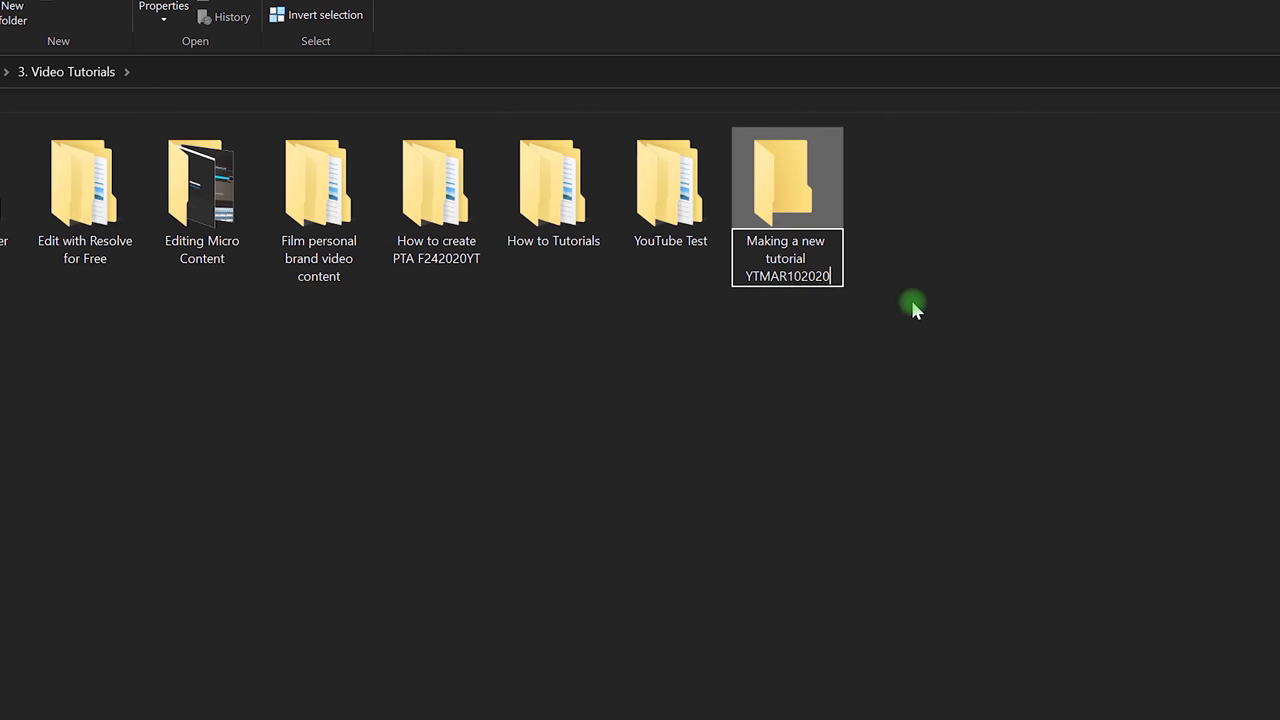
pyautogui.moveTo(834, 352)
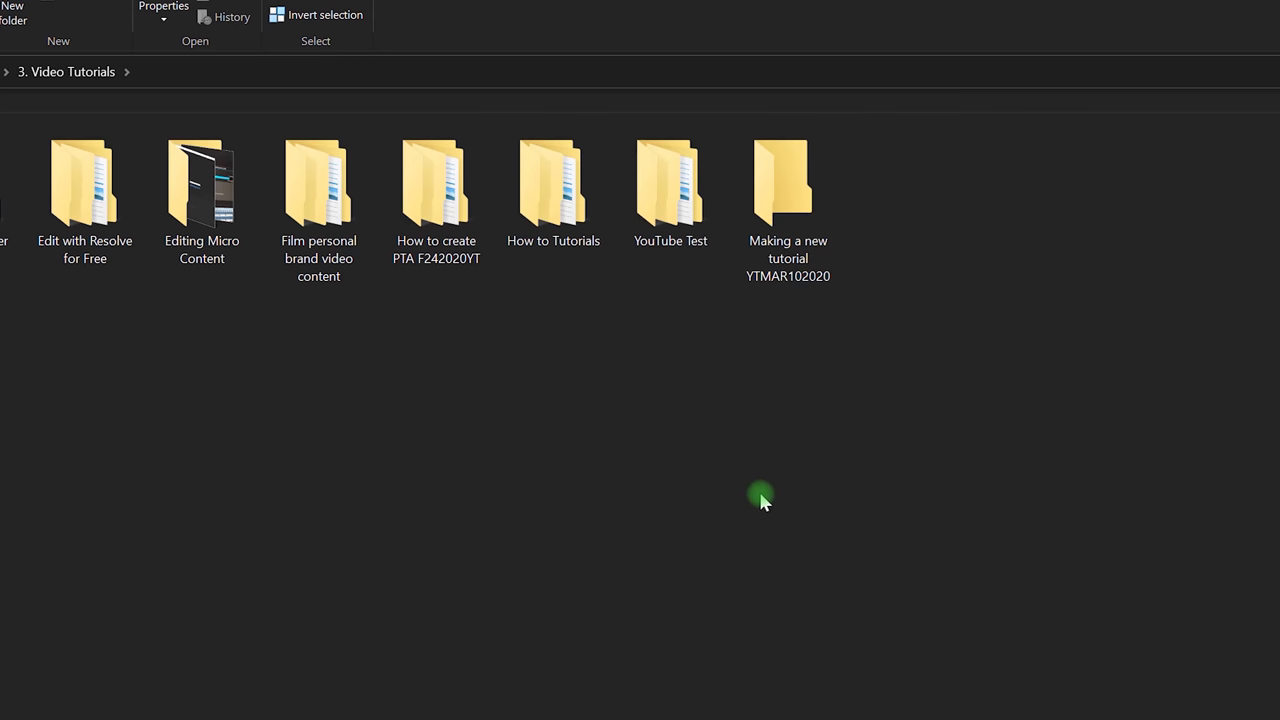
pyautogui.moveTo(792, 418)
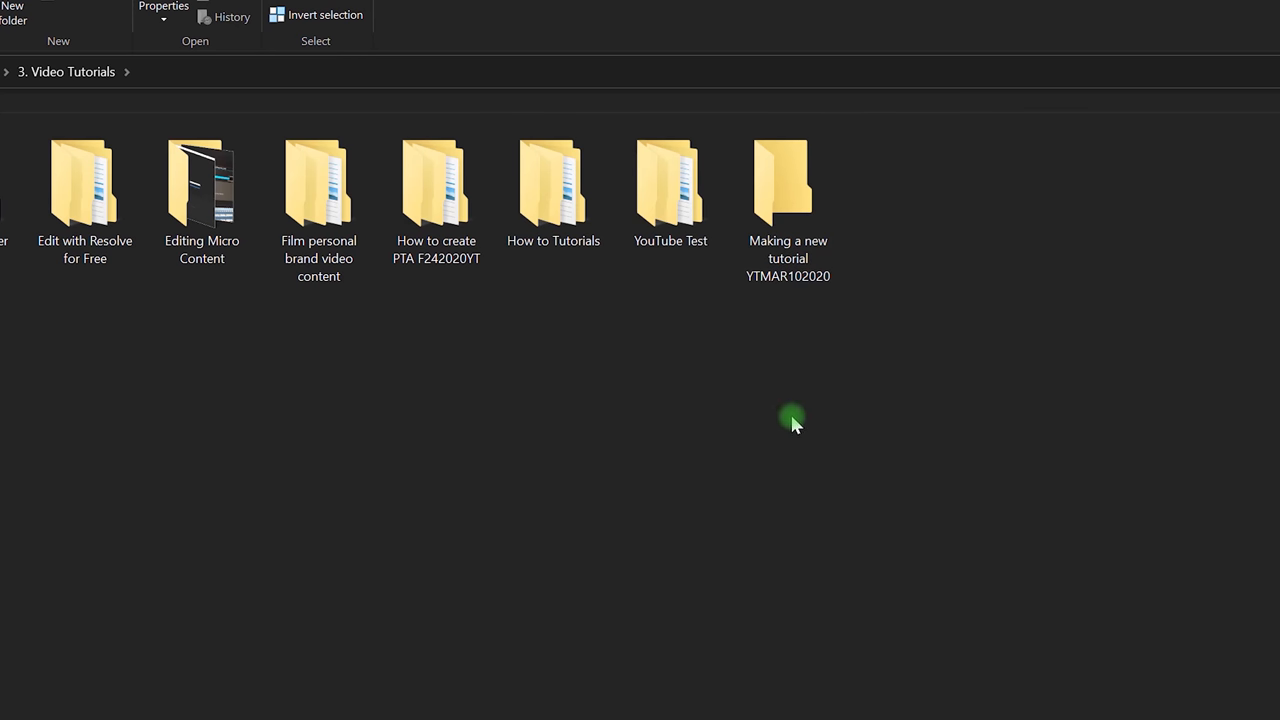
pyautogui.moveTo(888, 358)
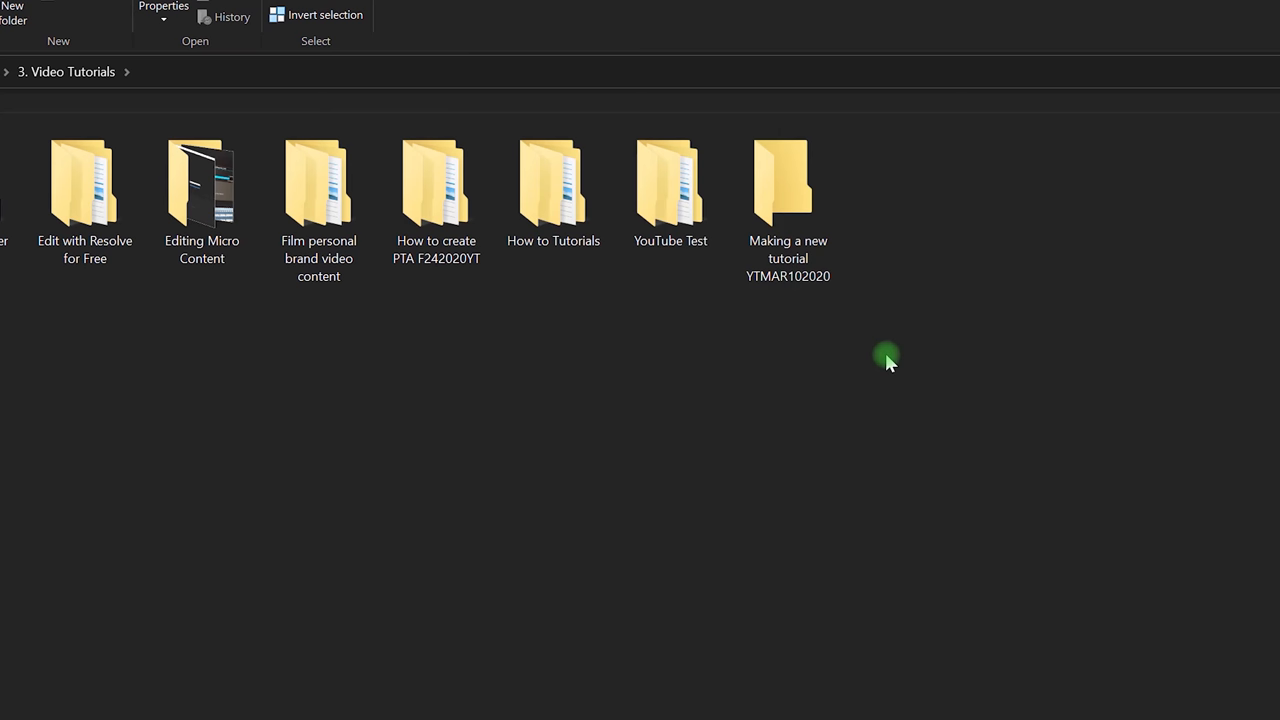
pyautogui.moveTo(856, 444)
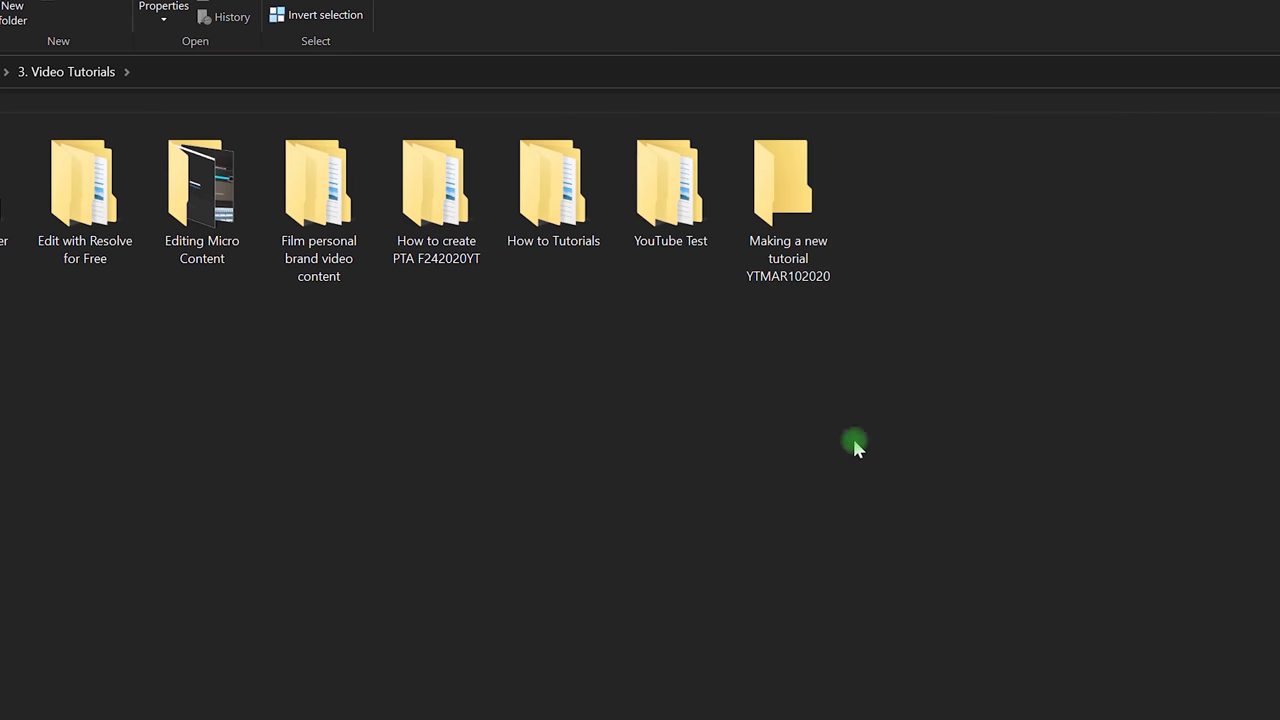
# Paste the template subfolders GFX, Photos, Project Files, Sound and Footage into the new tutorial folder.
pyautogui.doubleClick(788, 184)
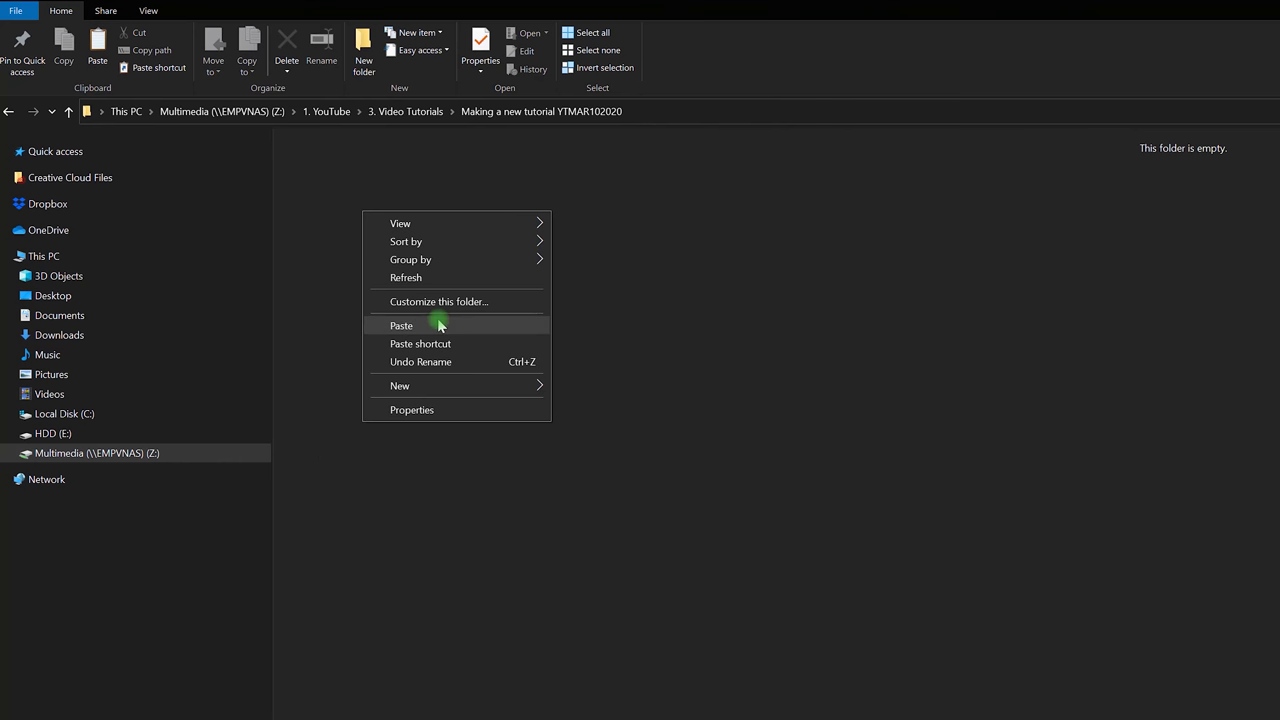
pyautogui.click(400, 324)
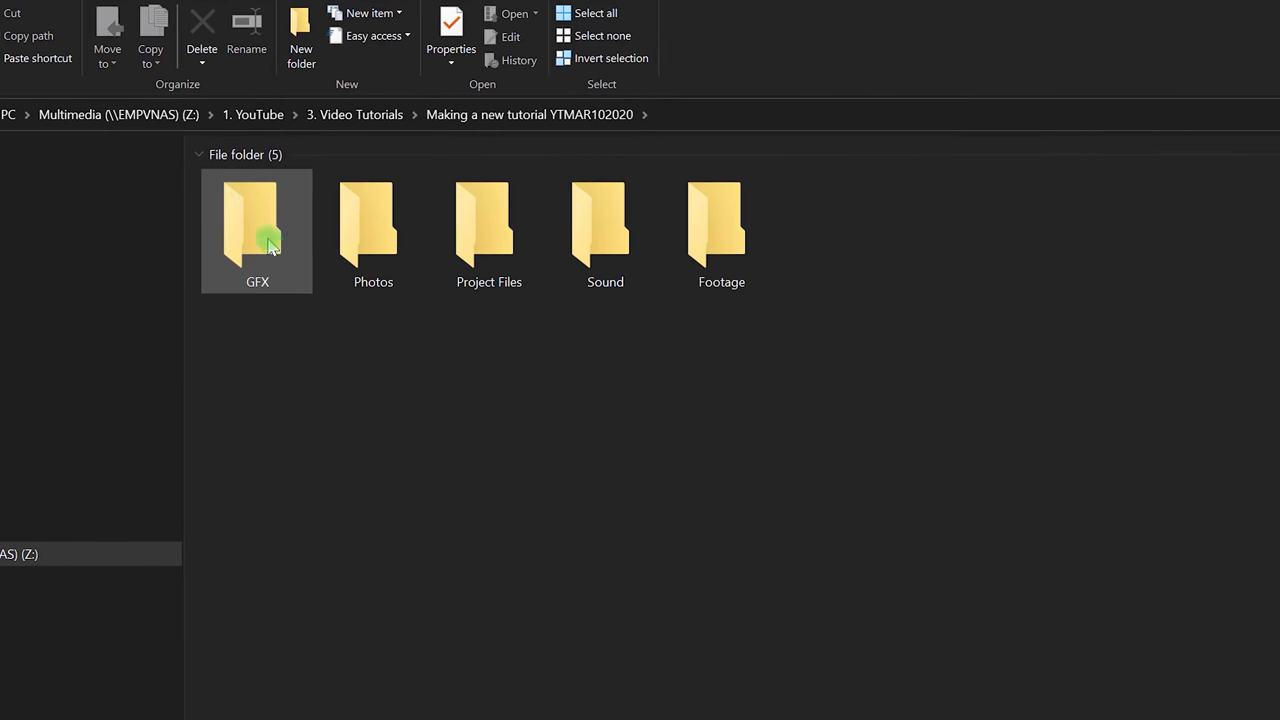
pyautogui.click(368, 472)
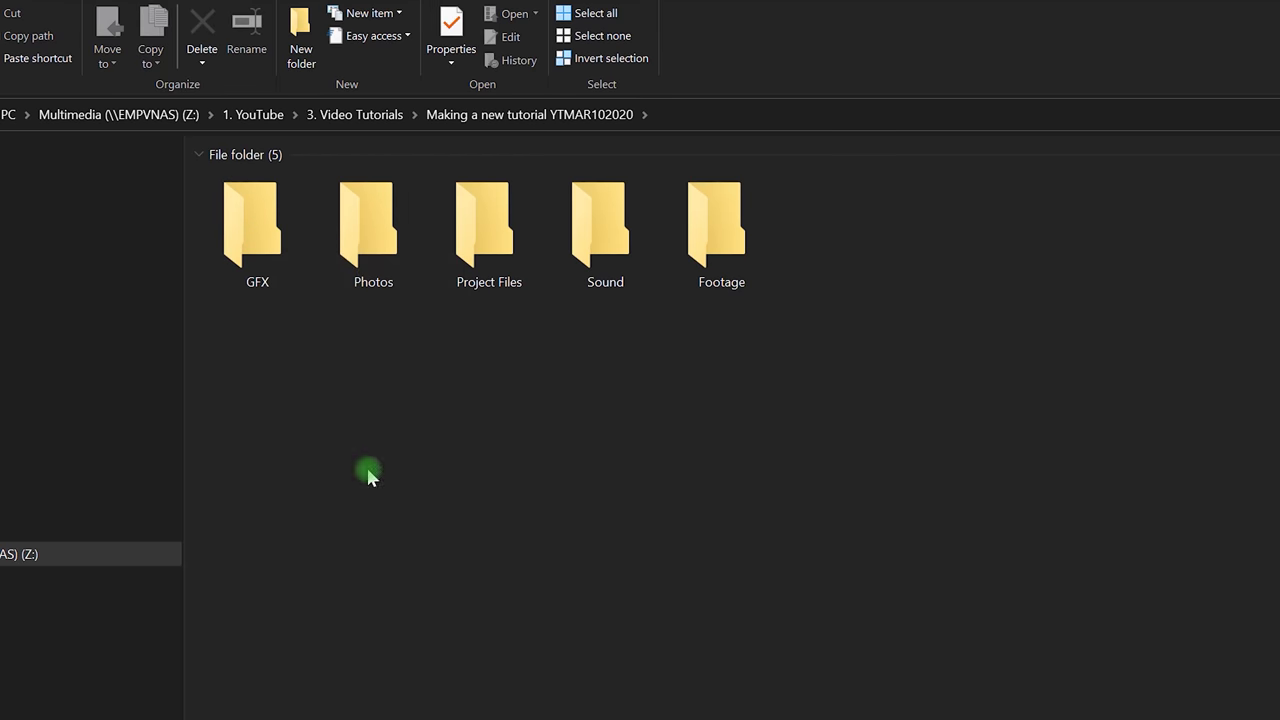
pyautogui.moveTo(500, 410)
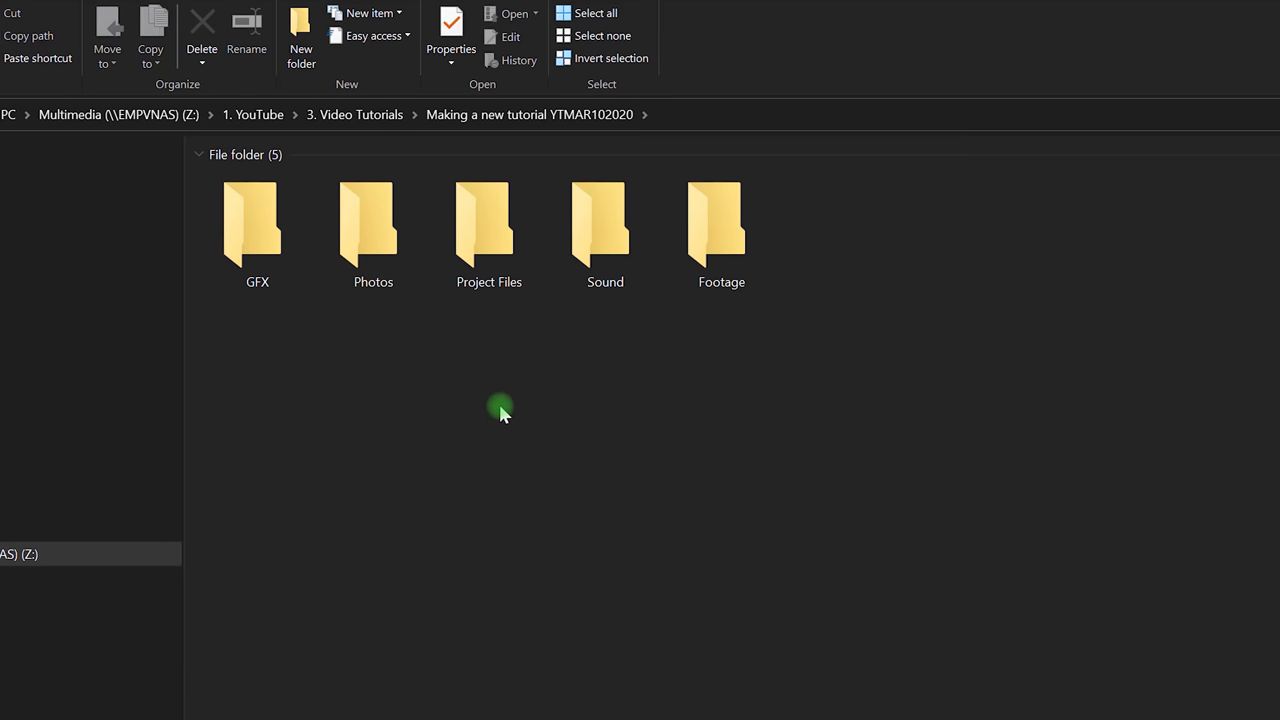
pyautogui.moveTo(484, 376)
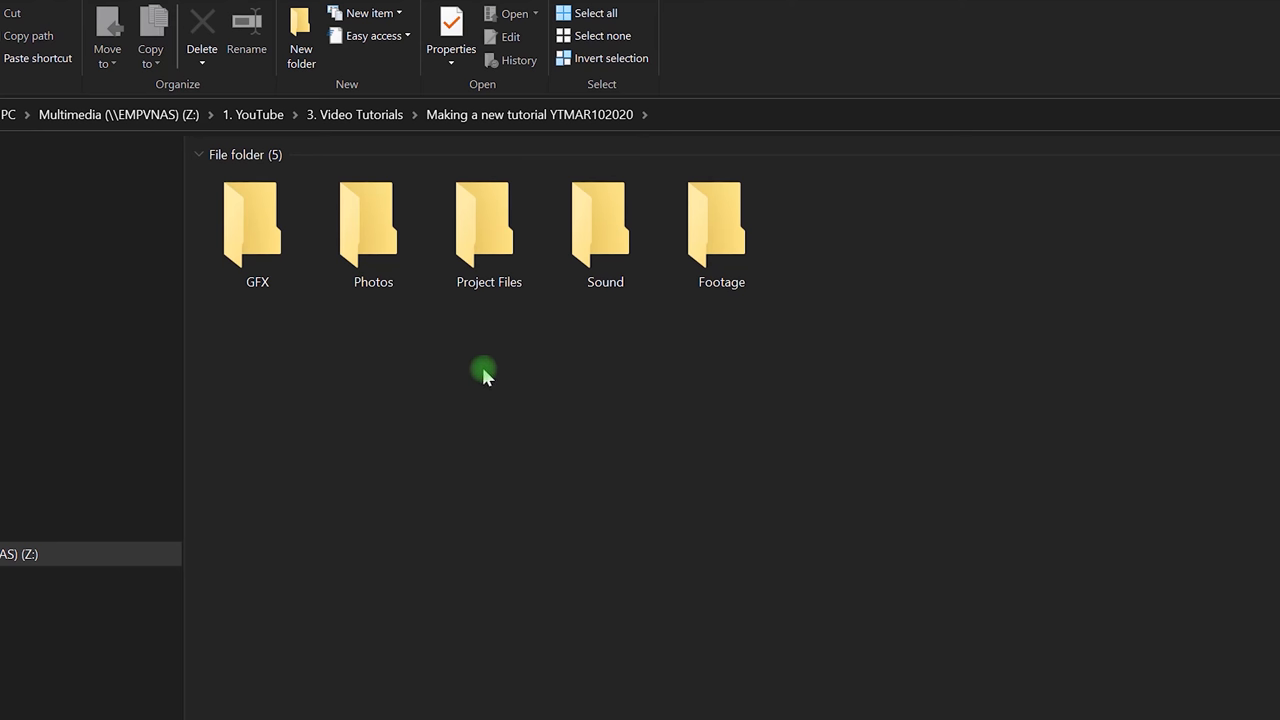
pyautogui.click(488, 224)
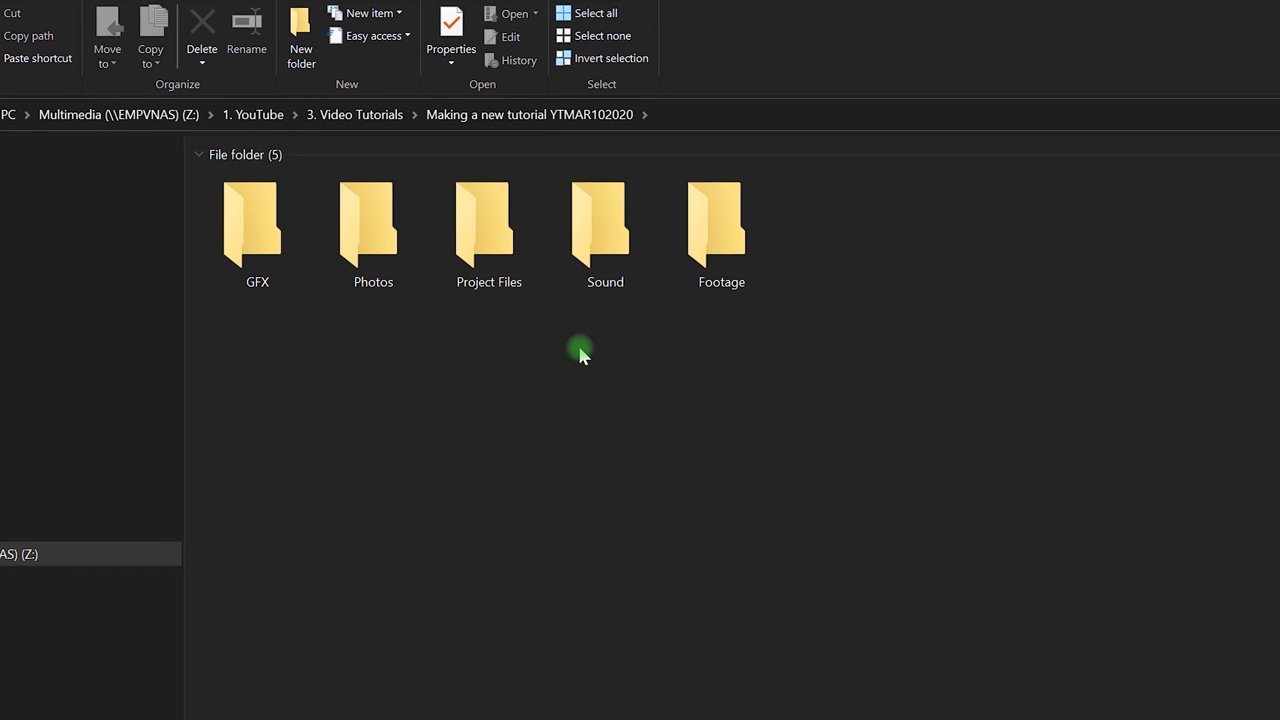
pyautogui.moveTo(620, 352)
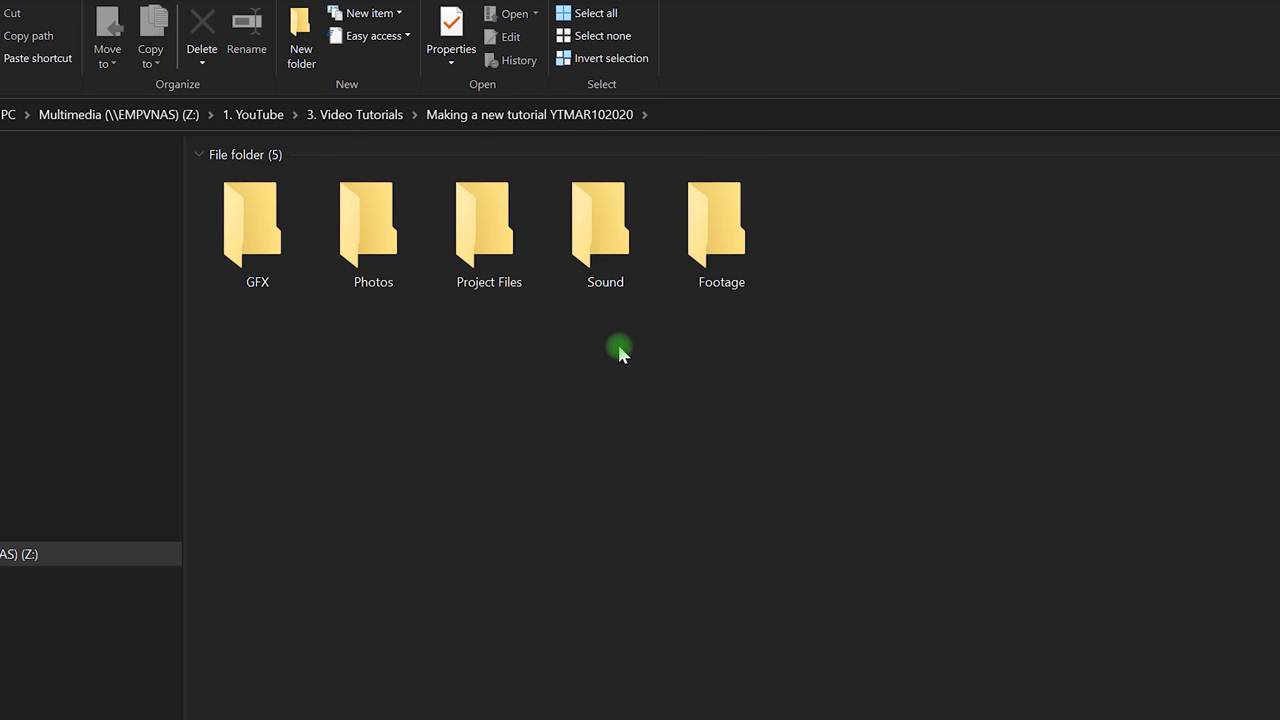
pyautogui.moveTo(616, 318)
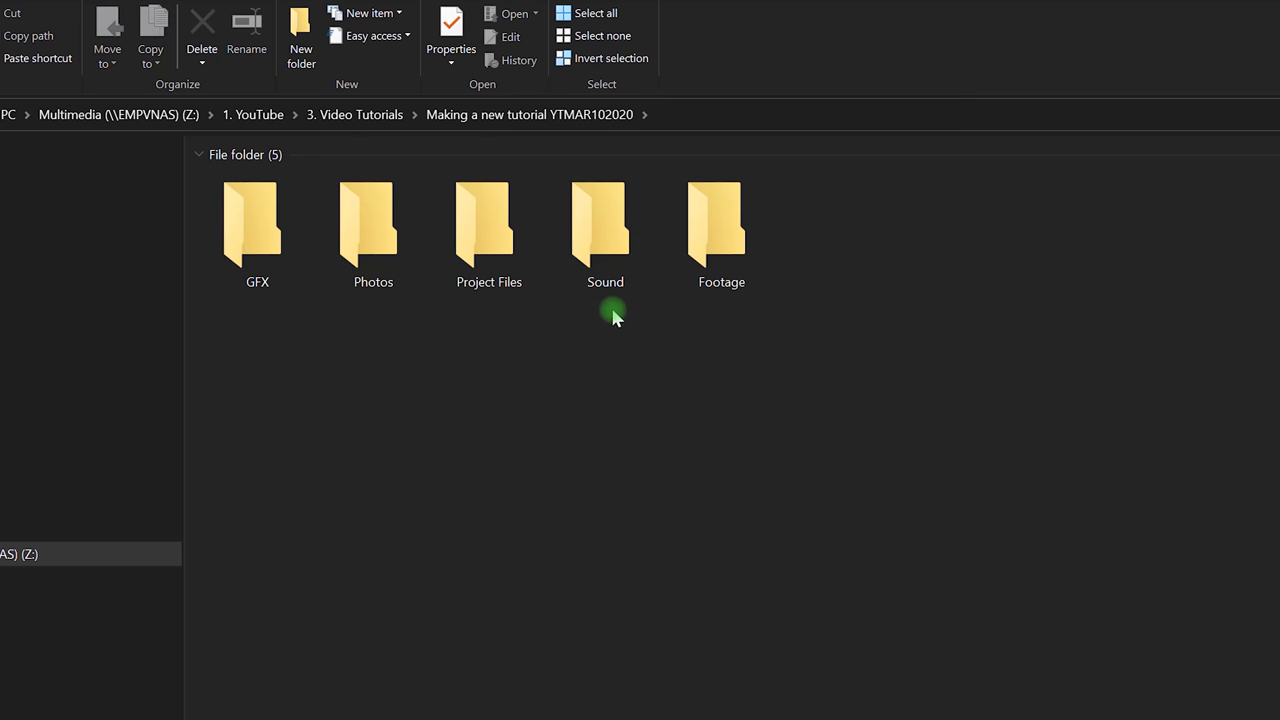
pyautogui.click(604, 224)
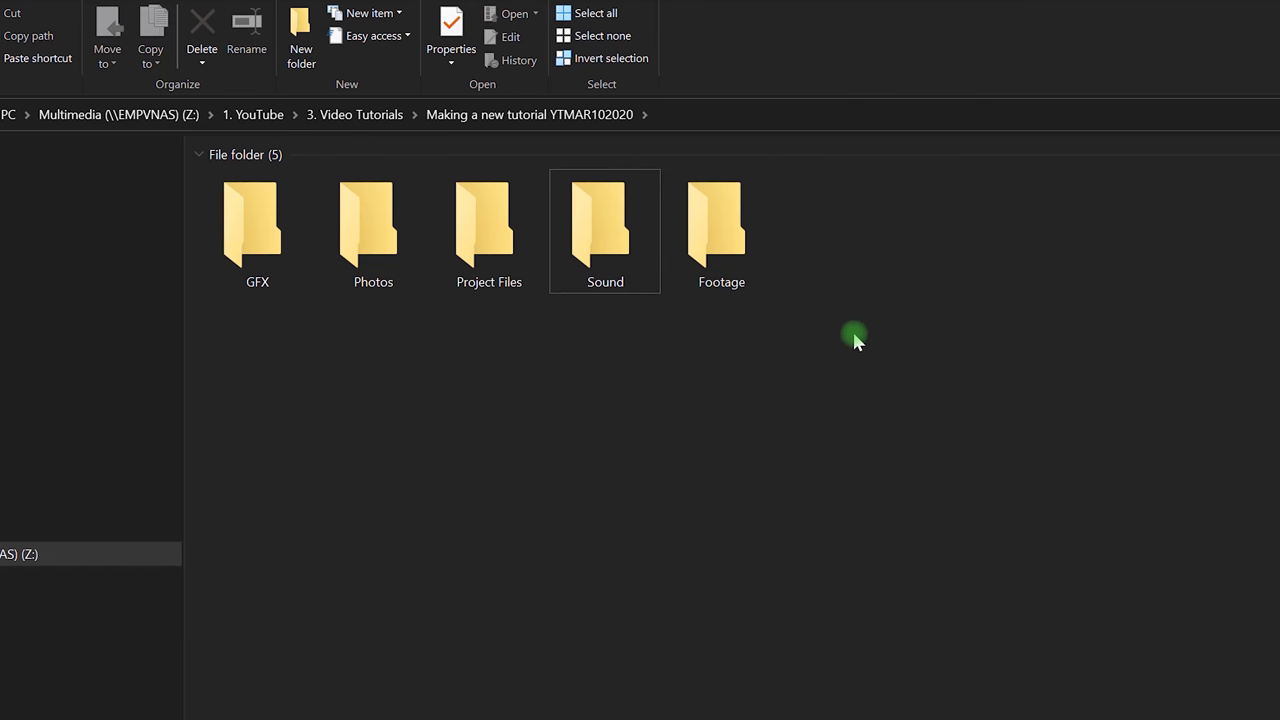
pyautogui.moveTo(808, 332)
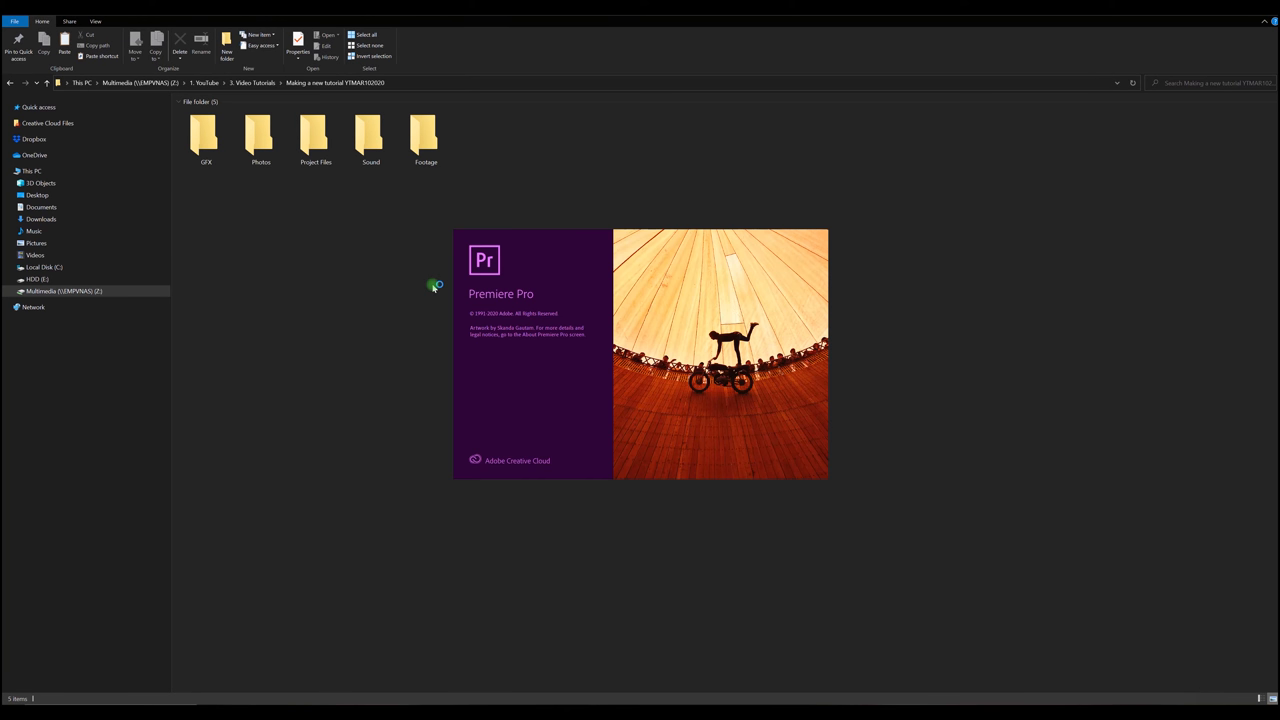
pyautogui.moveTo(268, 196)
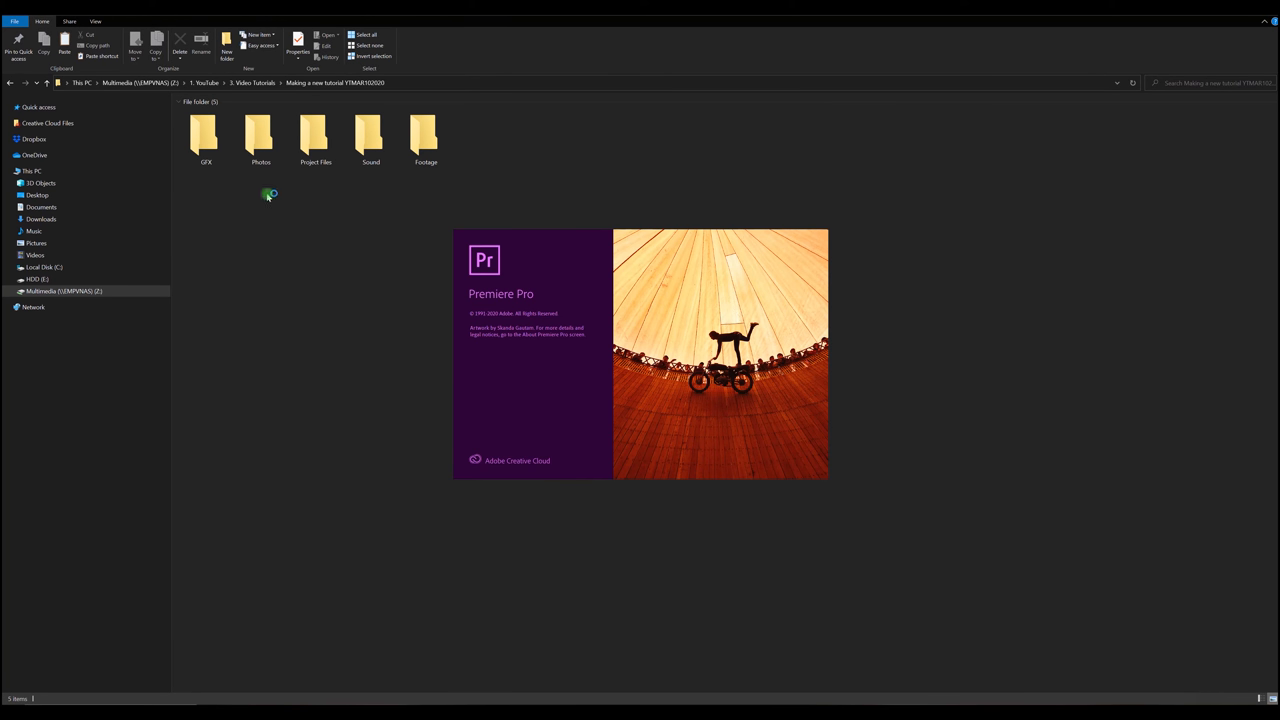
# Start a new Premiere Pro project named 'Making a Tutorial YTMAR102020' and browse for its location.
pyautogui.click(426, 140)
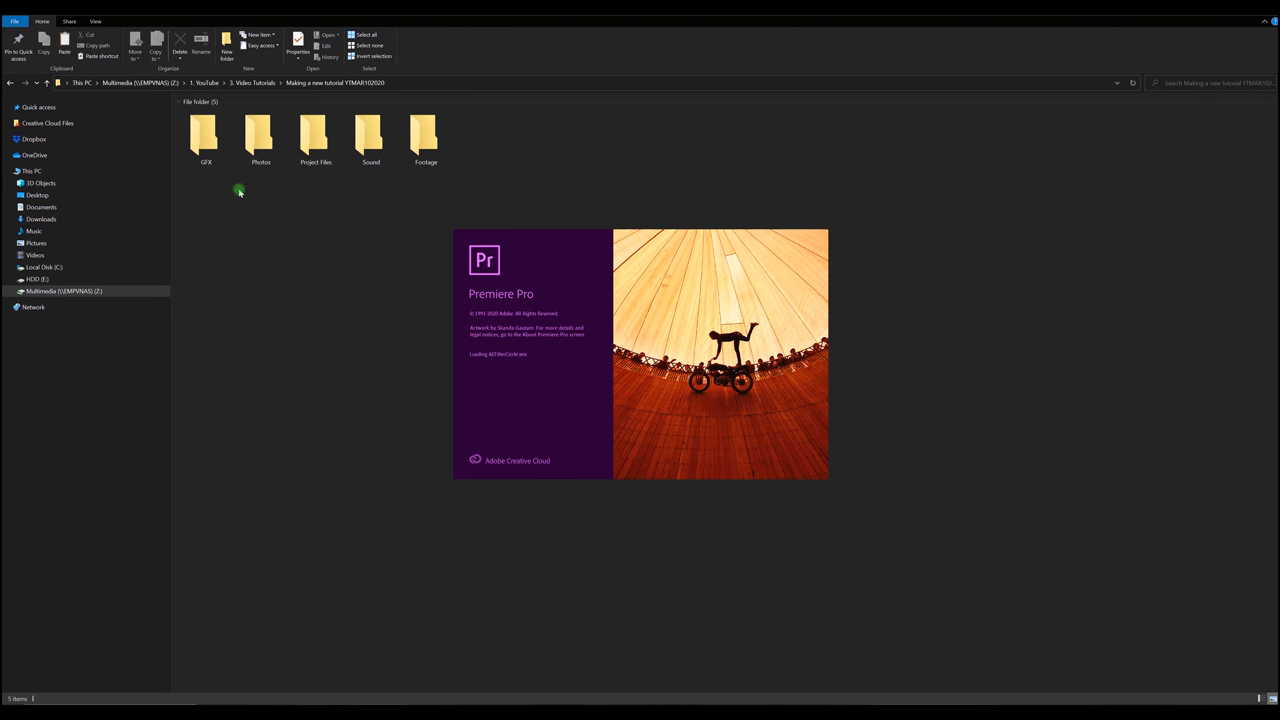
pyautogui.click(260, 138)
pyautogui.write('Making a Tutorial YT')
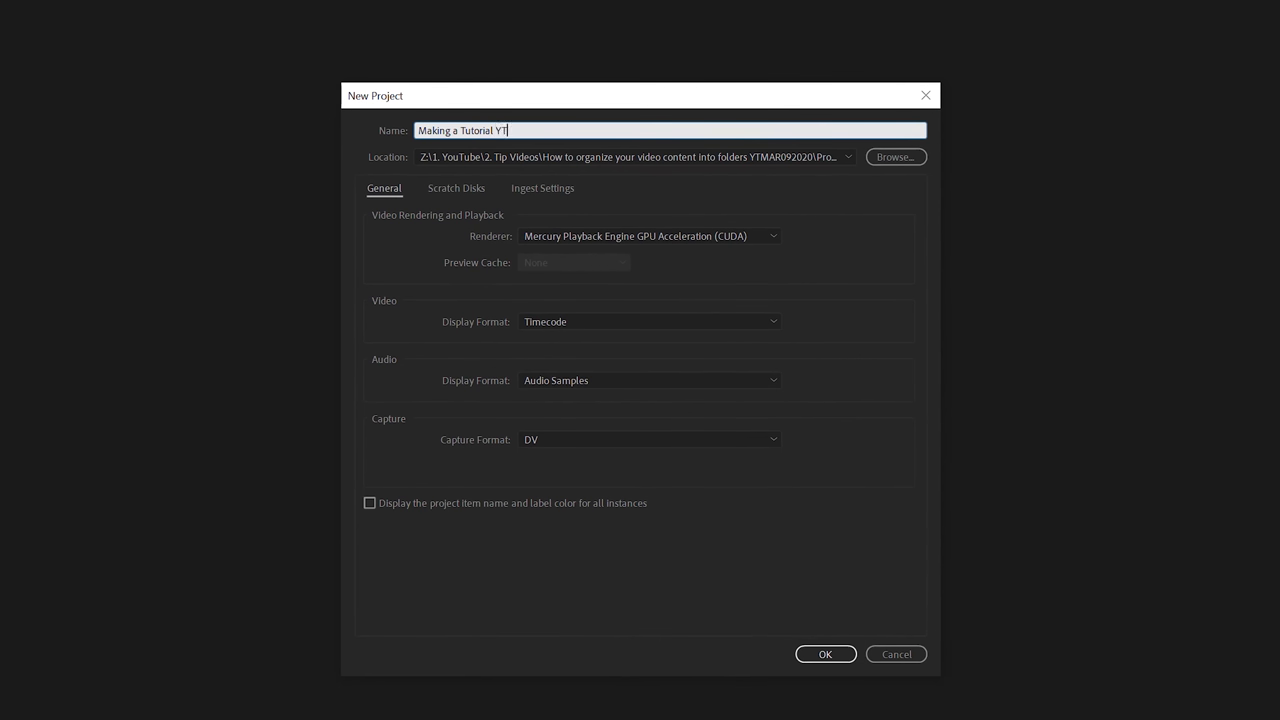
pyautogui.write('MAR')
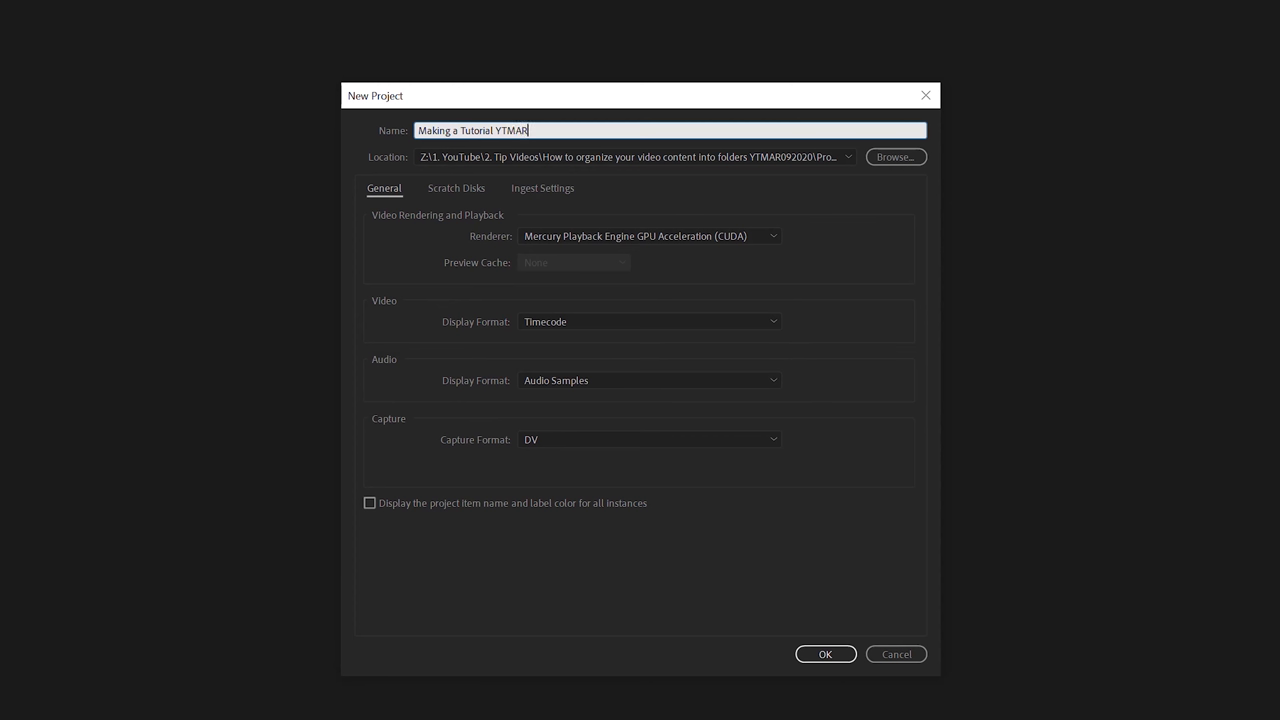
pyautogui.write('10')
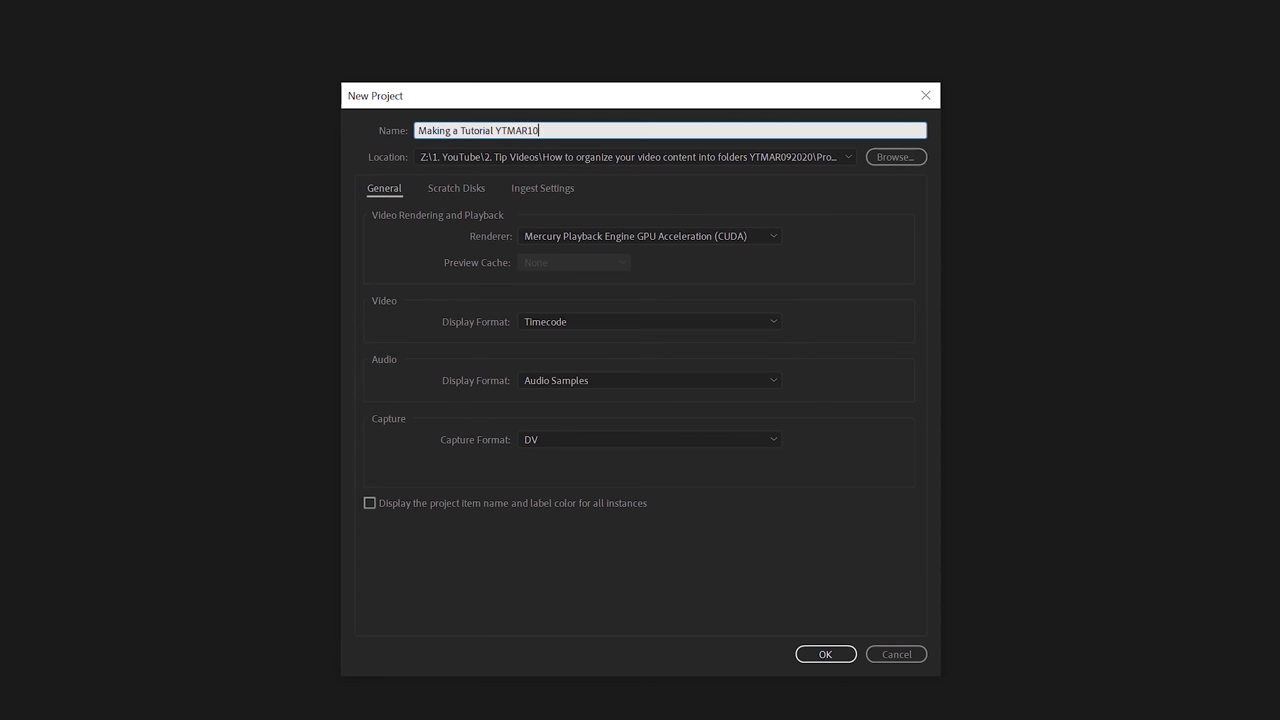
pyautogui.write('2020')
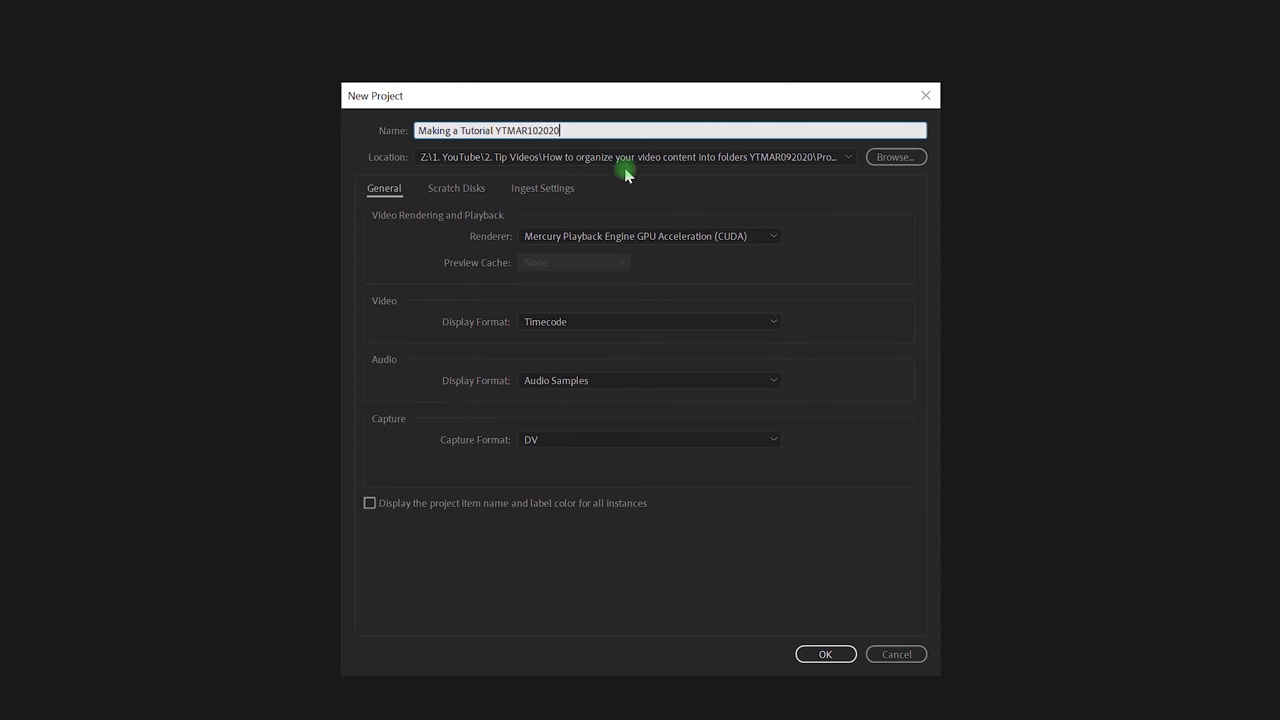
pyautogui.click(894, 156)
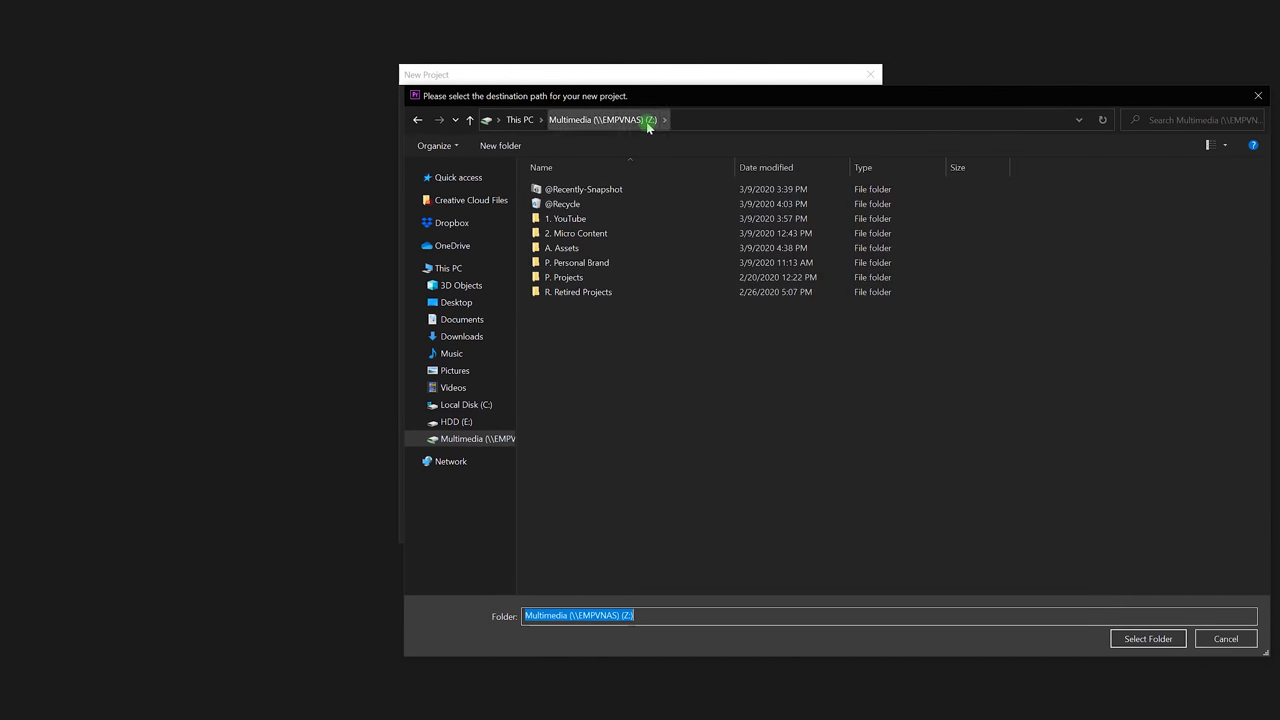
# Set the project location to Project Files inside Making a new tutorial YTMAR102020.
pyautogui.doubleClick(568, 218)
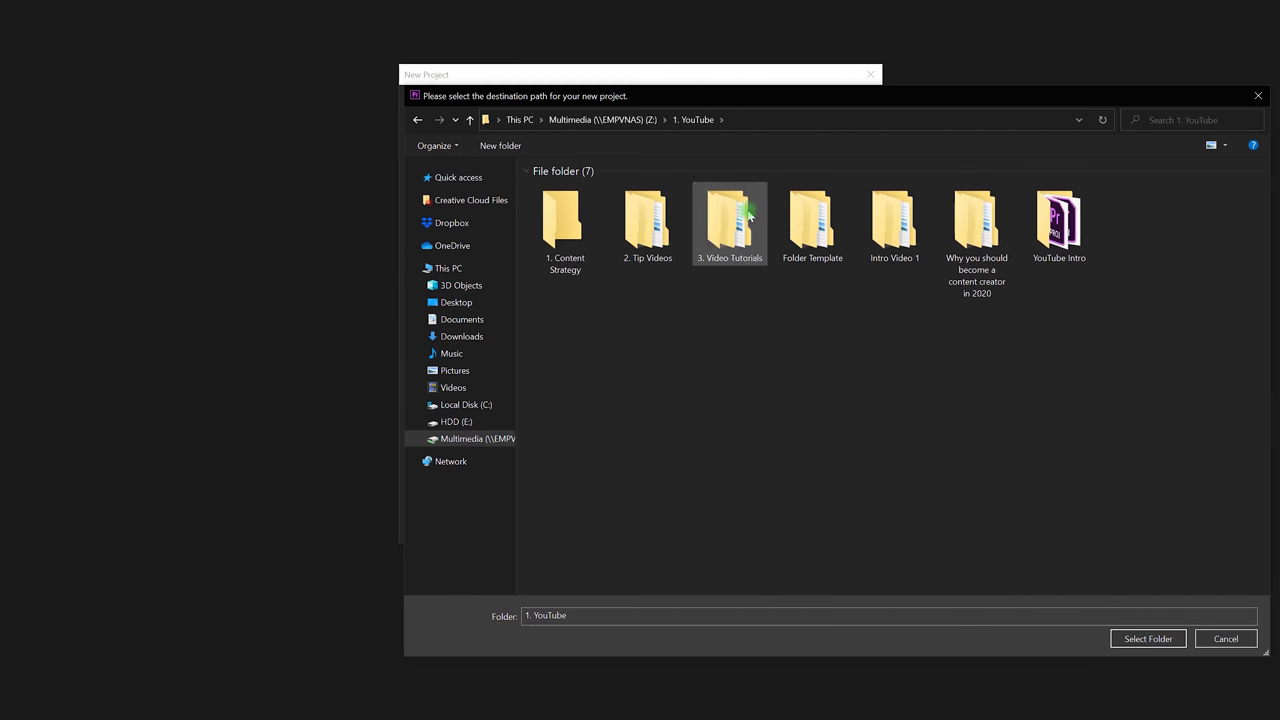
pyautogui.doubleClick(728, 216)
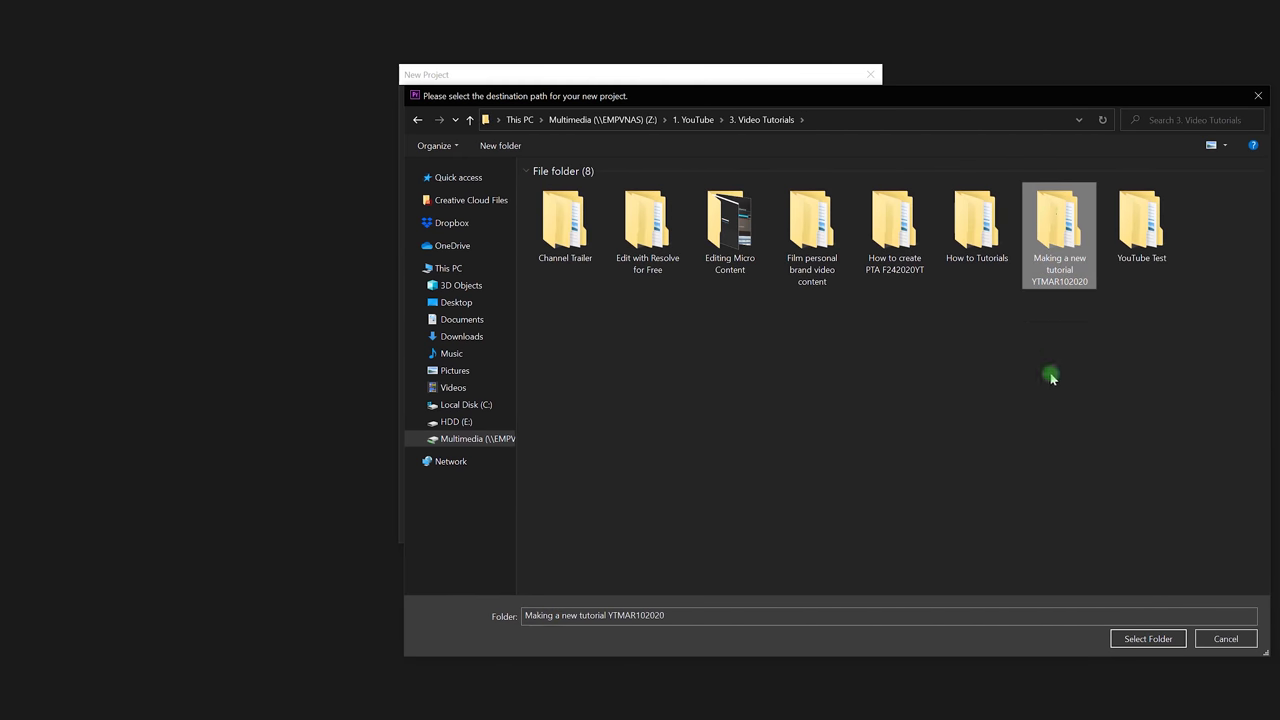
pyautogui.click(1148, 638)
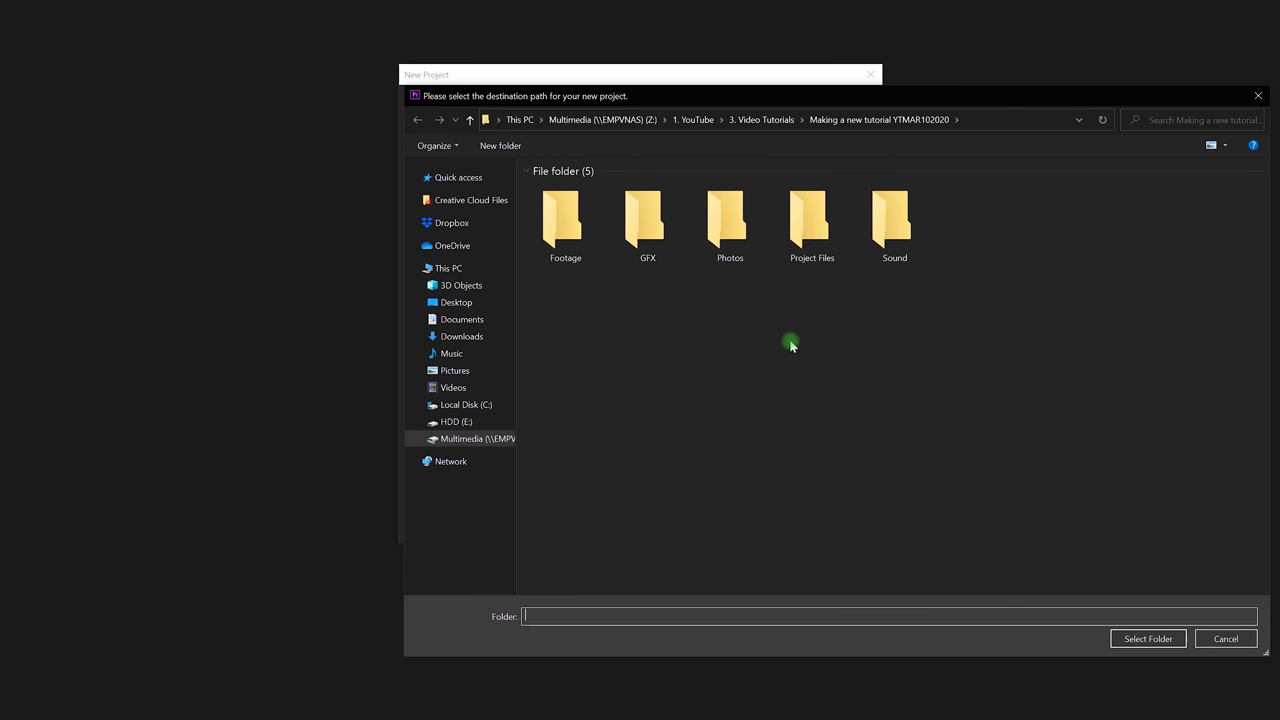
pyautogui.click(812, 220)
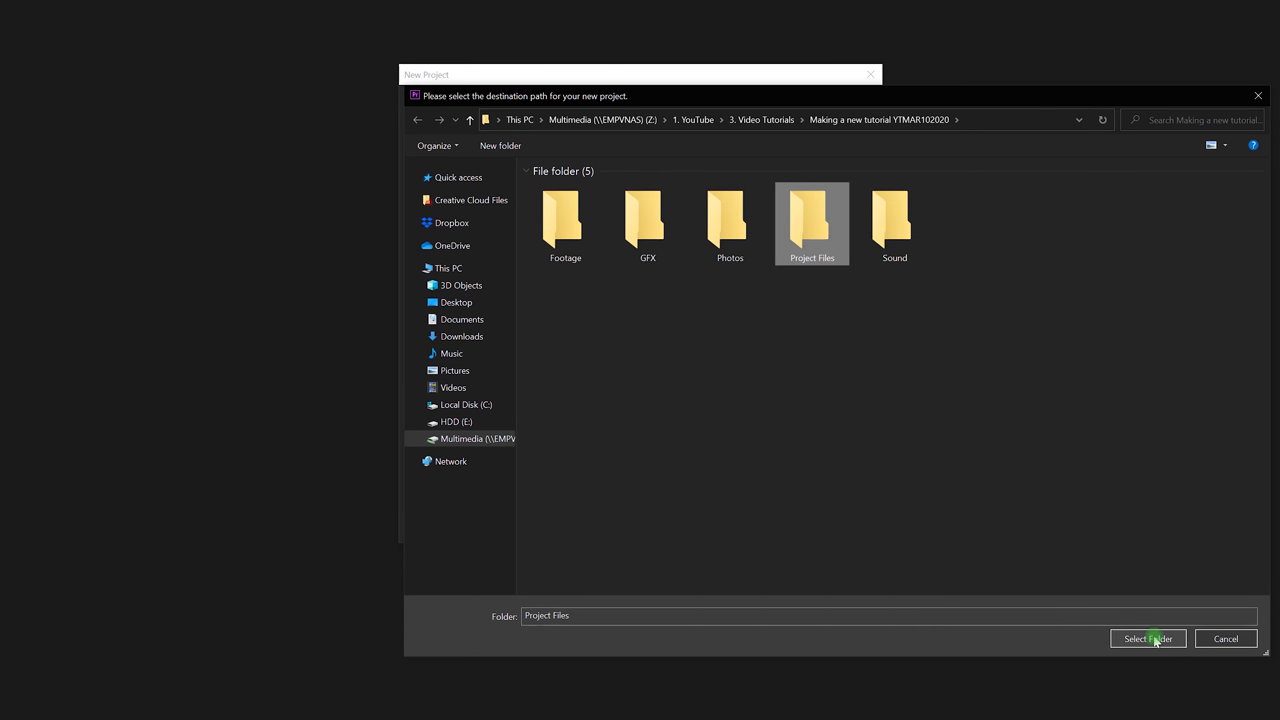
pyautogui.click(1148, 638)
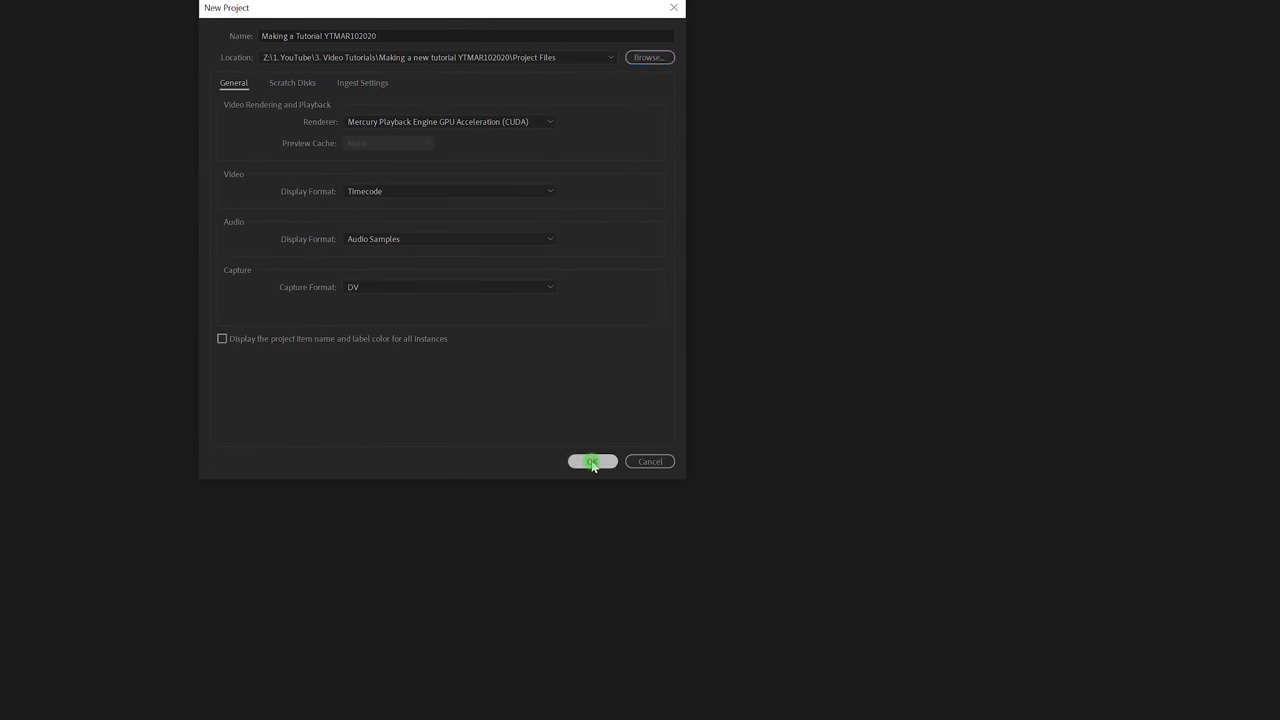
# Create the project and drag the template folders into the Project panel as bins, including Footage.
pyautogui.click(592, 460)
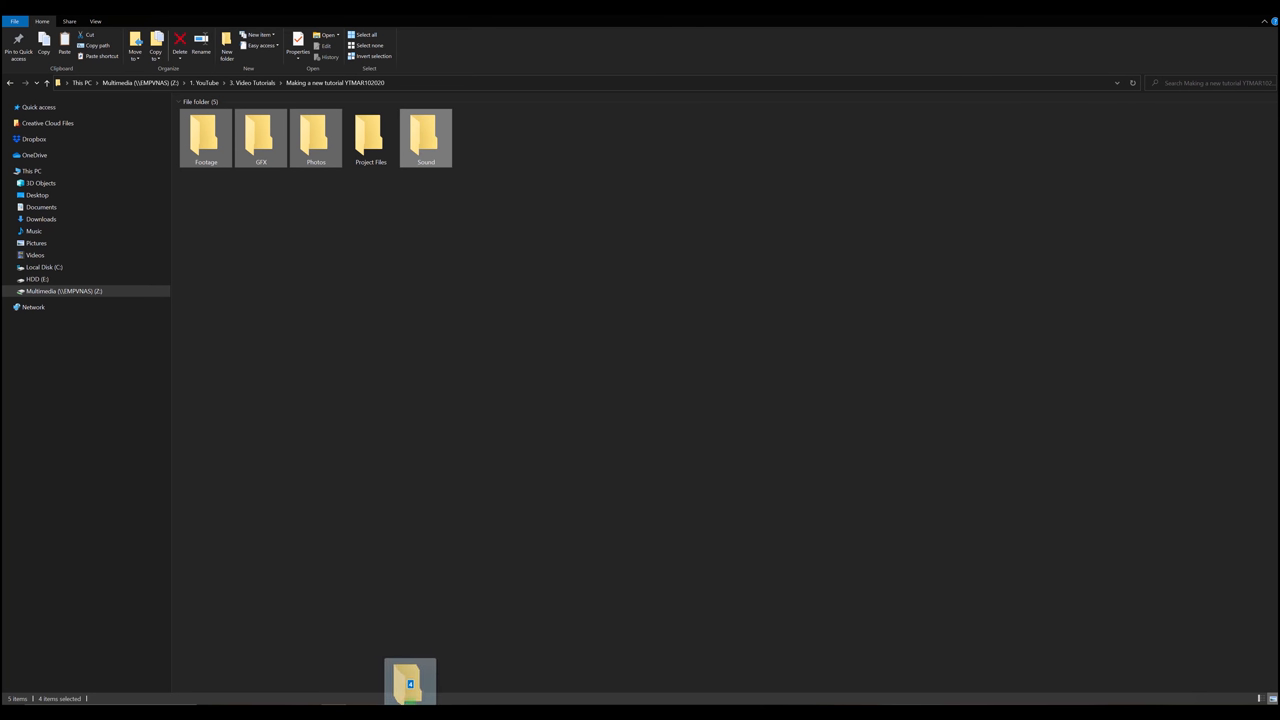
pyautogui.moveTo(410, 684); pyautogui.dragTo(248, 284)
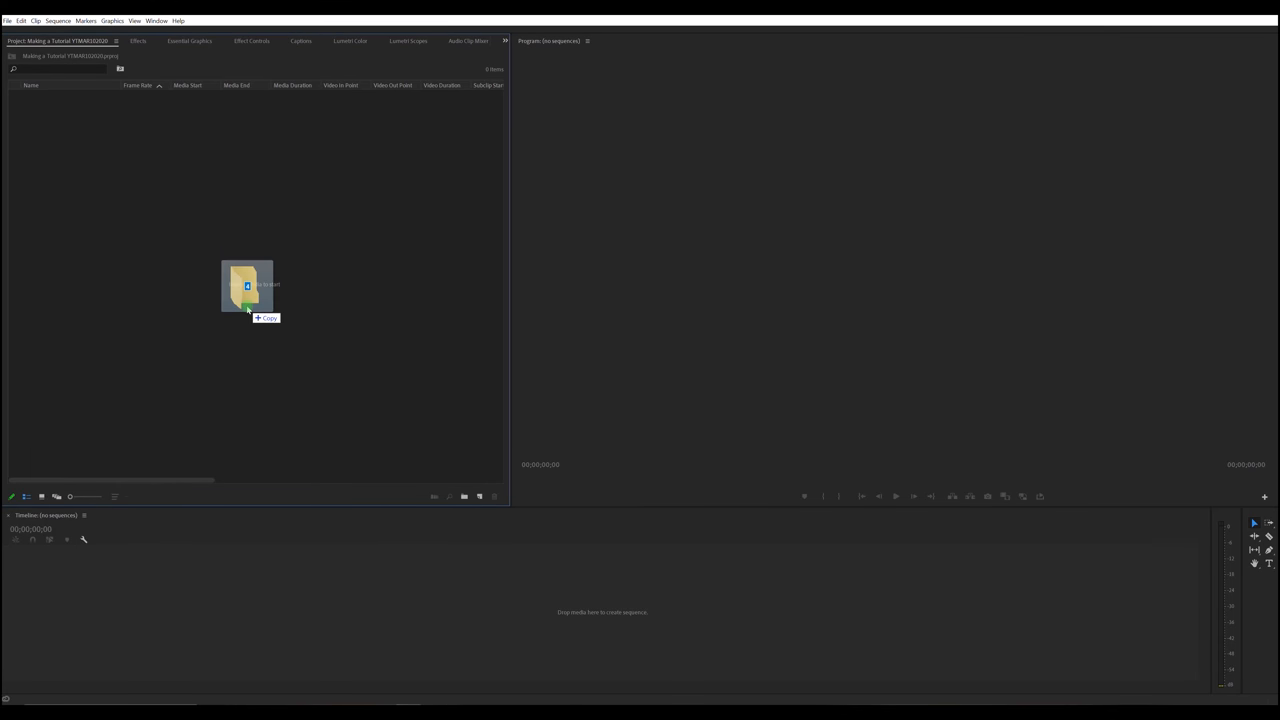
pyautogui.click(246, 284)
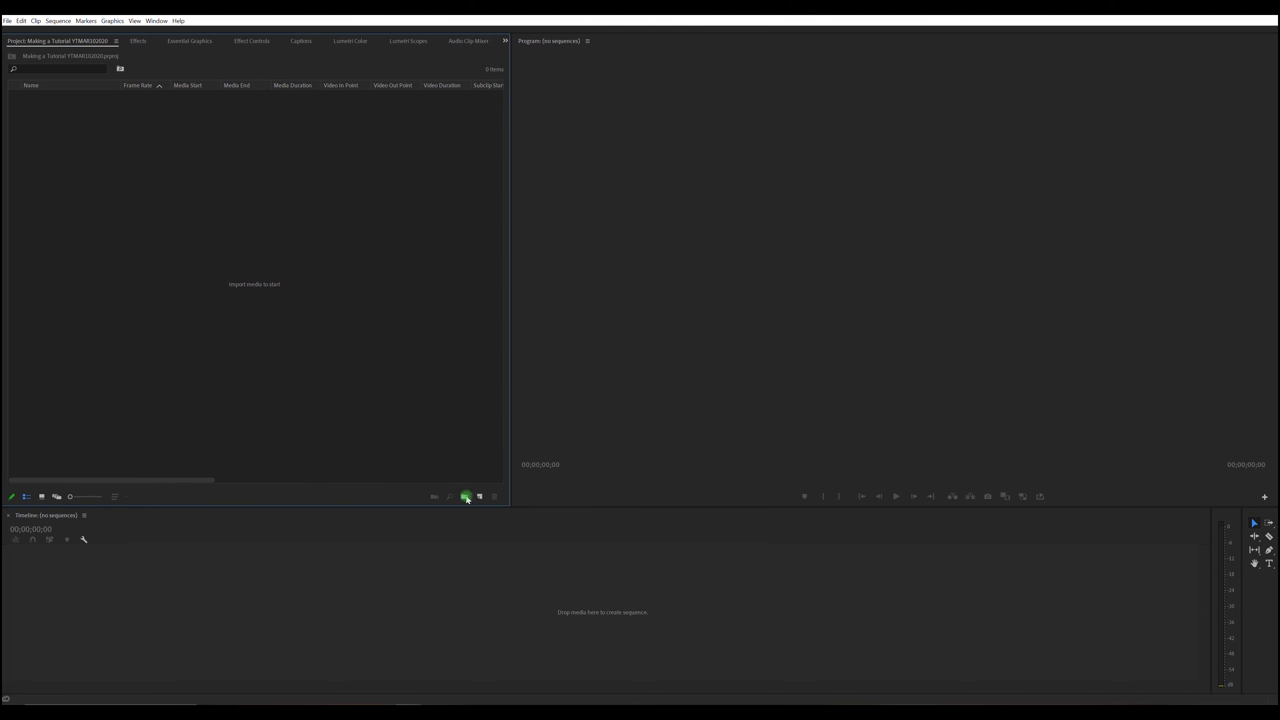
pyautogui.moveTo(188, 312)
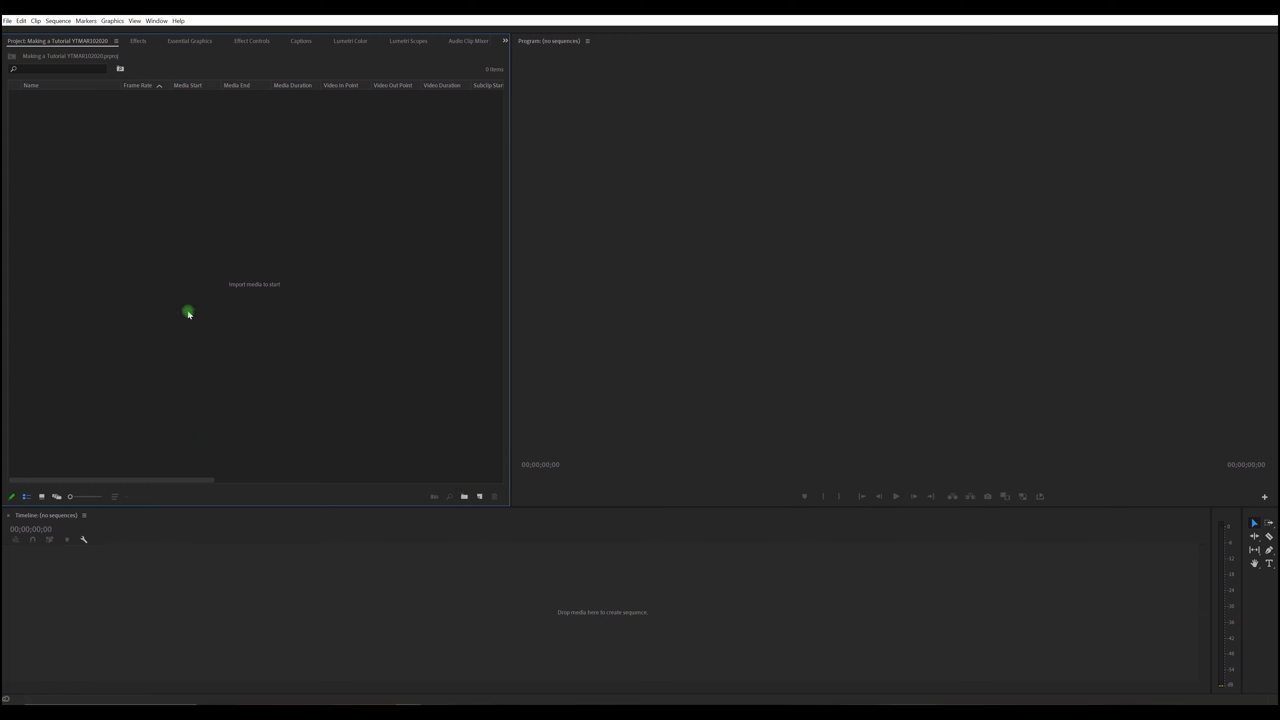
pyautogui.moveTo(336, 360)
pyautogui.write('Footage')
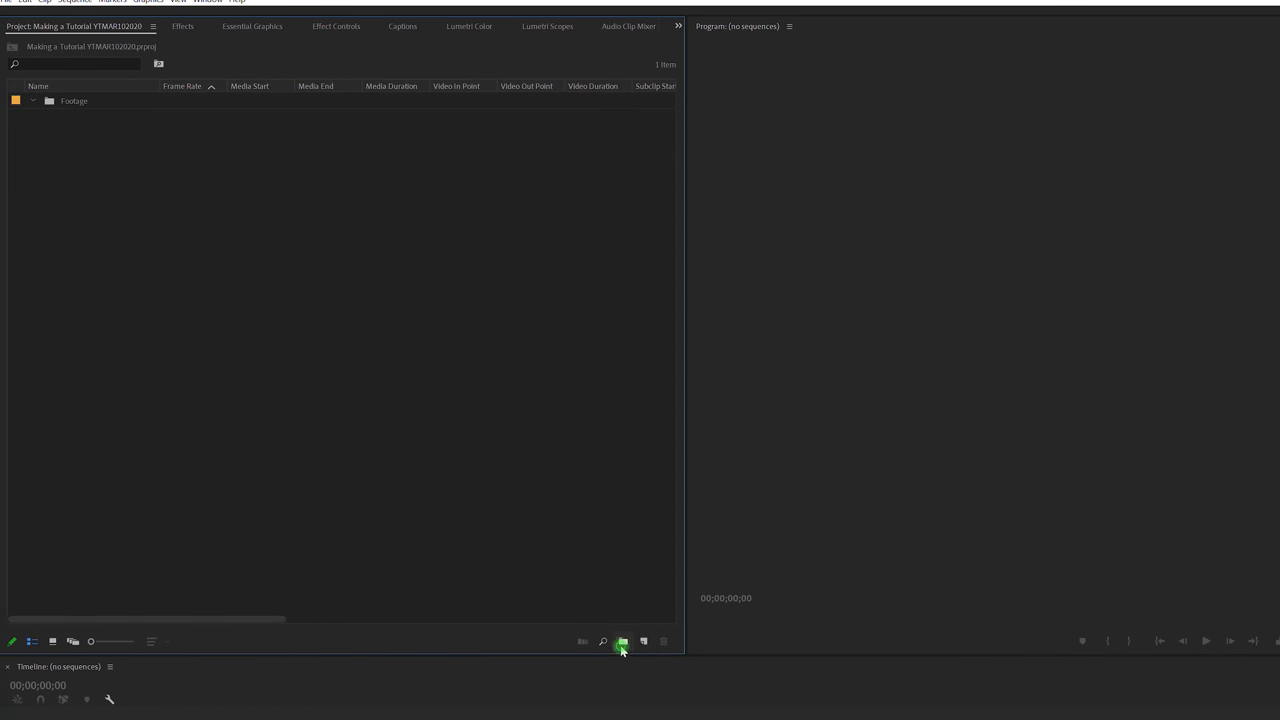
pyautogui.click(622, 642)
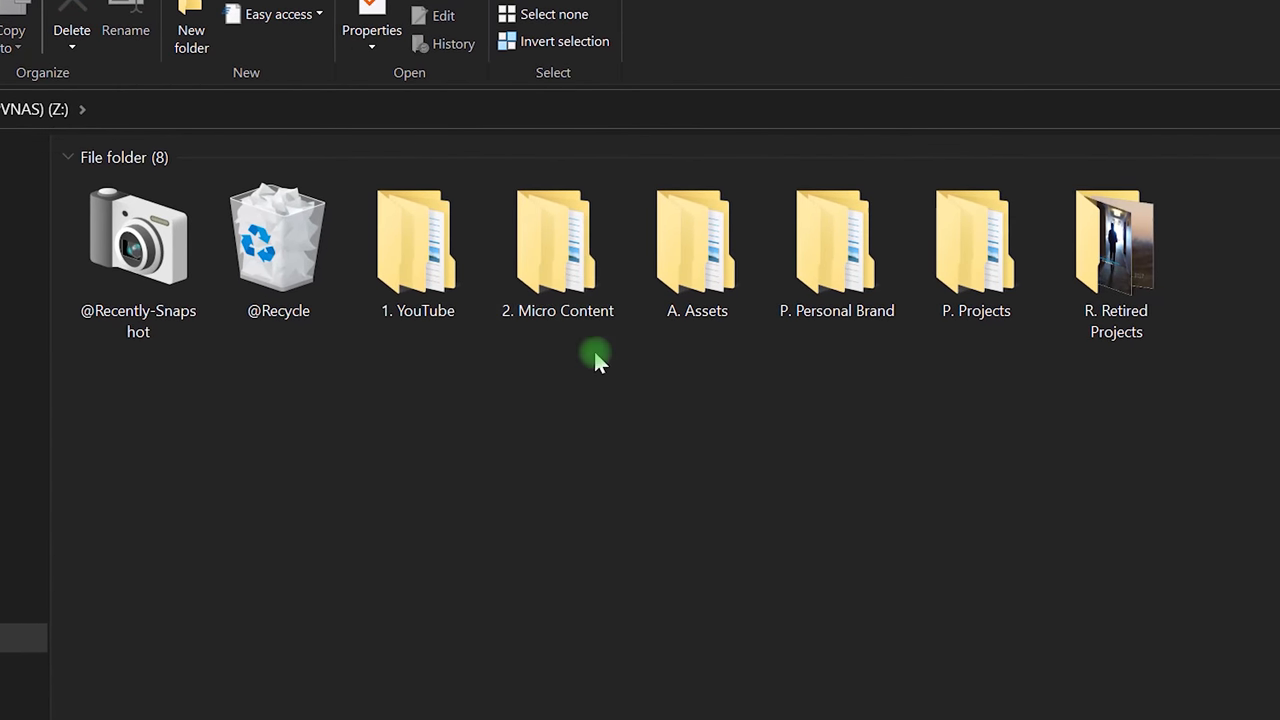
# Navigate into Micro Content > Instagram and the Folder Template to copy its subfolders.
pyautogui.doubleClick(556, 240)
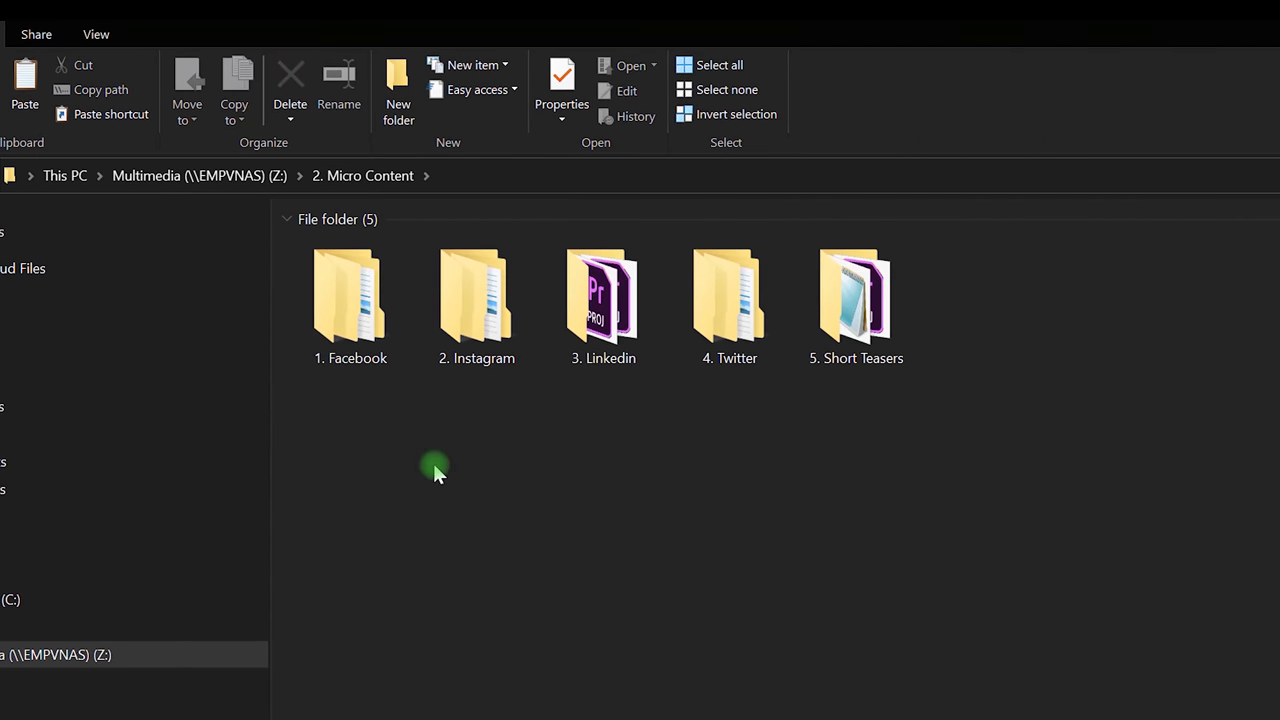
pyautogui.moveTo(356, 412)
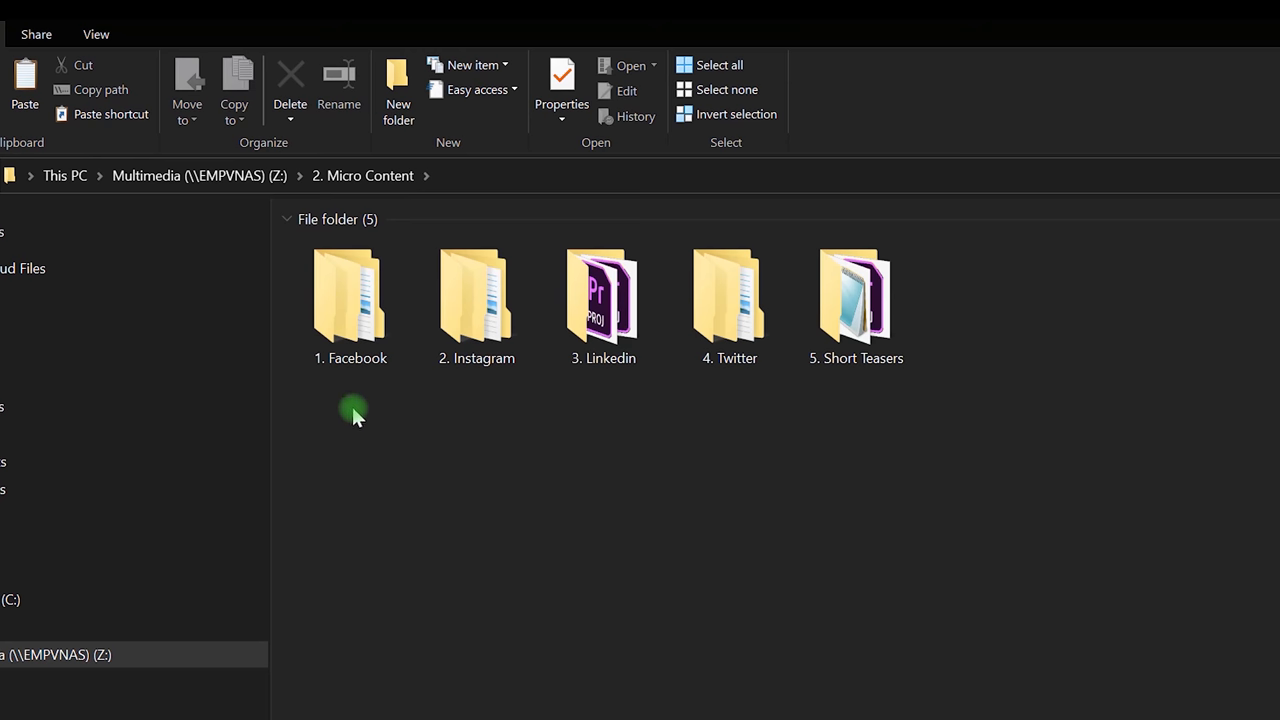
pyautogui.moveTo(458, 496)
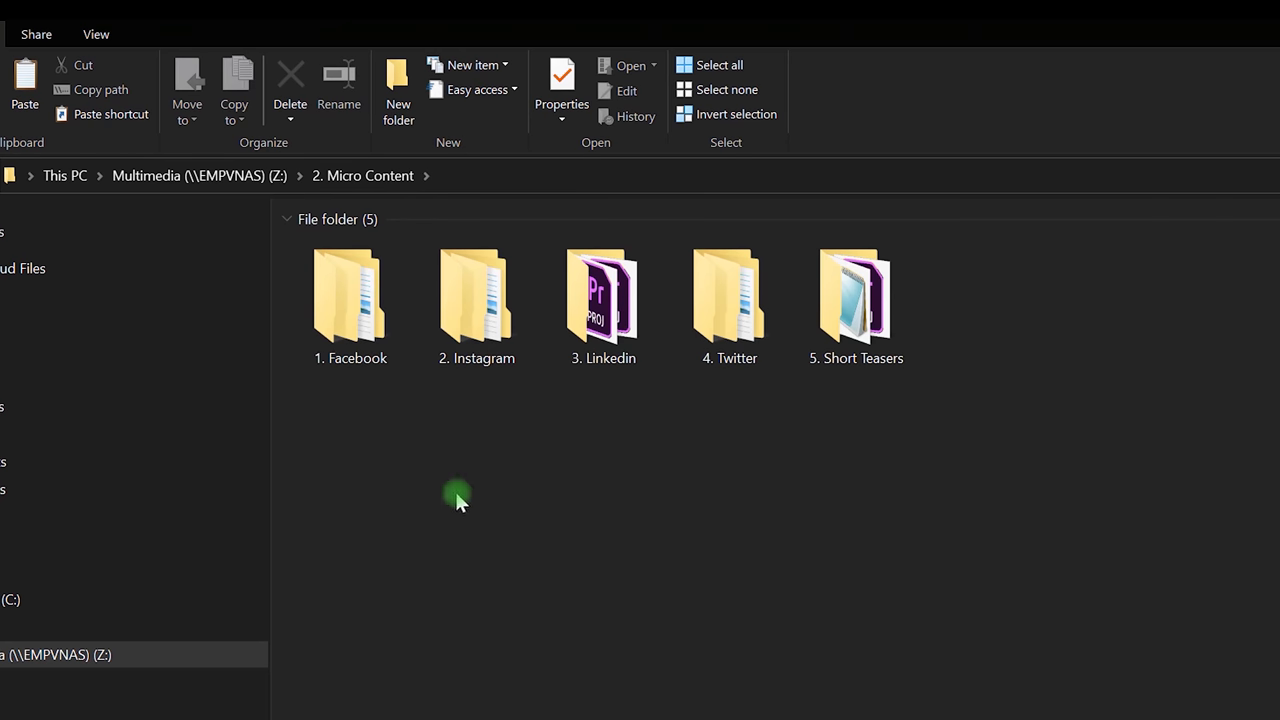
pyautogui.click(476, 300)
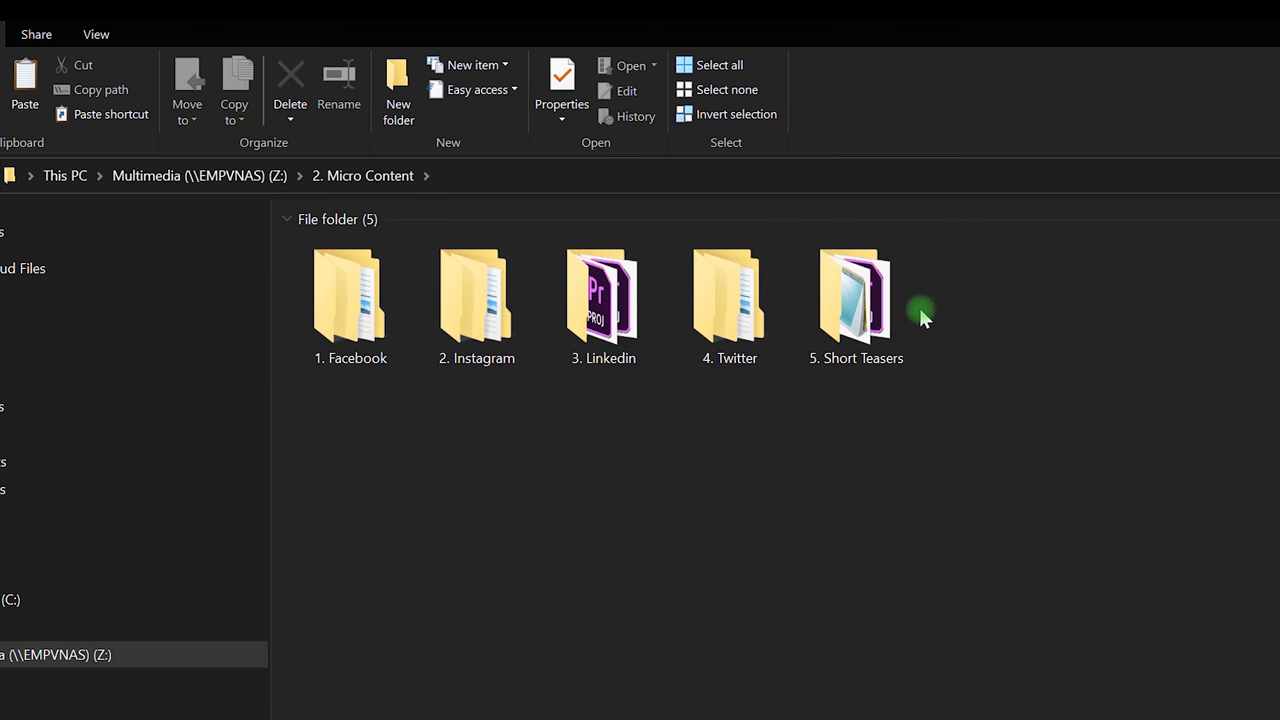
pyautogui.moveTo(916, 556)
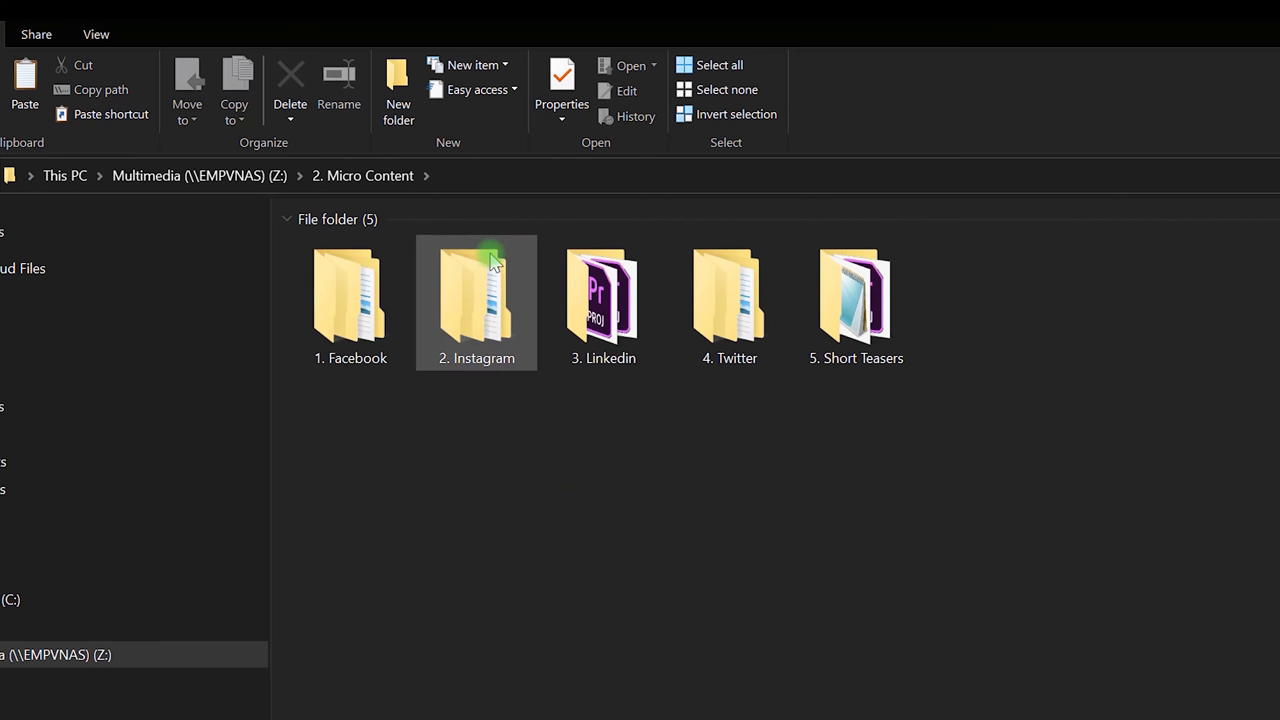
pyautogui.doubleClick(476, 296)
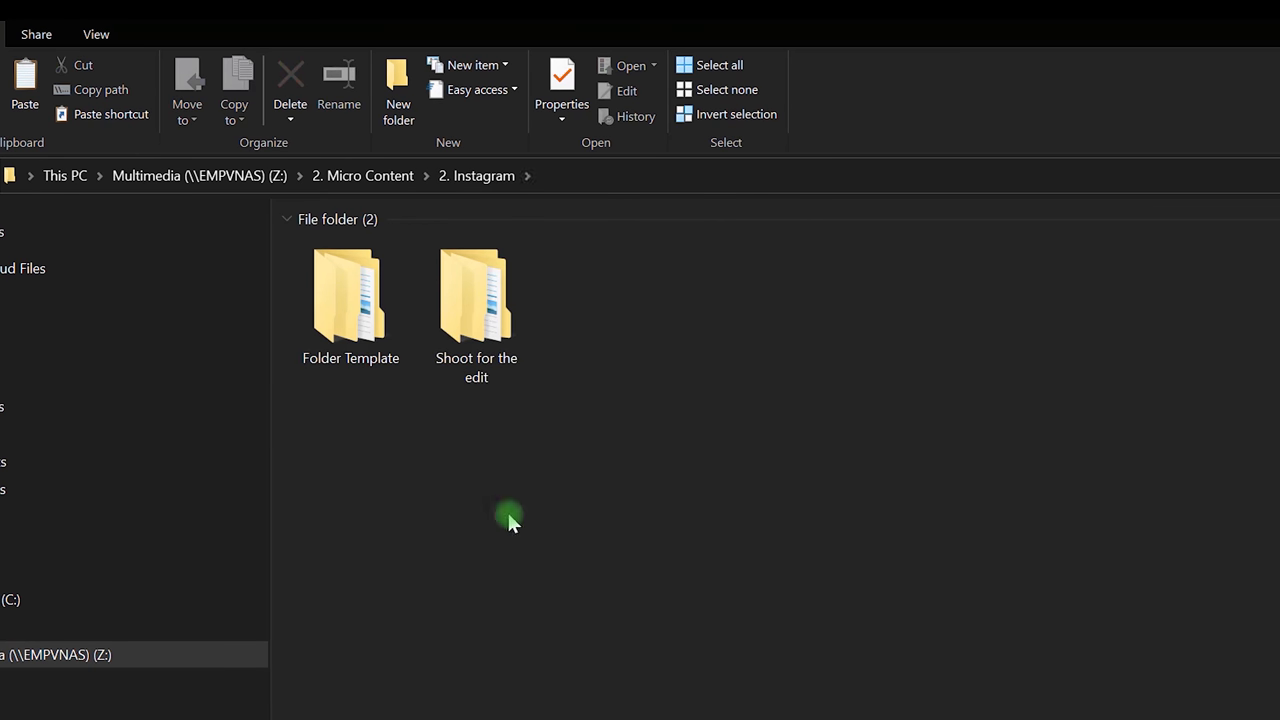
pyautogui.moveTo(532, 450)
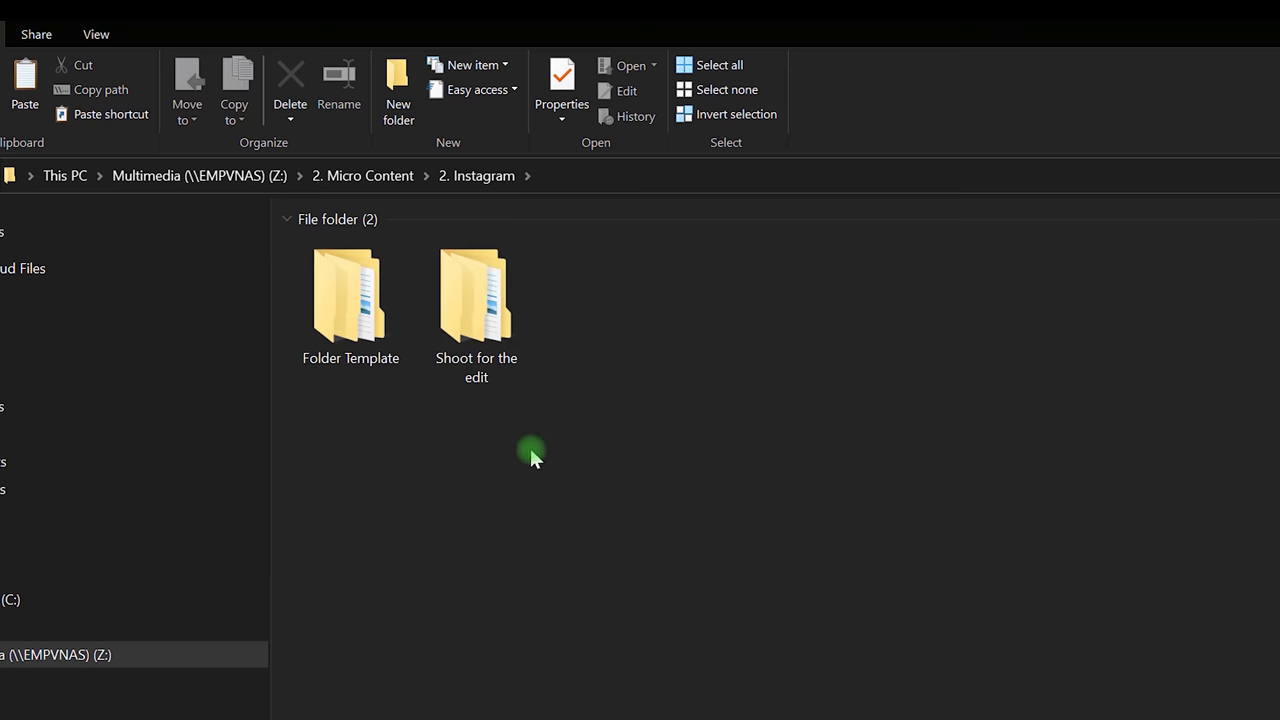
pyautogui.click(396, 90)
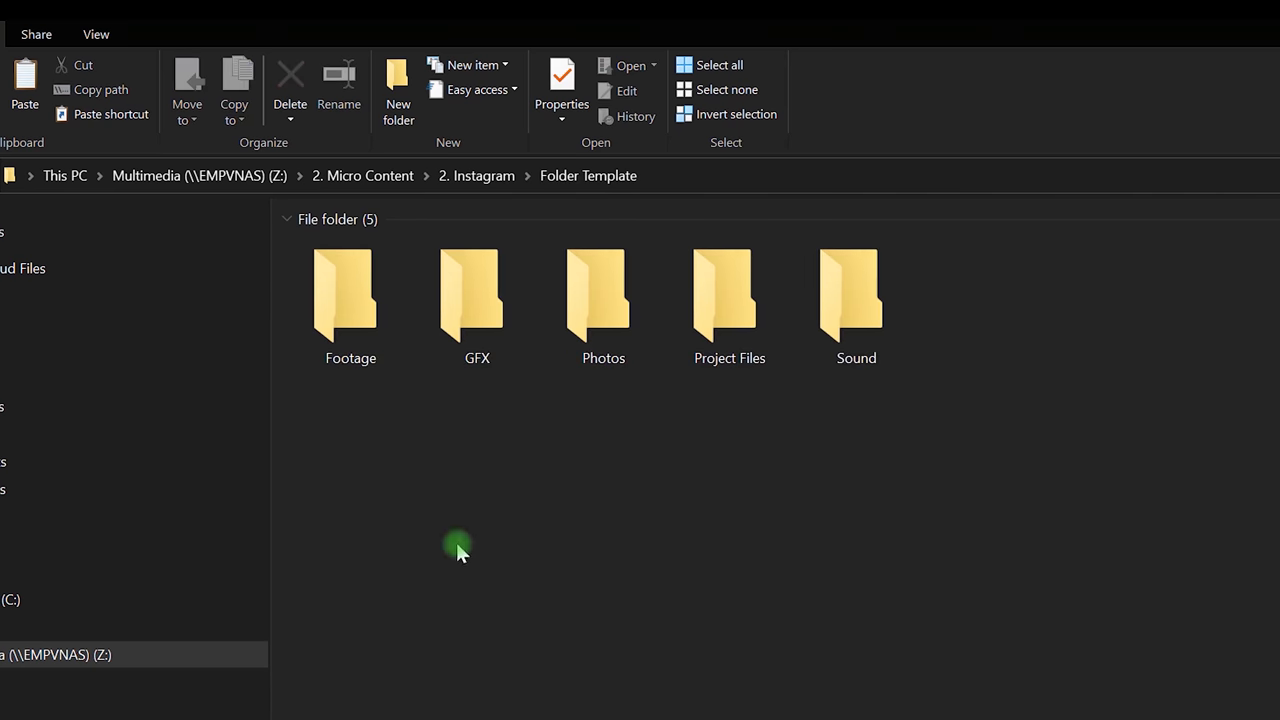
# Paste the five template subfolders into a New instagram video folder in Instagram.
pyautogui.rightClick(534, 424)
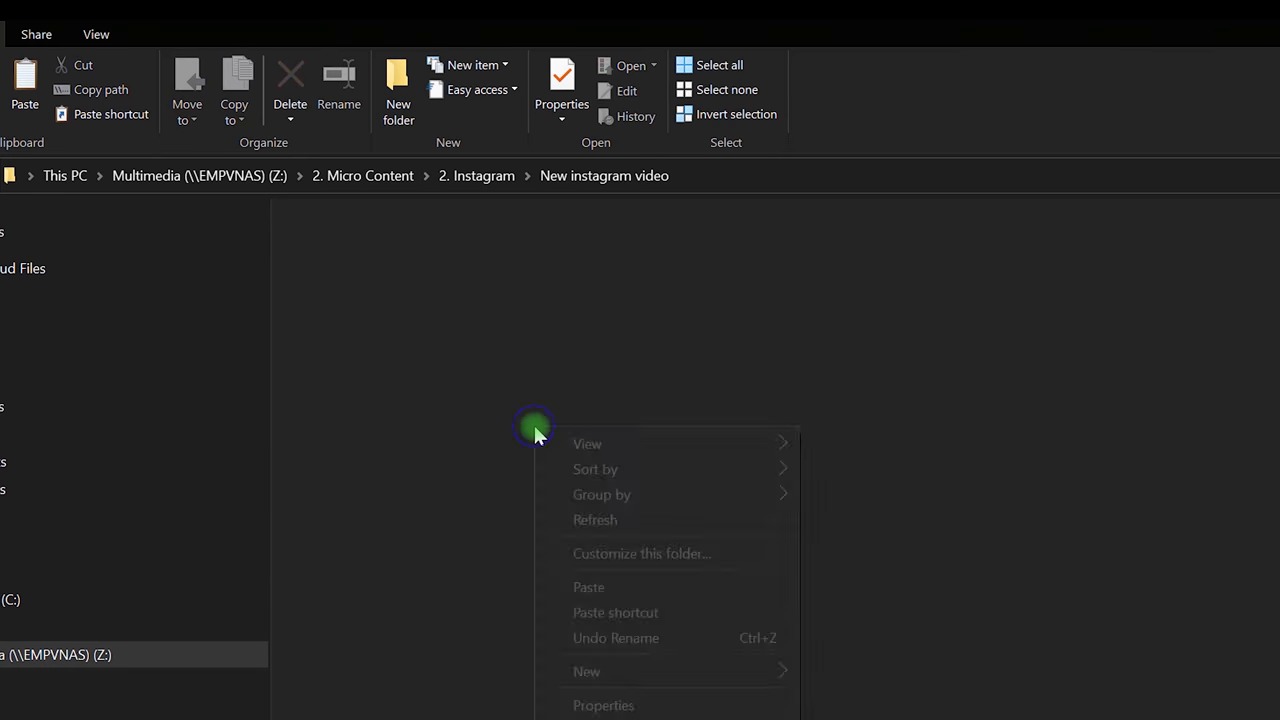
pyautogui.click(528, 644)
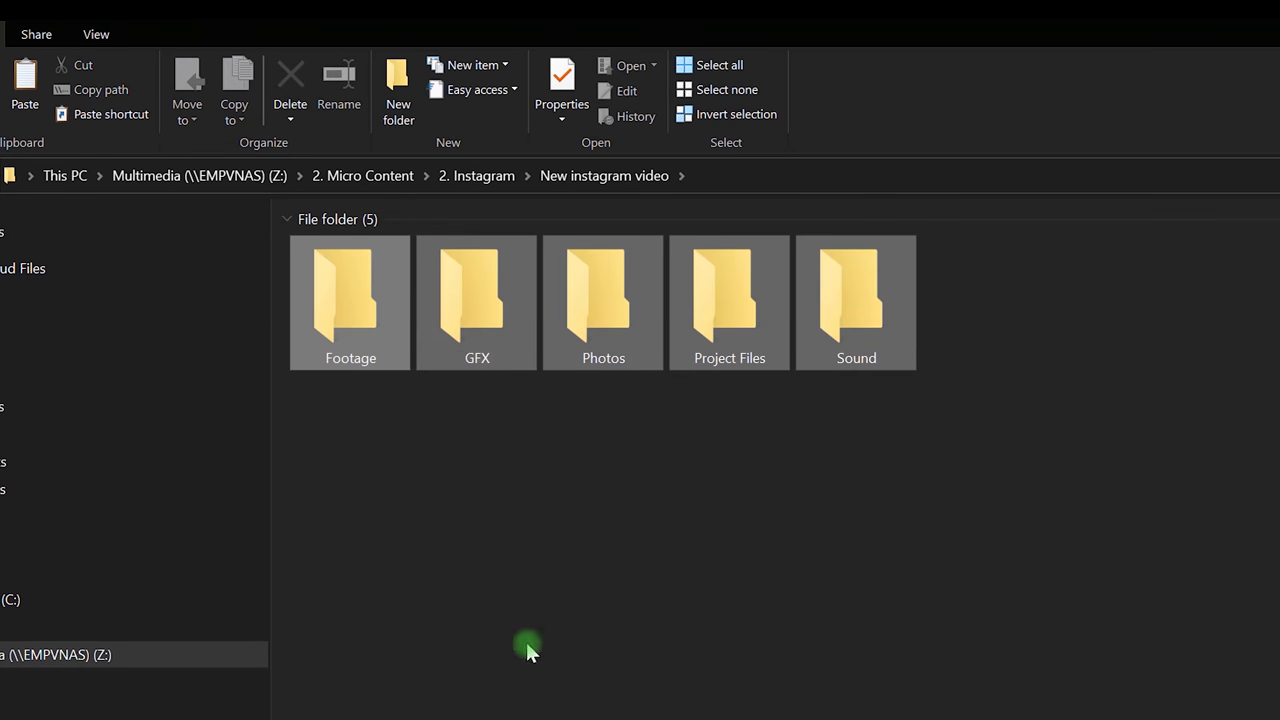
pyautogui.click(476, 176)
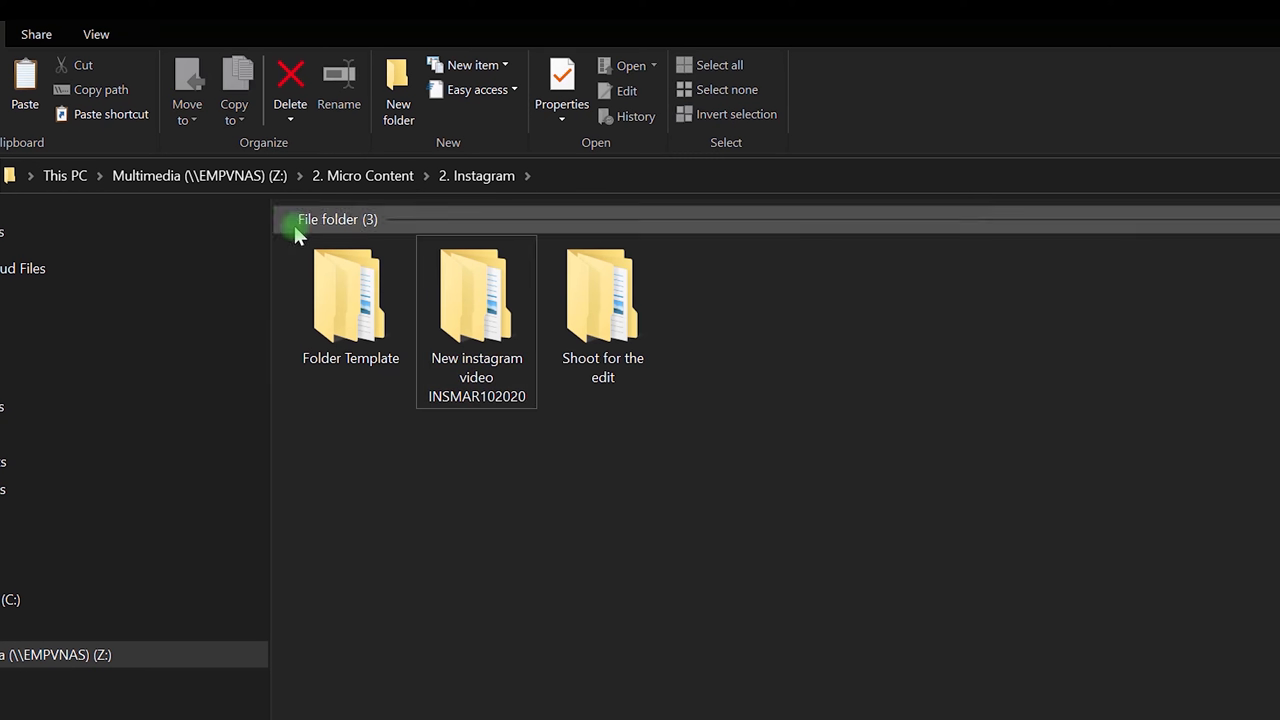
# Name the folder 'New instagram video INSMAR102020' and return to the NAS drive root.
pyautogui.click(362, 176)
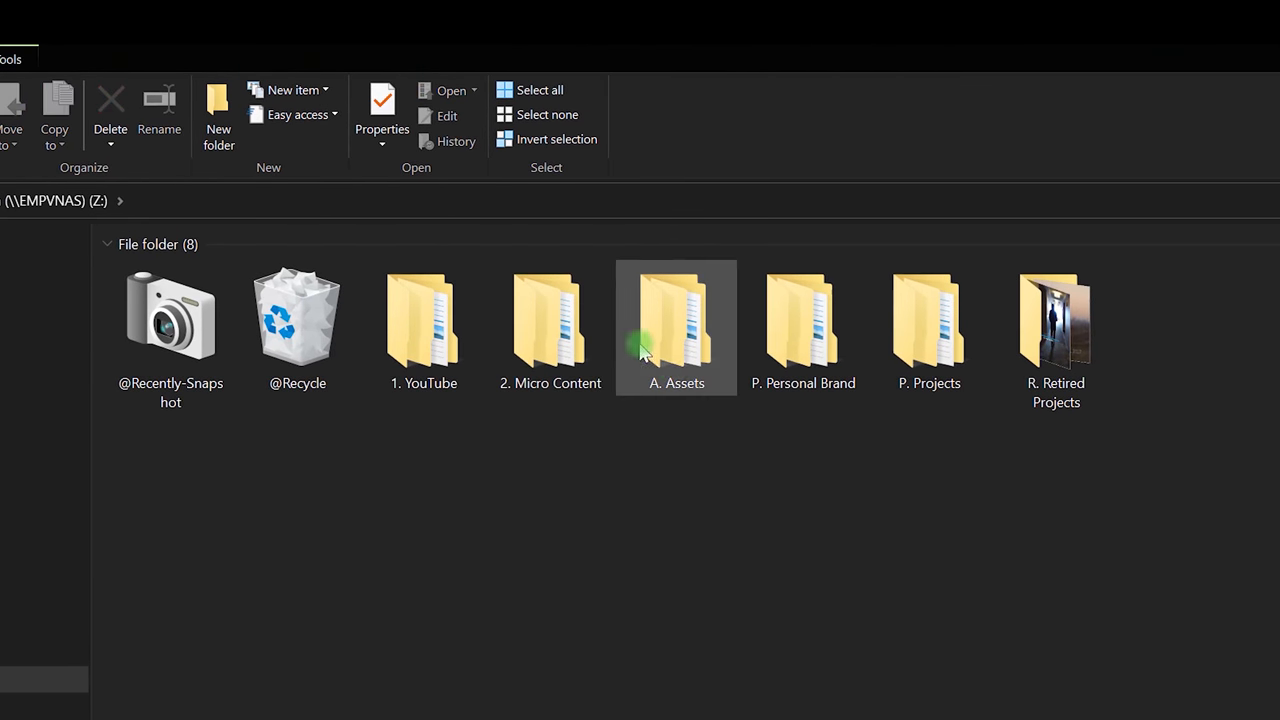
# Browse the A. Assets folder's asset subfolders, then return to the NAS drive's top level.
pyautogui.click(720, 500)
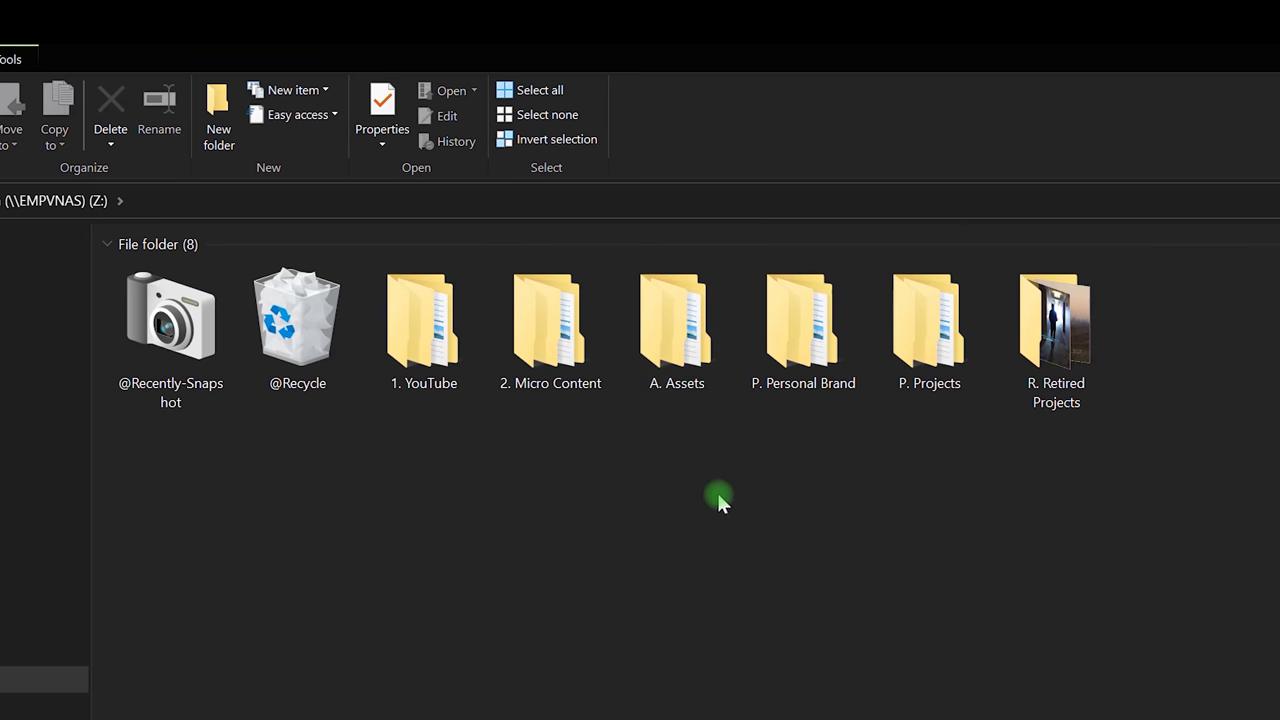
pyautogui.doubleClick(676, 318)
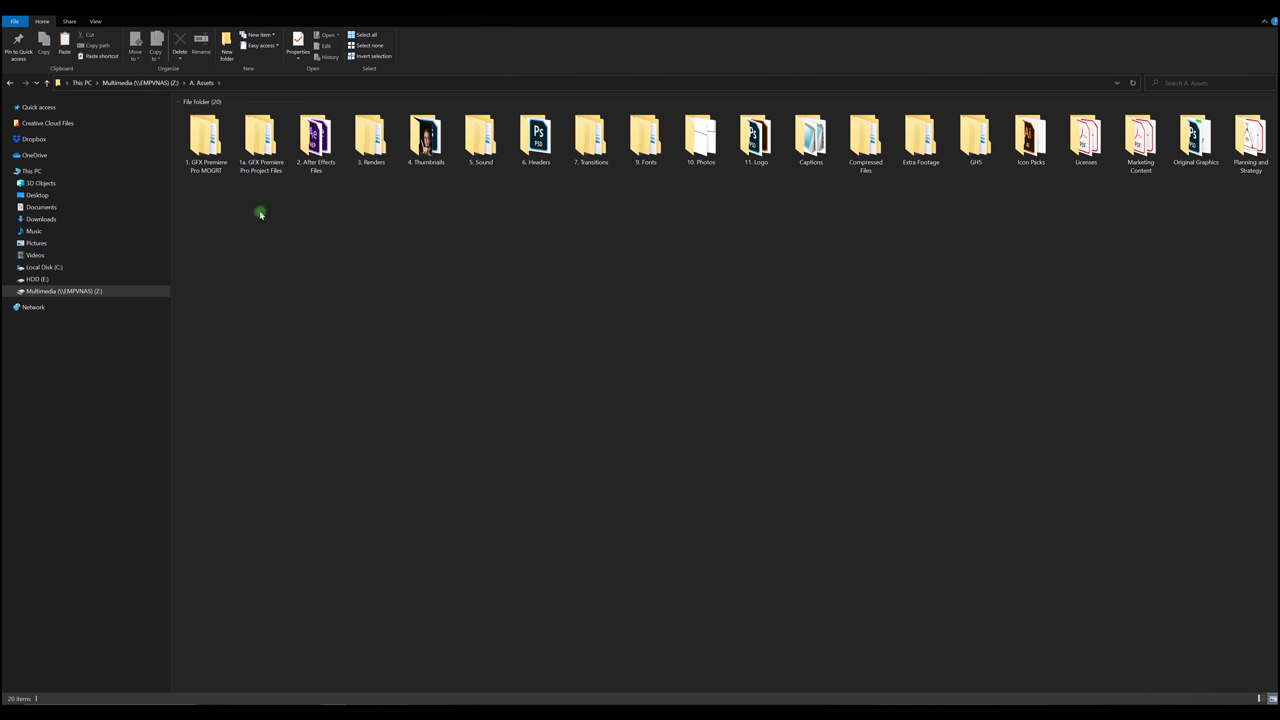
pyautogui.click(590, 138)
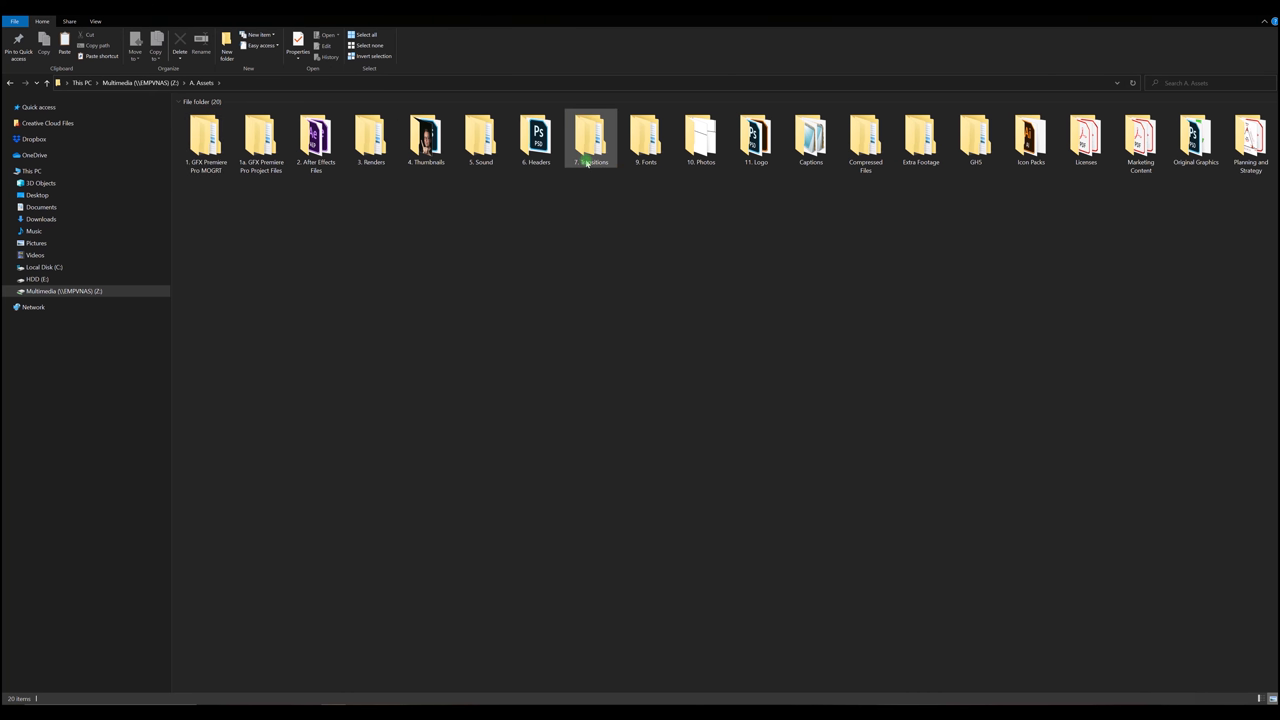
pyautogui.click(540, 290)
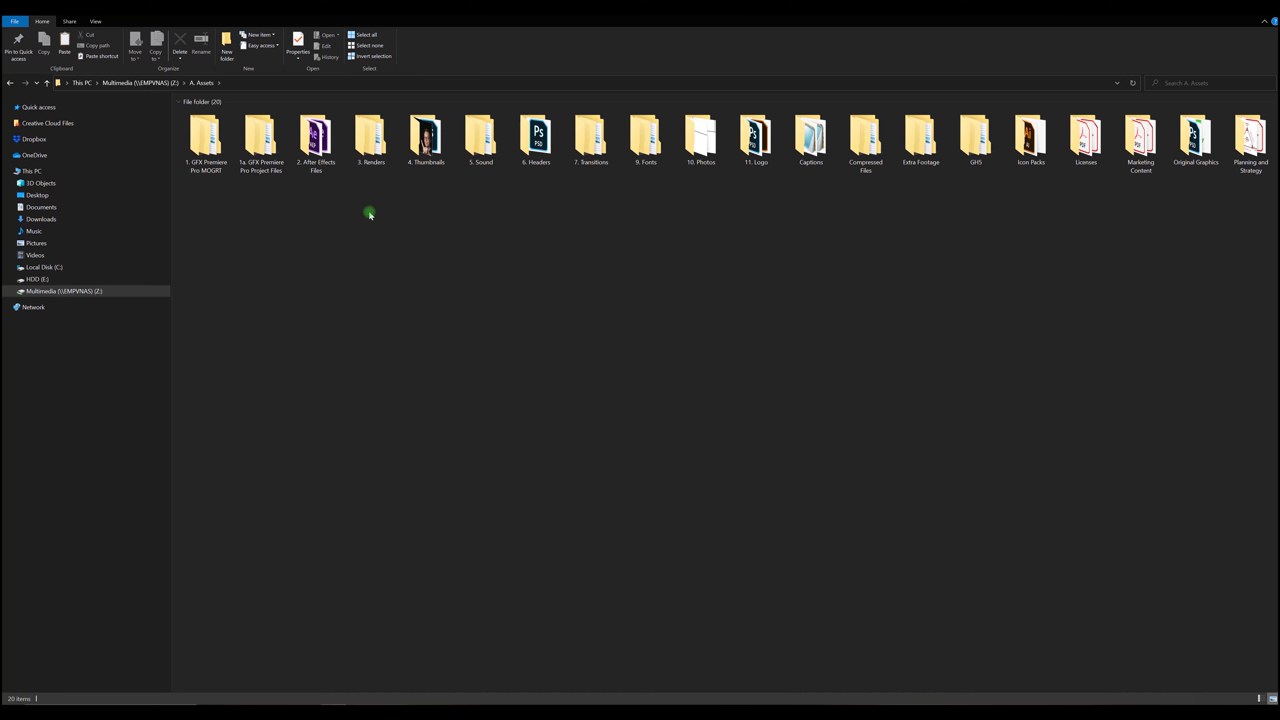
pyautogui.click(370, 140)
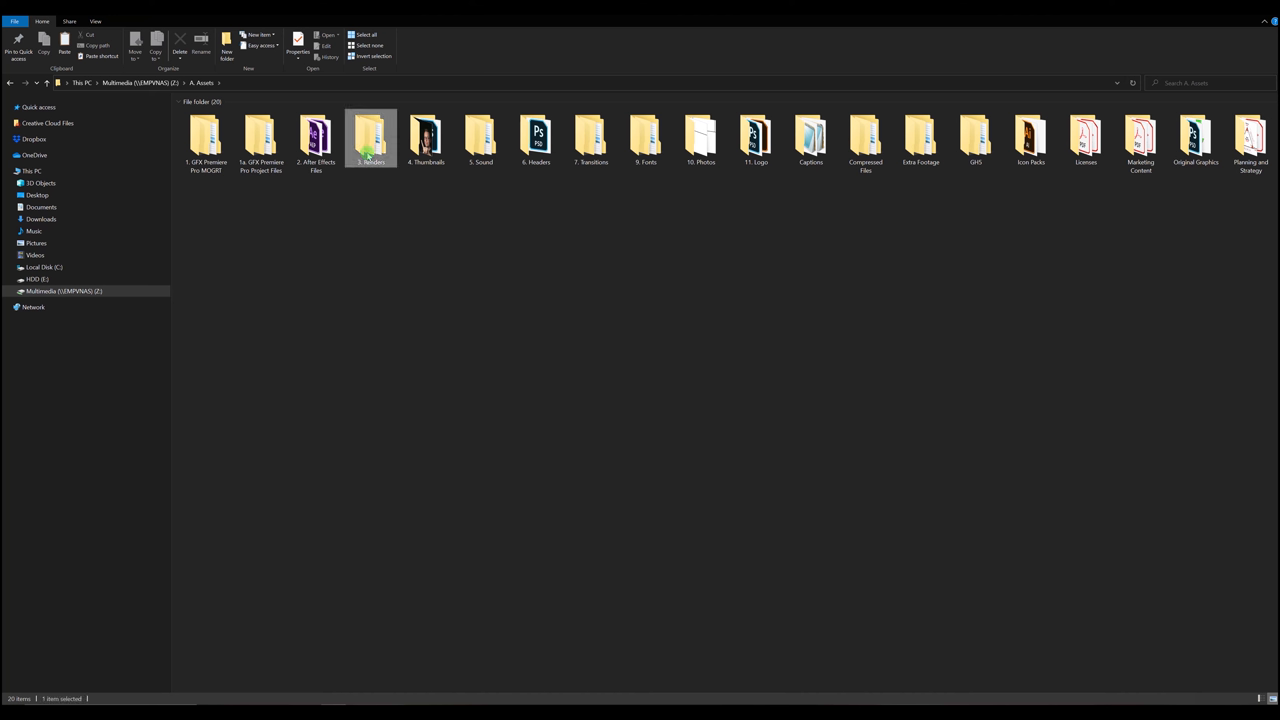
pyautogui.click(348, 248)
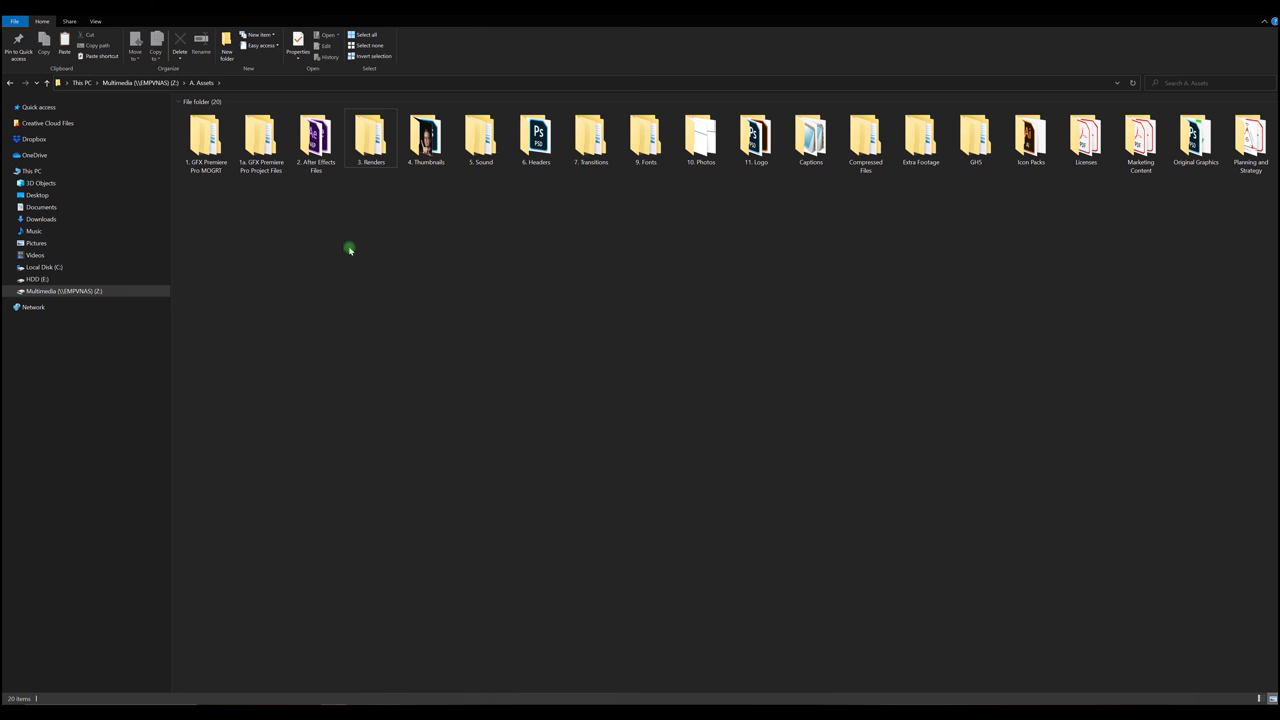
pyautogui.moveTo(384, 190)
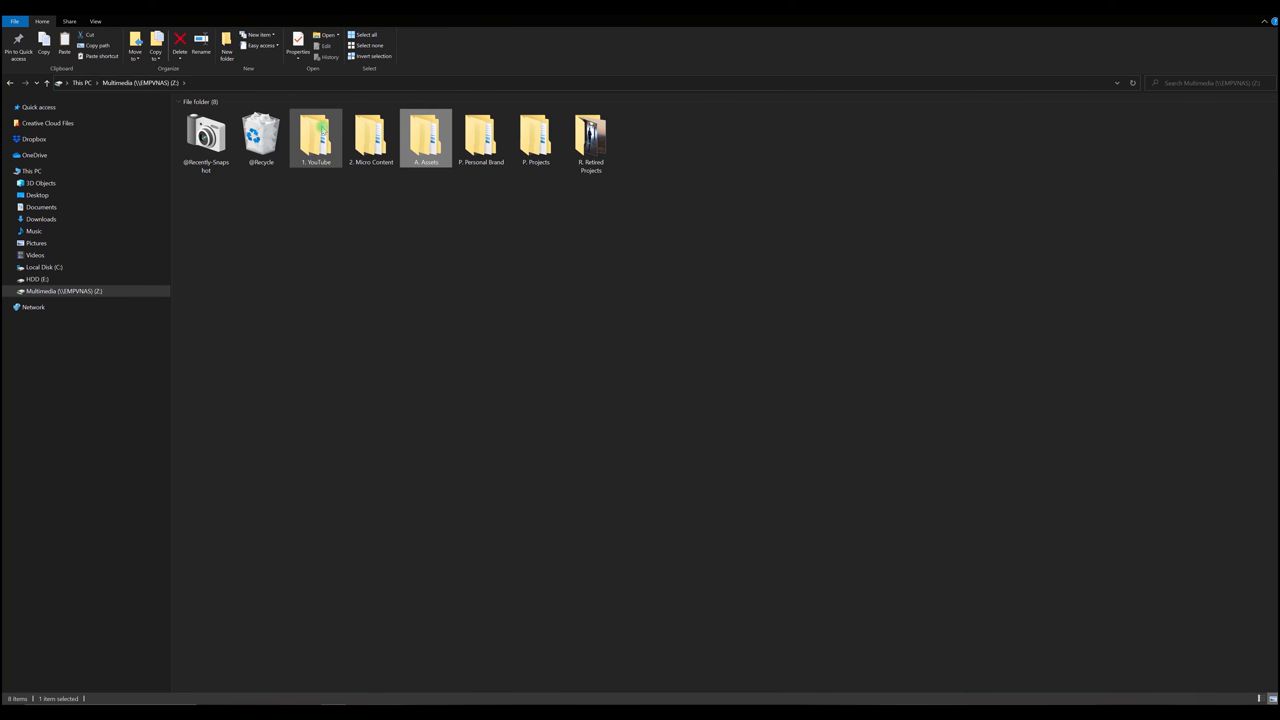
pyautogui.click(316, 136)
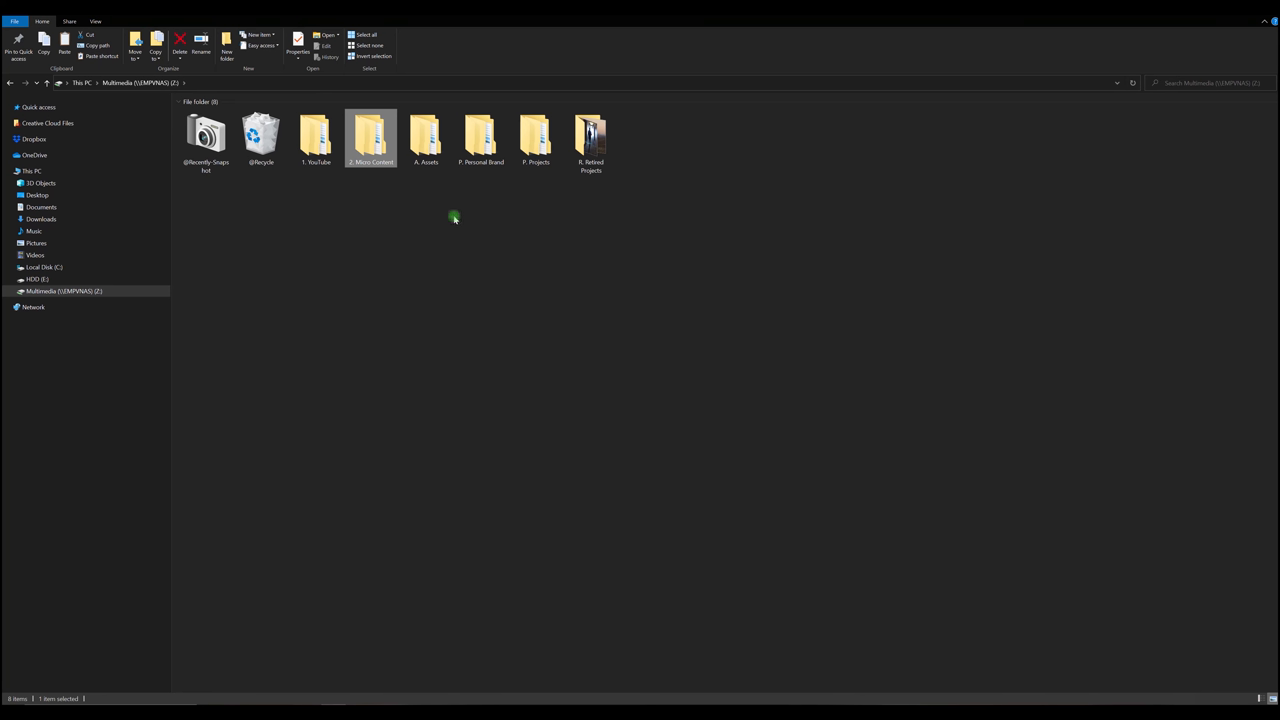
pyautogui.moveTo(422, 214)
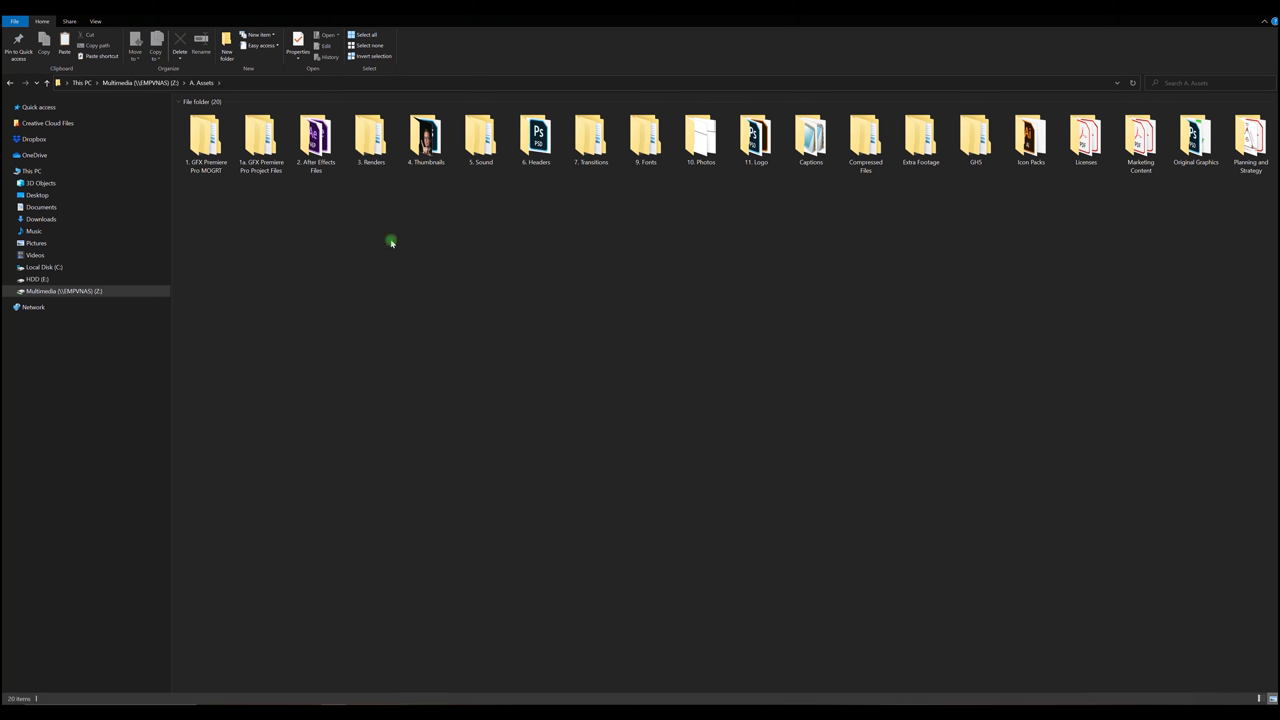
pyautogui.moveTo(408, 238)
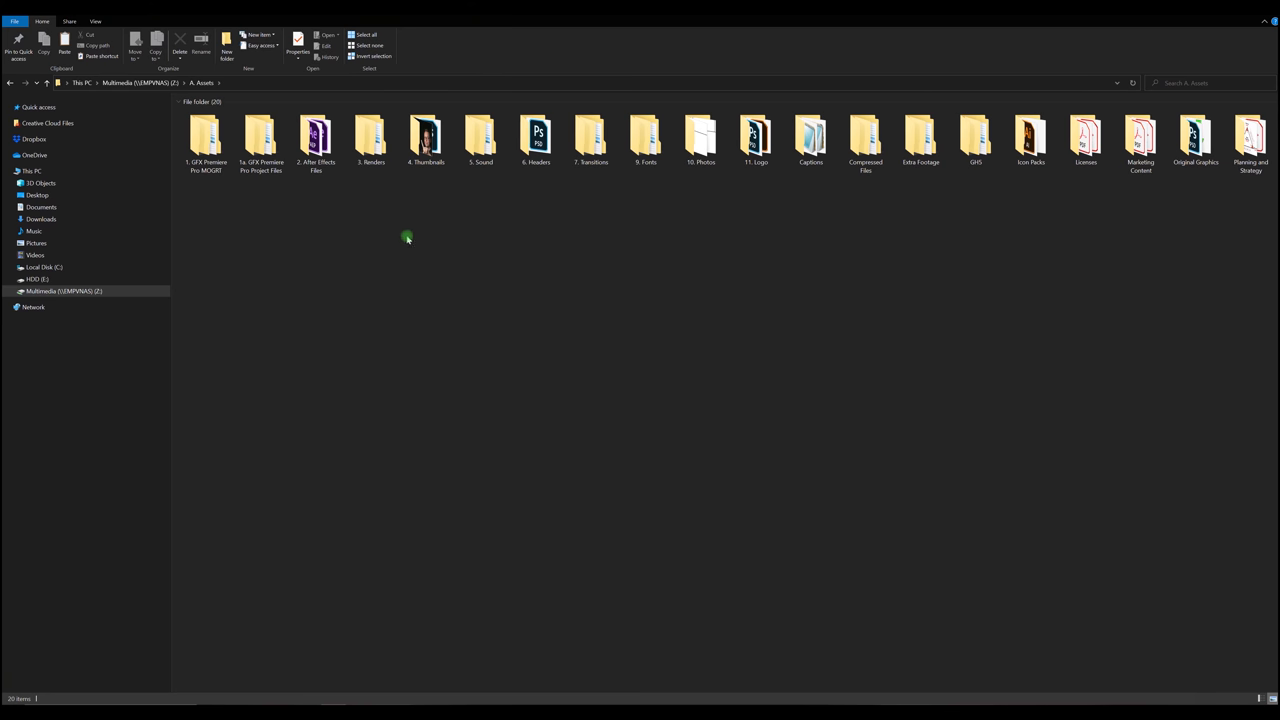
pyautogui.moveTo(390, 196)
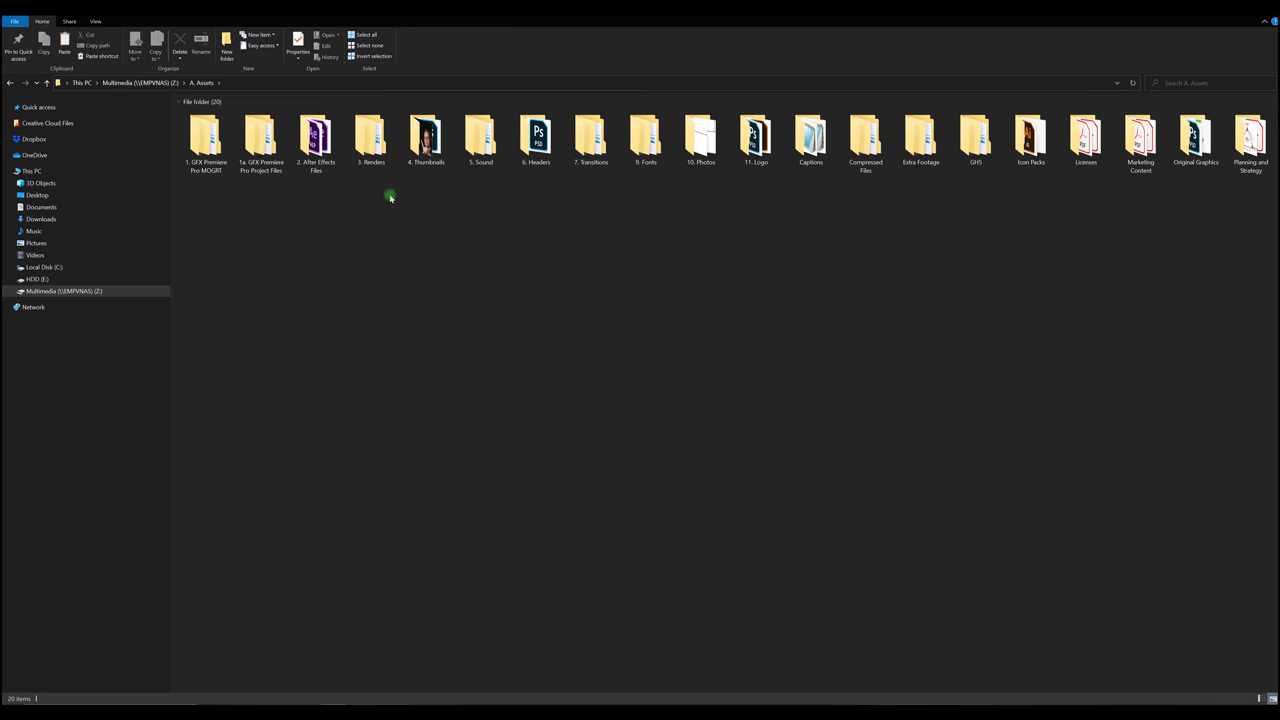
# View the 3. Renders folder's Instagram, Renders and YouTube subfolders, then go back up.
pyautogui.doubleClick(372, 140)
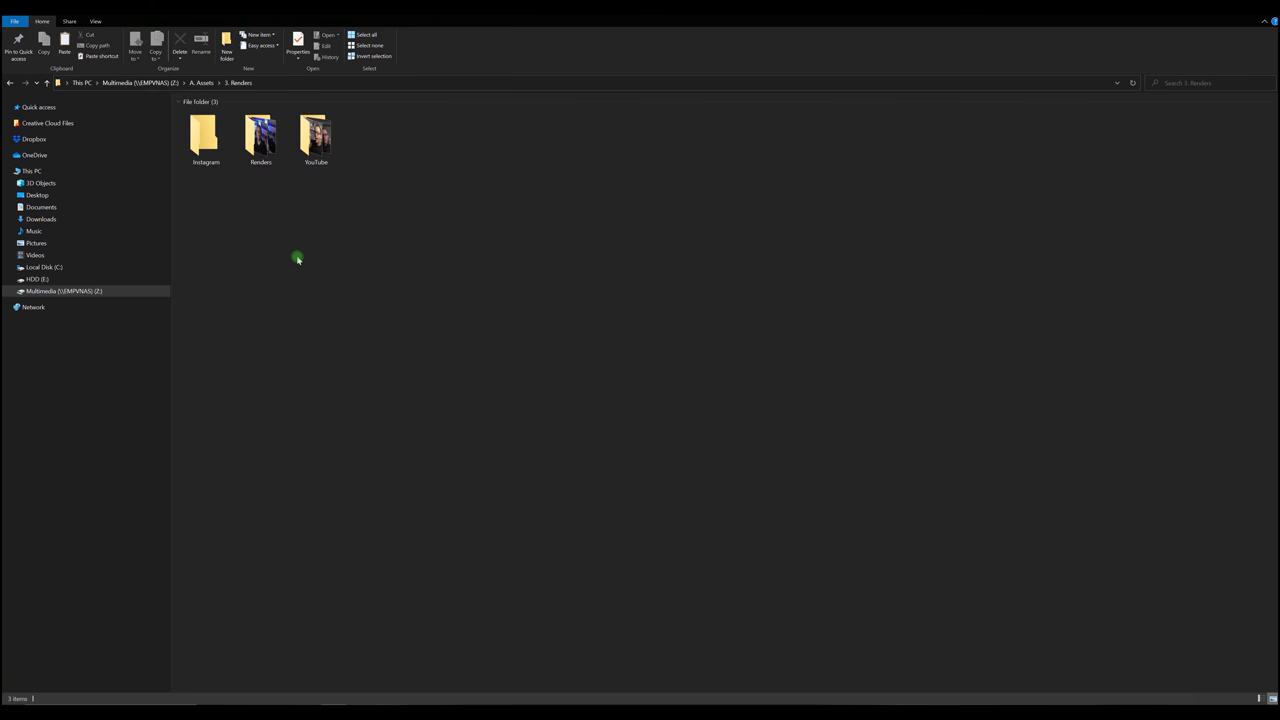
pyautogui.click(260, 136)
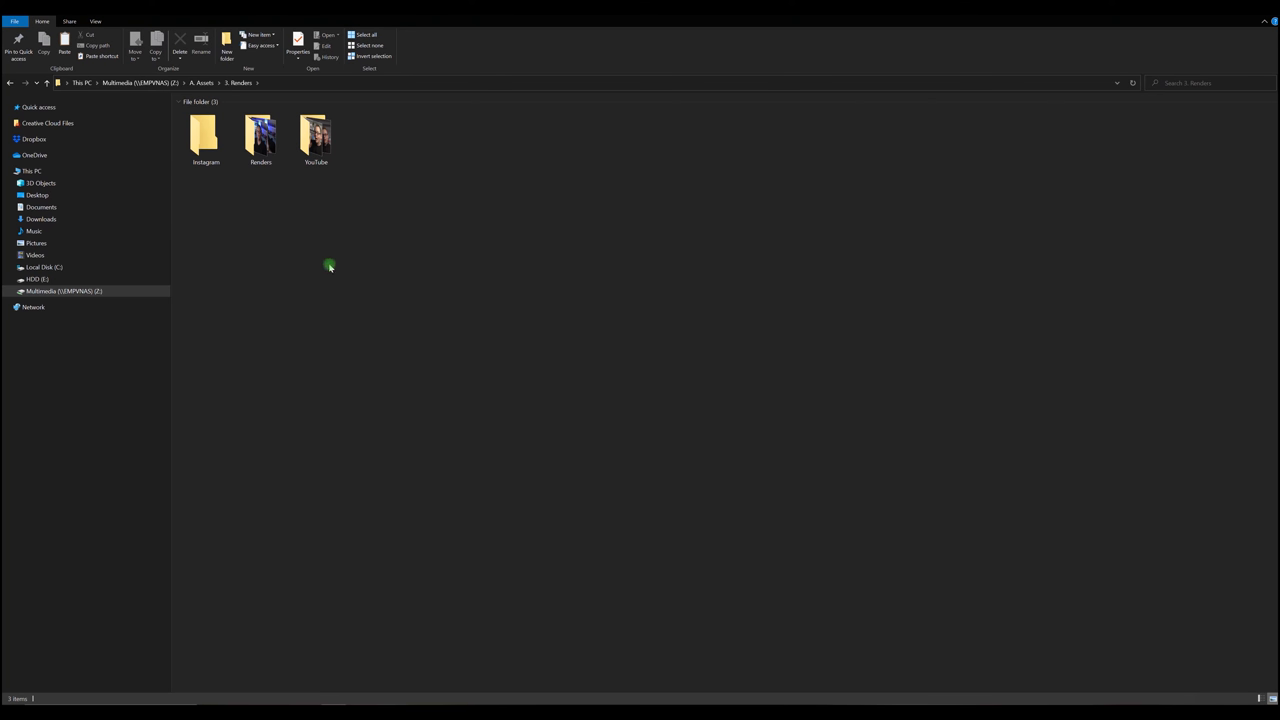
pyautogui.moveTo(272, 256)
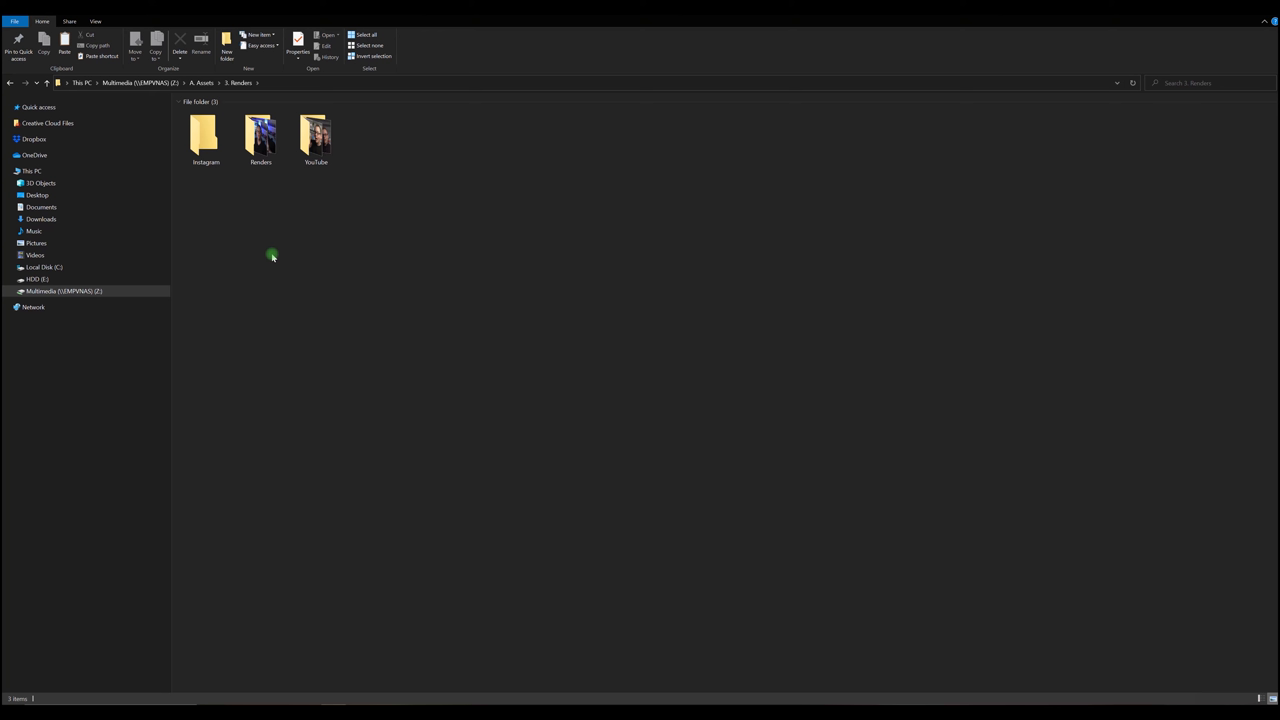
pyautogui.moveTo(224, 280)
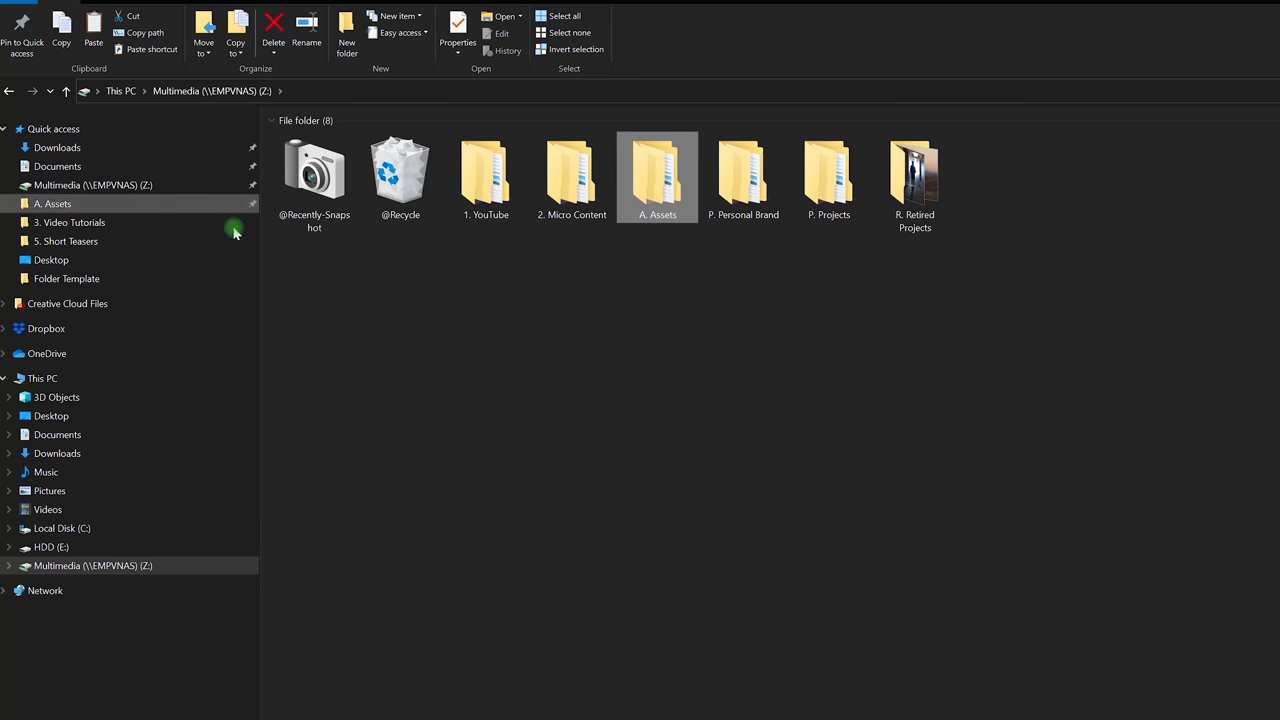
pyautogui.moveTo(664, 176)
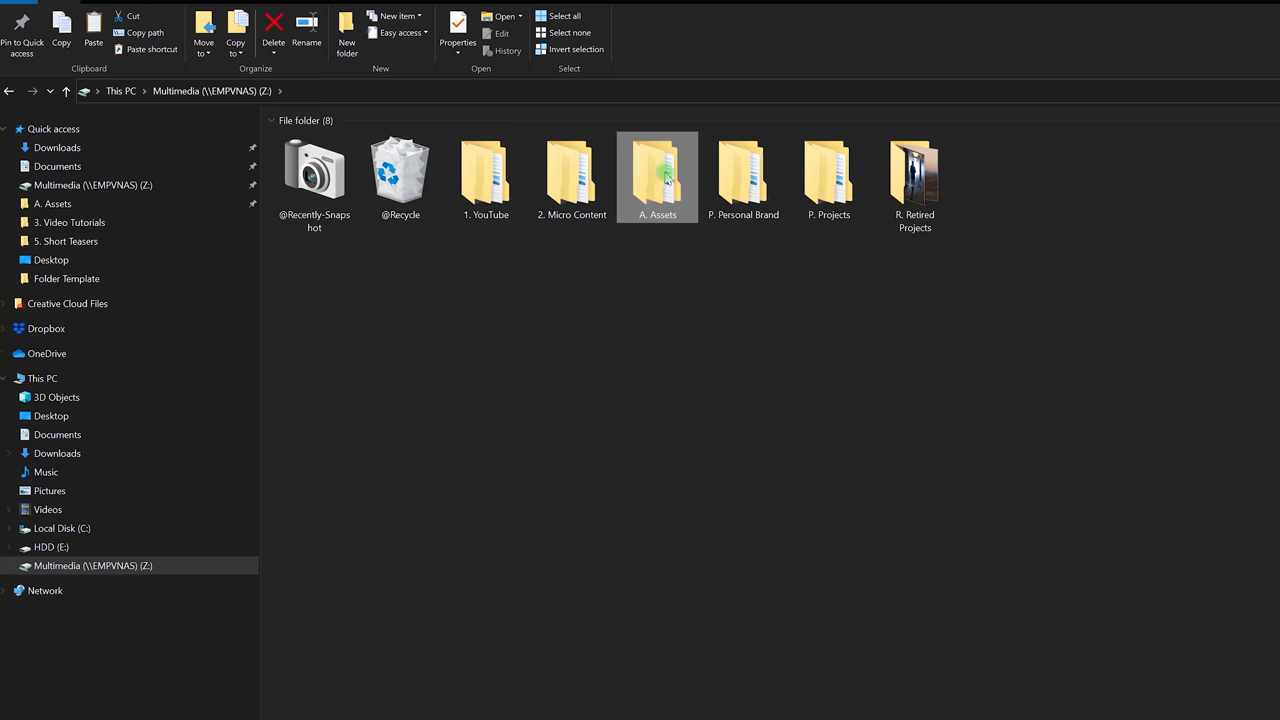
# Pin 3. Renders from A. Assets to Quick access, view it, then go to 1. YouTube.
pyautogui.doubleClick(656, 170)
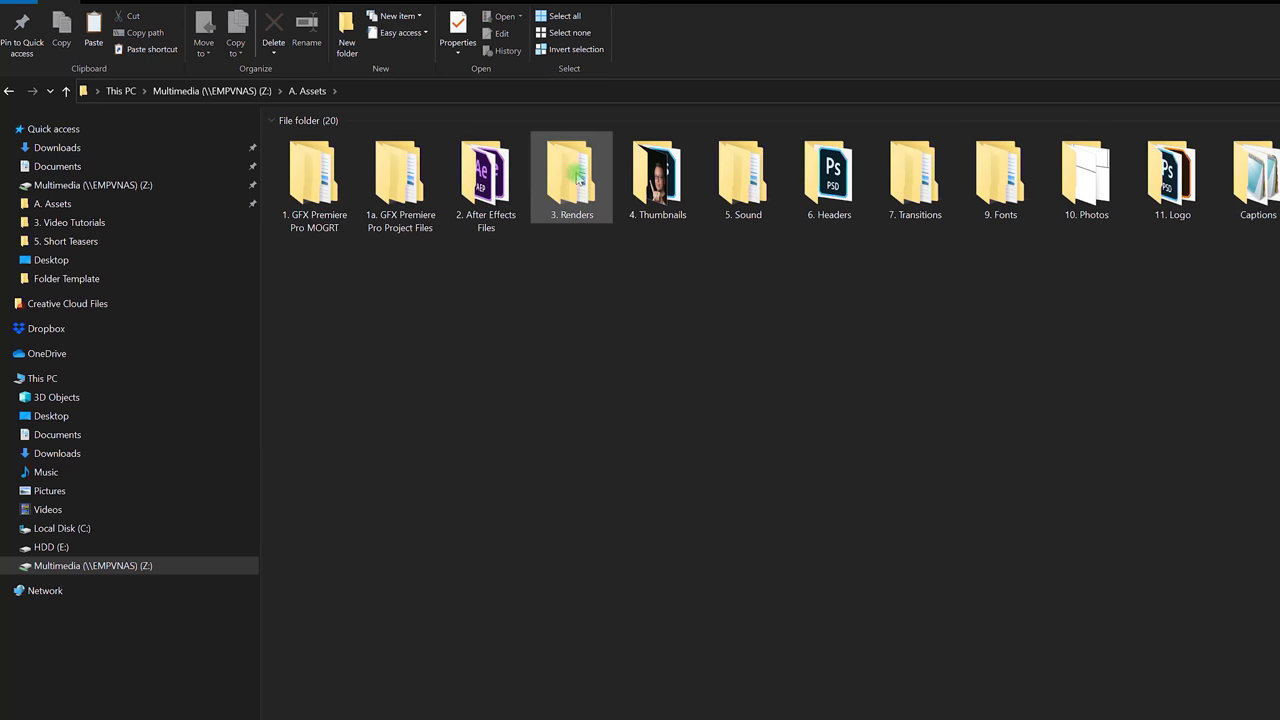
pyautogui.rightClick(572, 176)
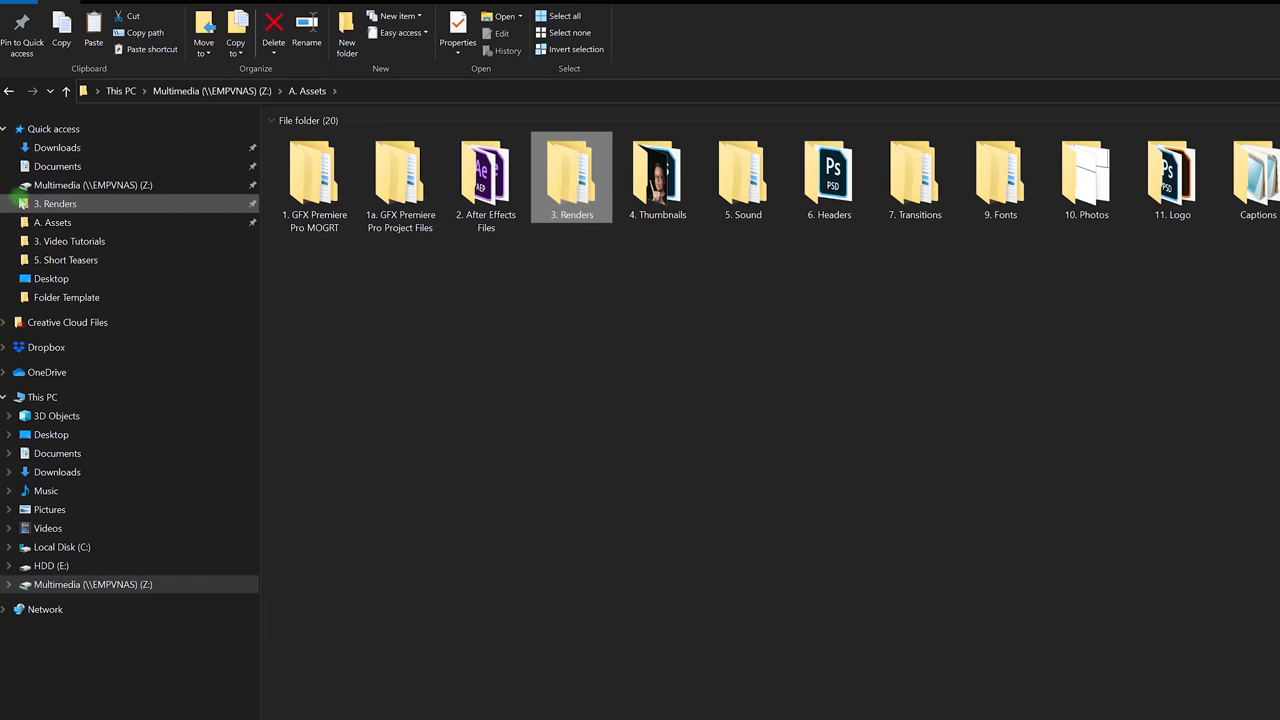
pyautogui.doubleClick(572, 176)
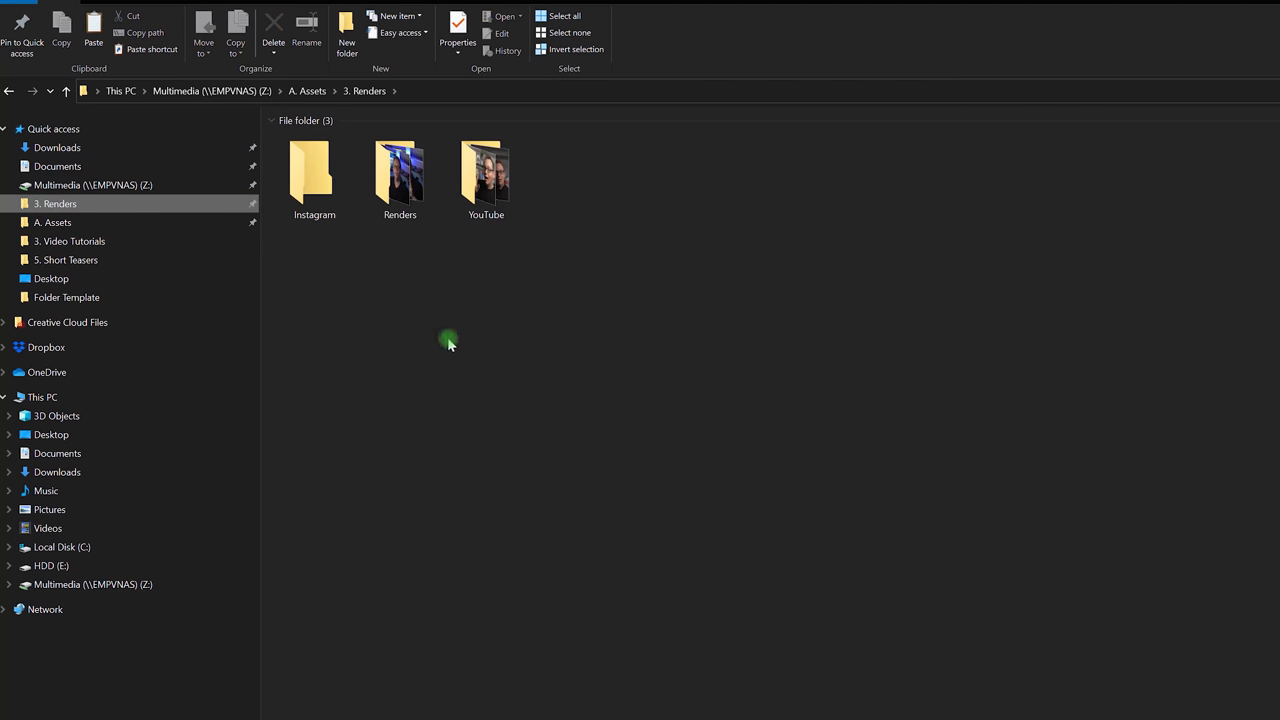
pyautogui.moveTo(314, 540)
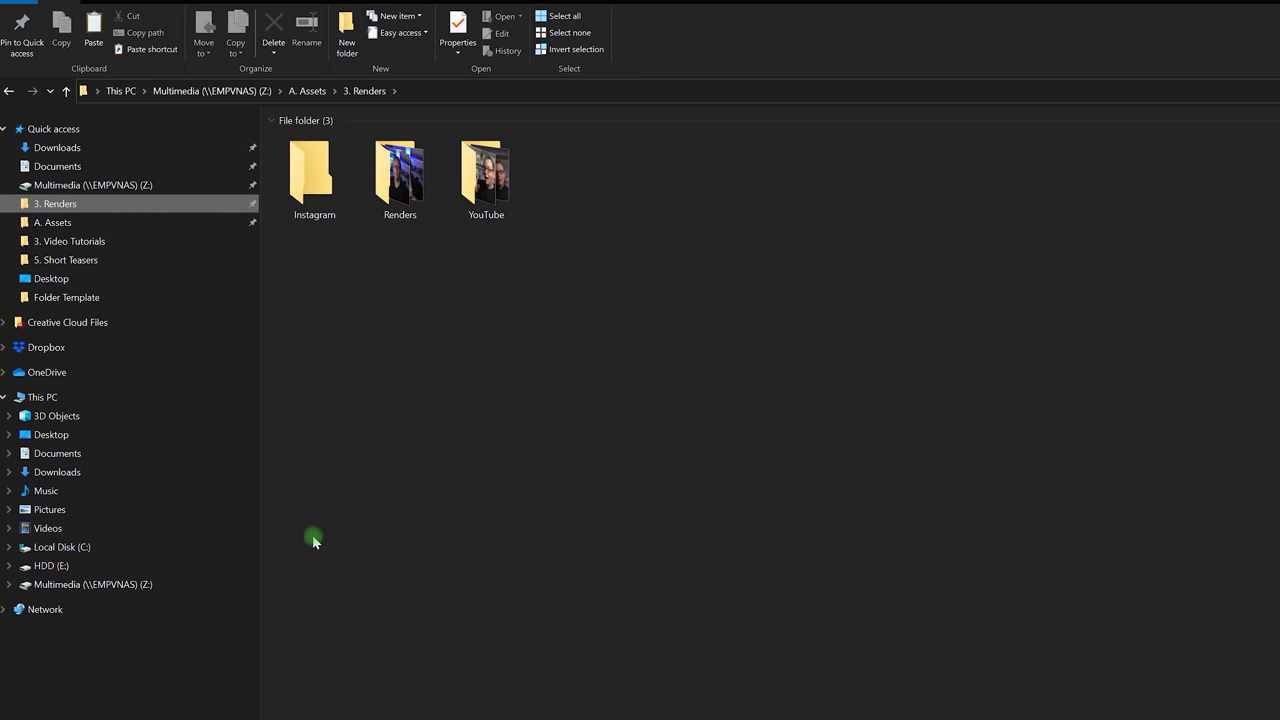
pyautogui.click(308, 92)
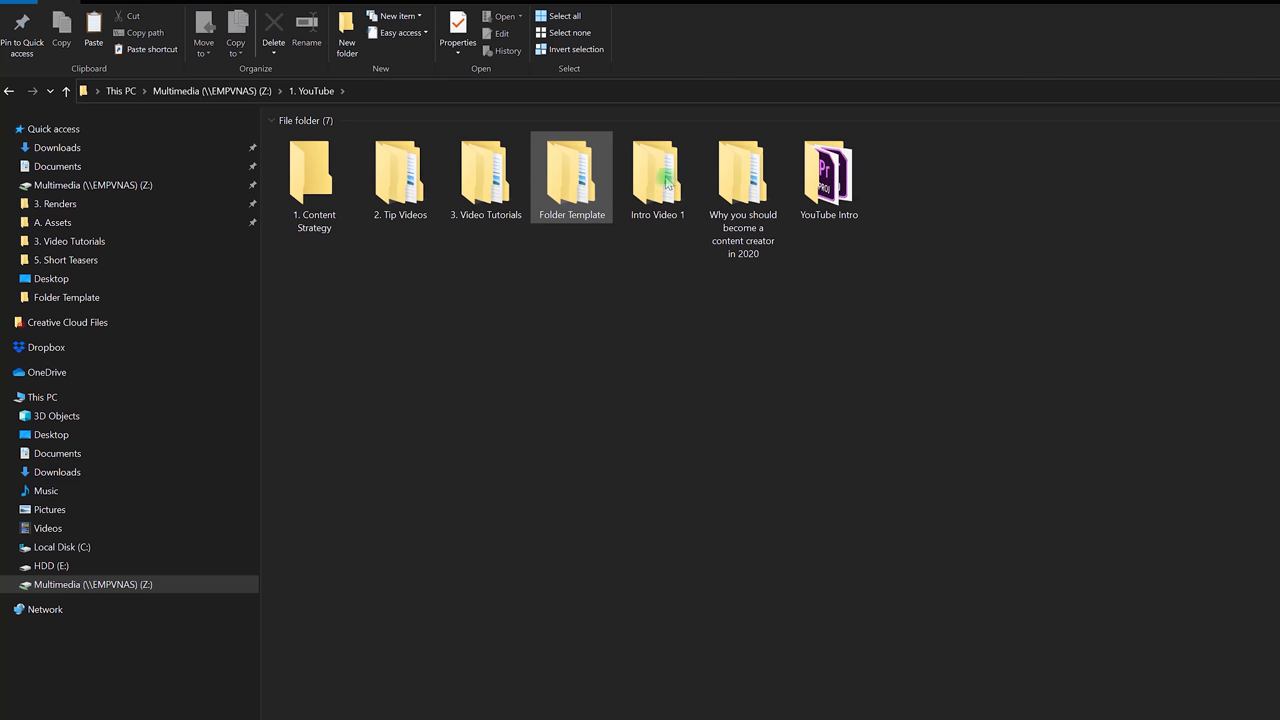
# Return to the Z: drive root, reopen A. Assets and select 5. Sound.
pyautogui.click(10, 92)
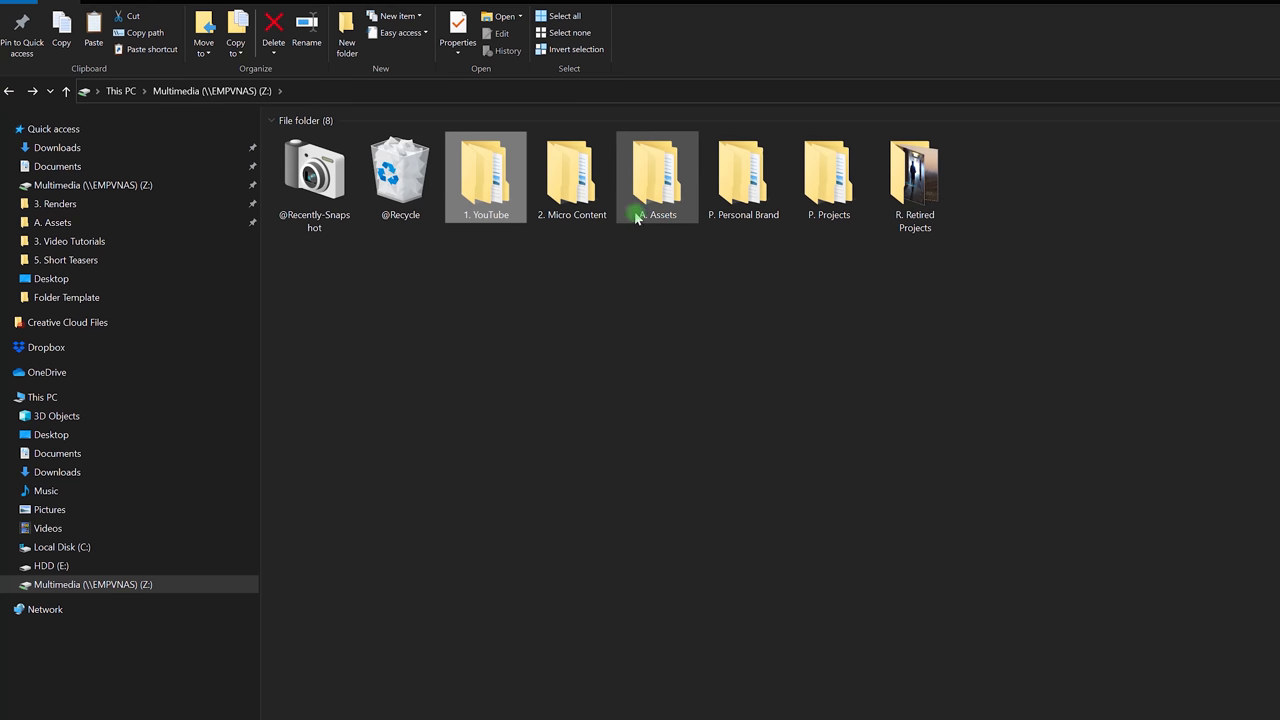
pyautogui.doubleClick(656, 176)
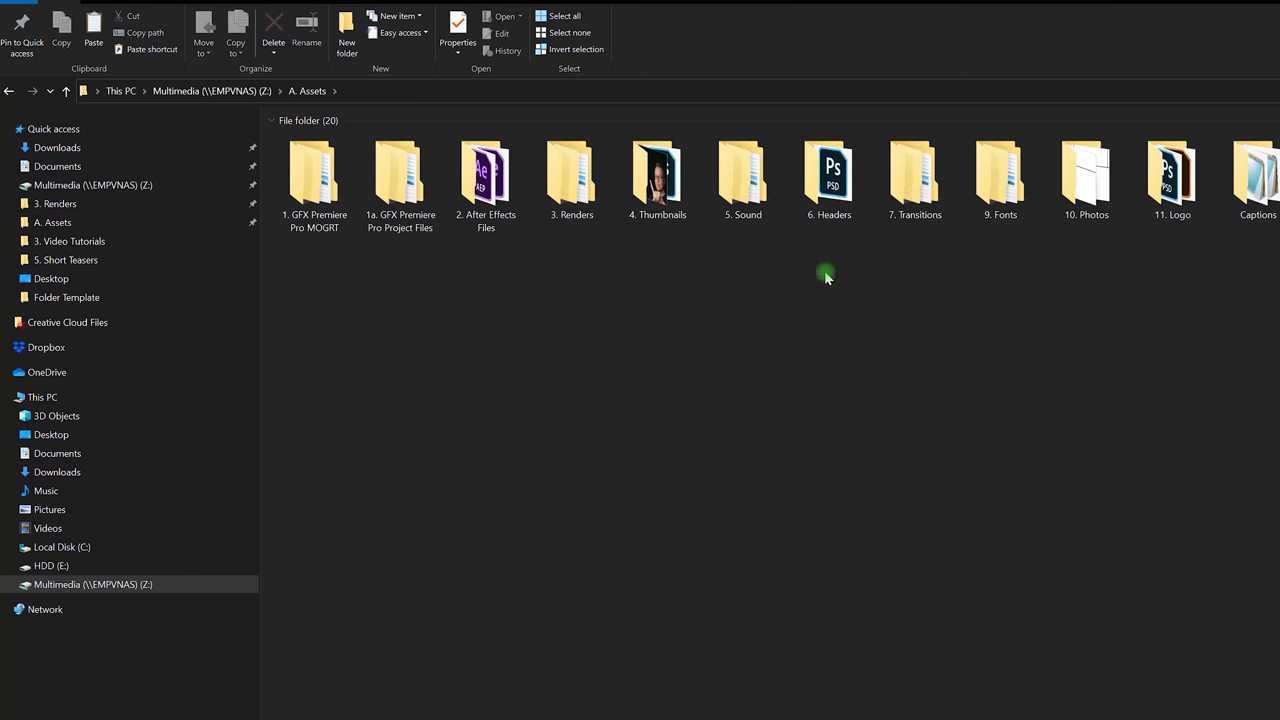
pyautogui.moveTo(708, 244)
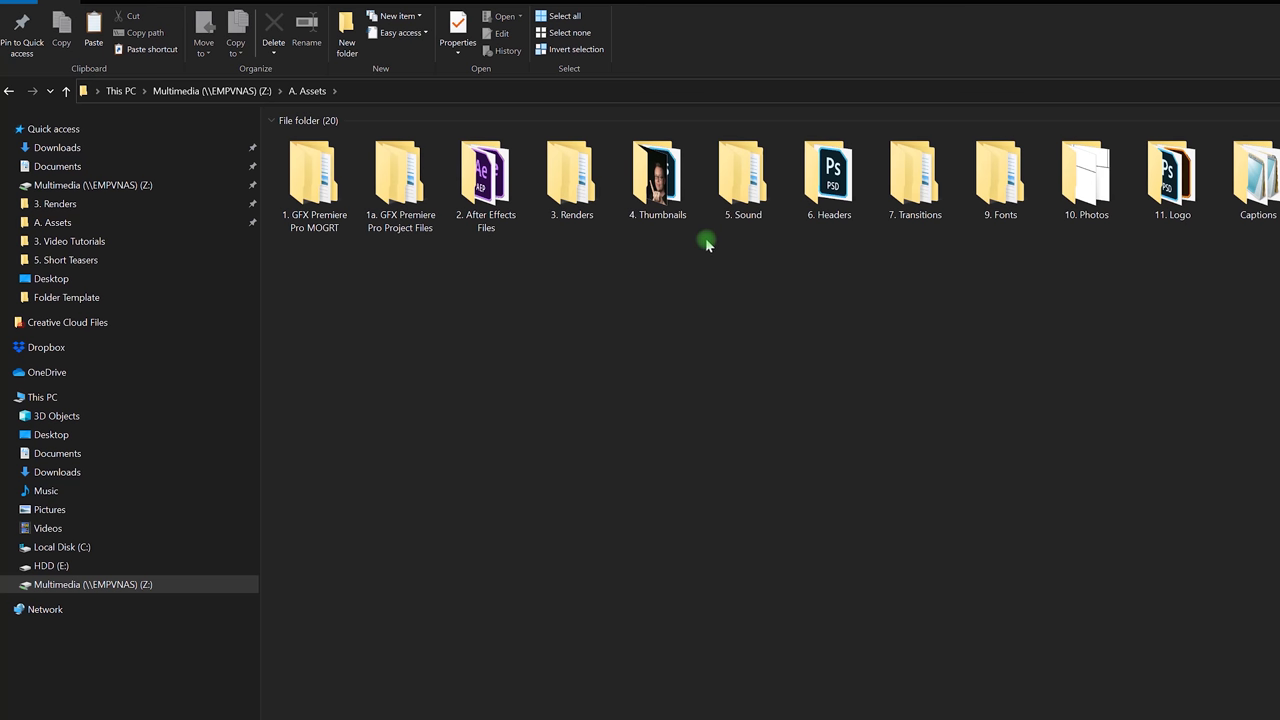
pyautogui.moveTo(750, 260)
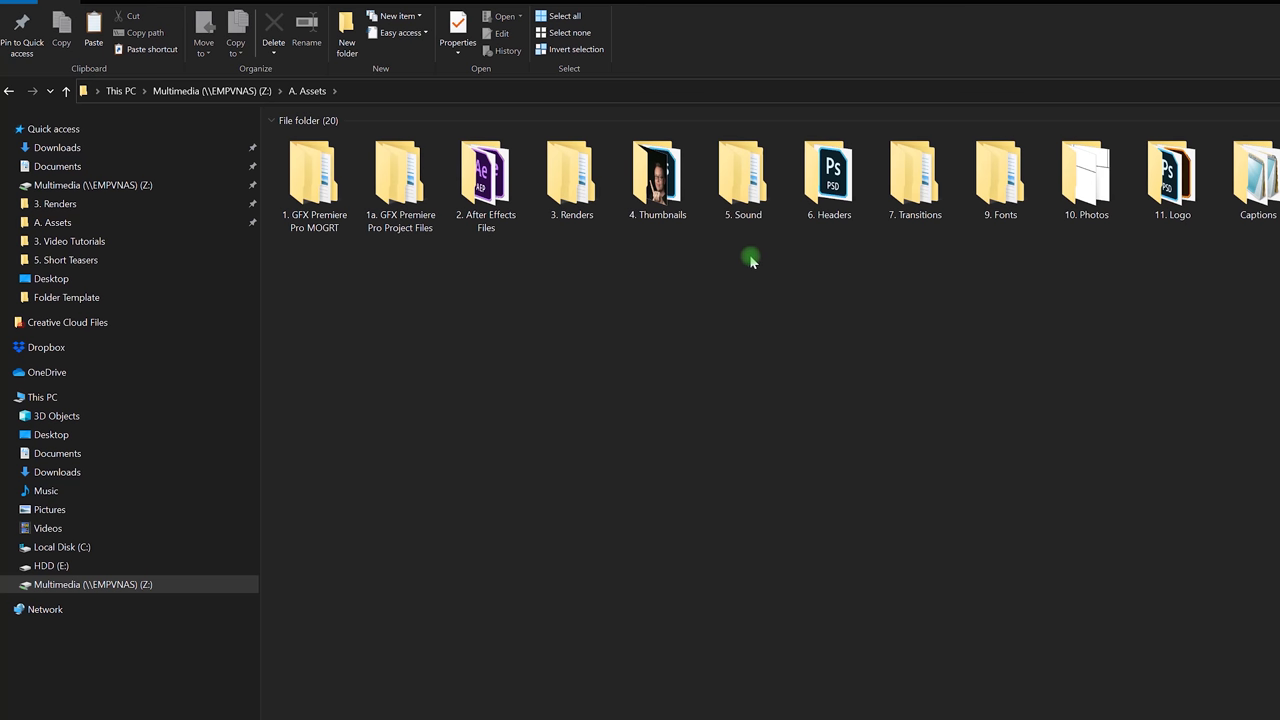
pyautogui.click(744, 176)
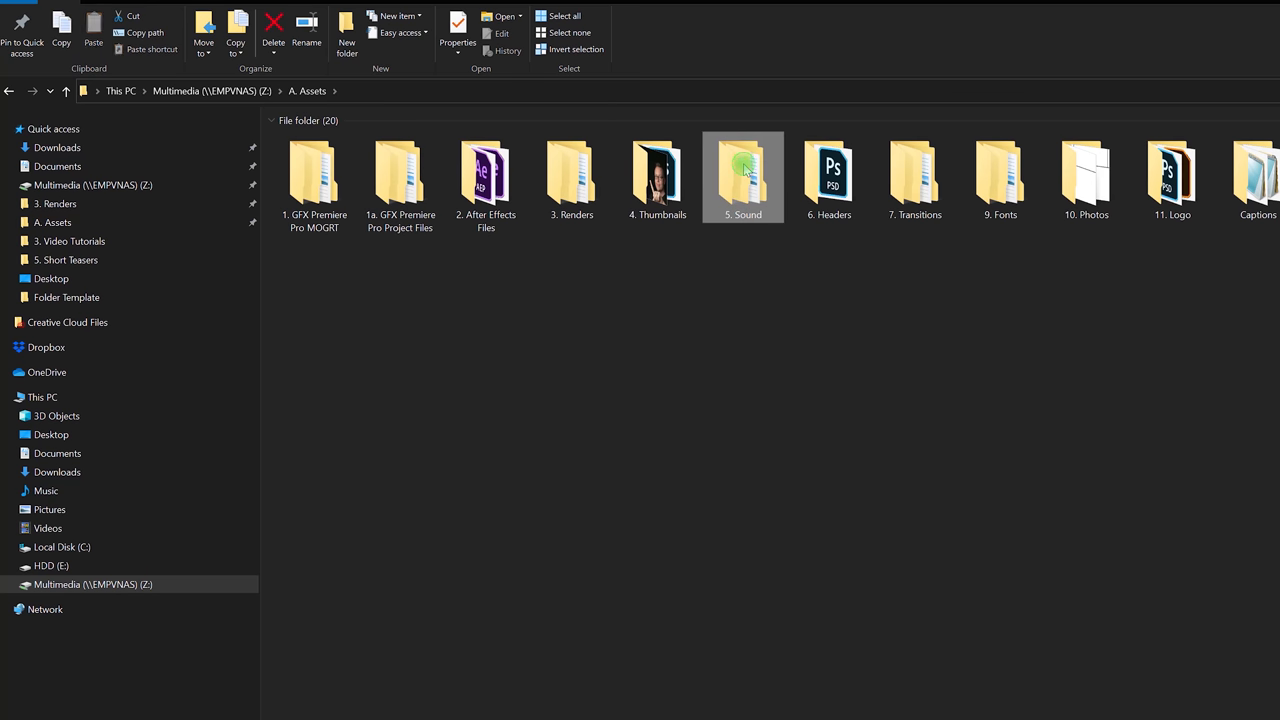
# Open Audition Presets inside 5. Sound to view its five PNG preset screenshots.
pyautogui.doubleClick(744, 176)
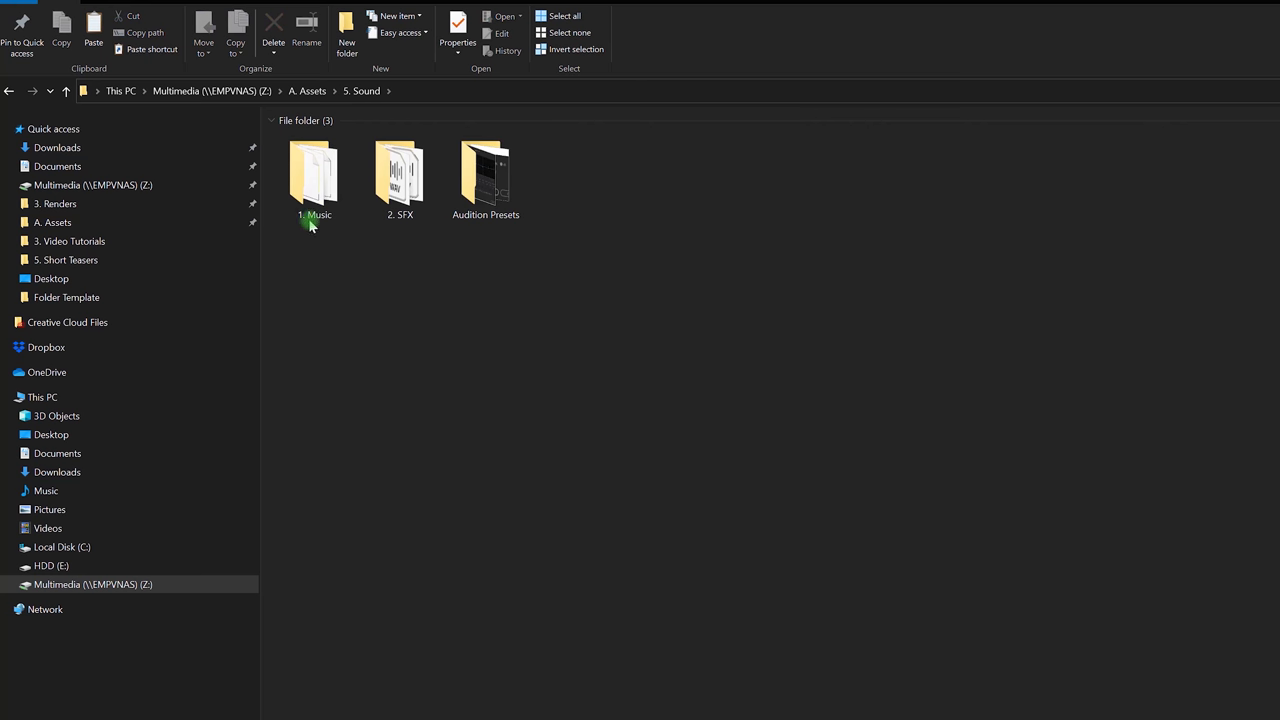
pyautogui.click(400, 176)
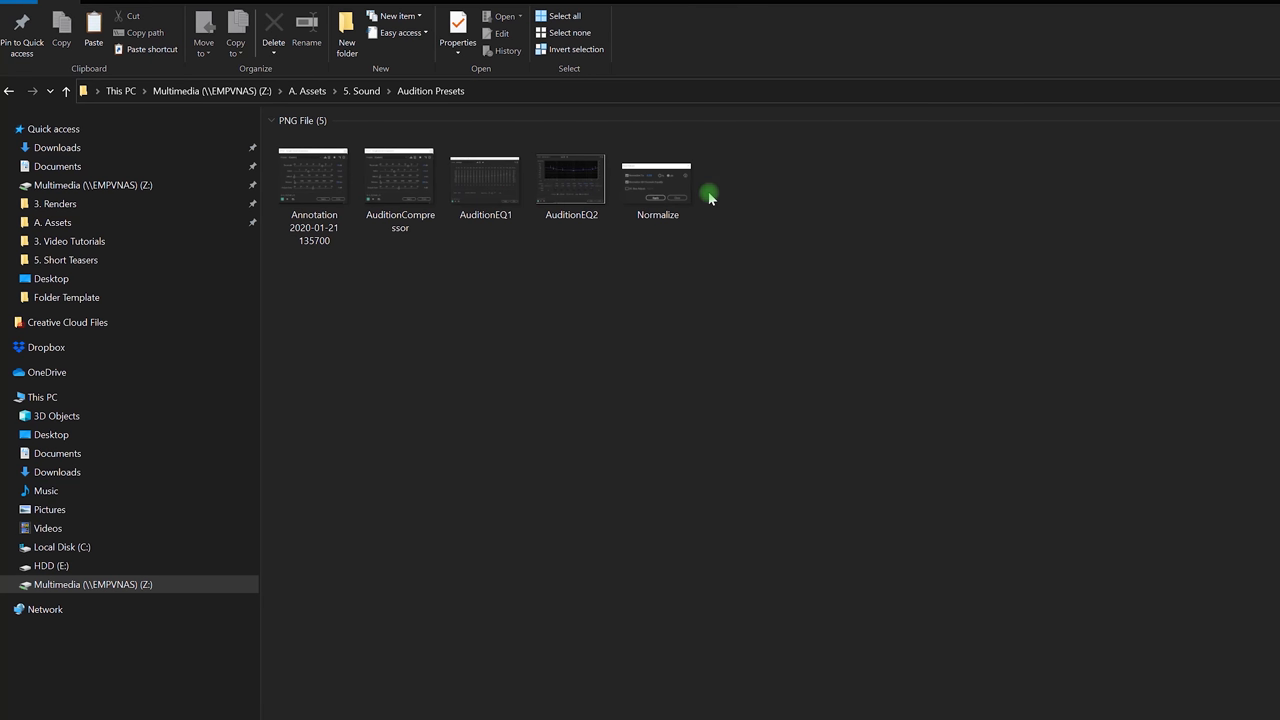
pyautogui.moveTo(372, 246)
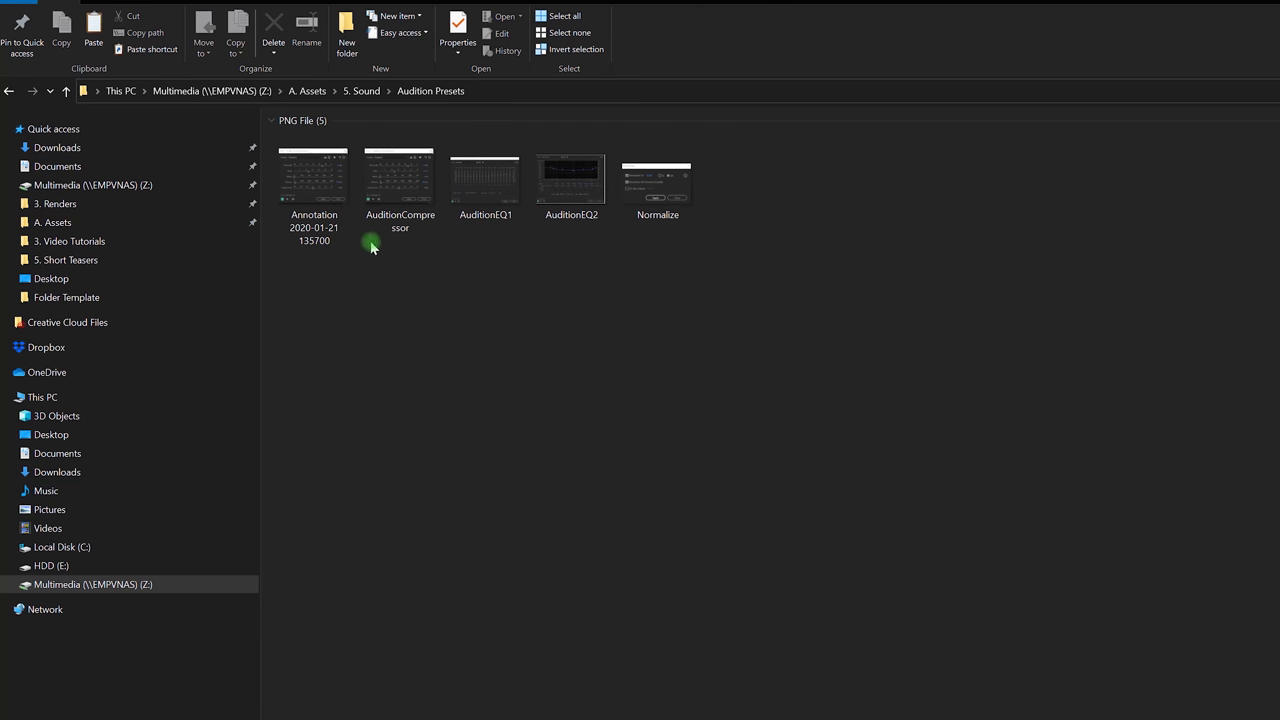